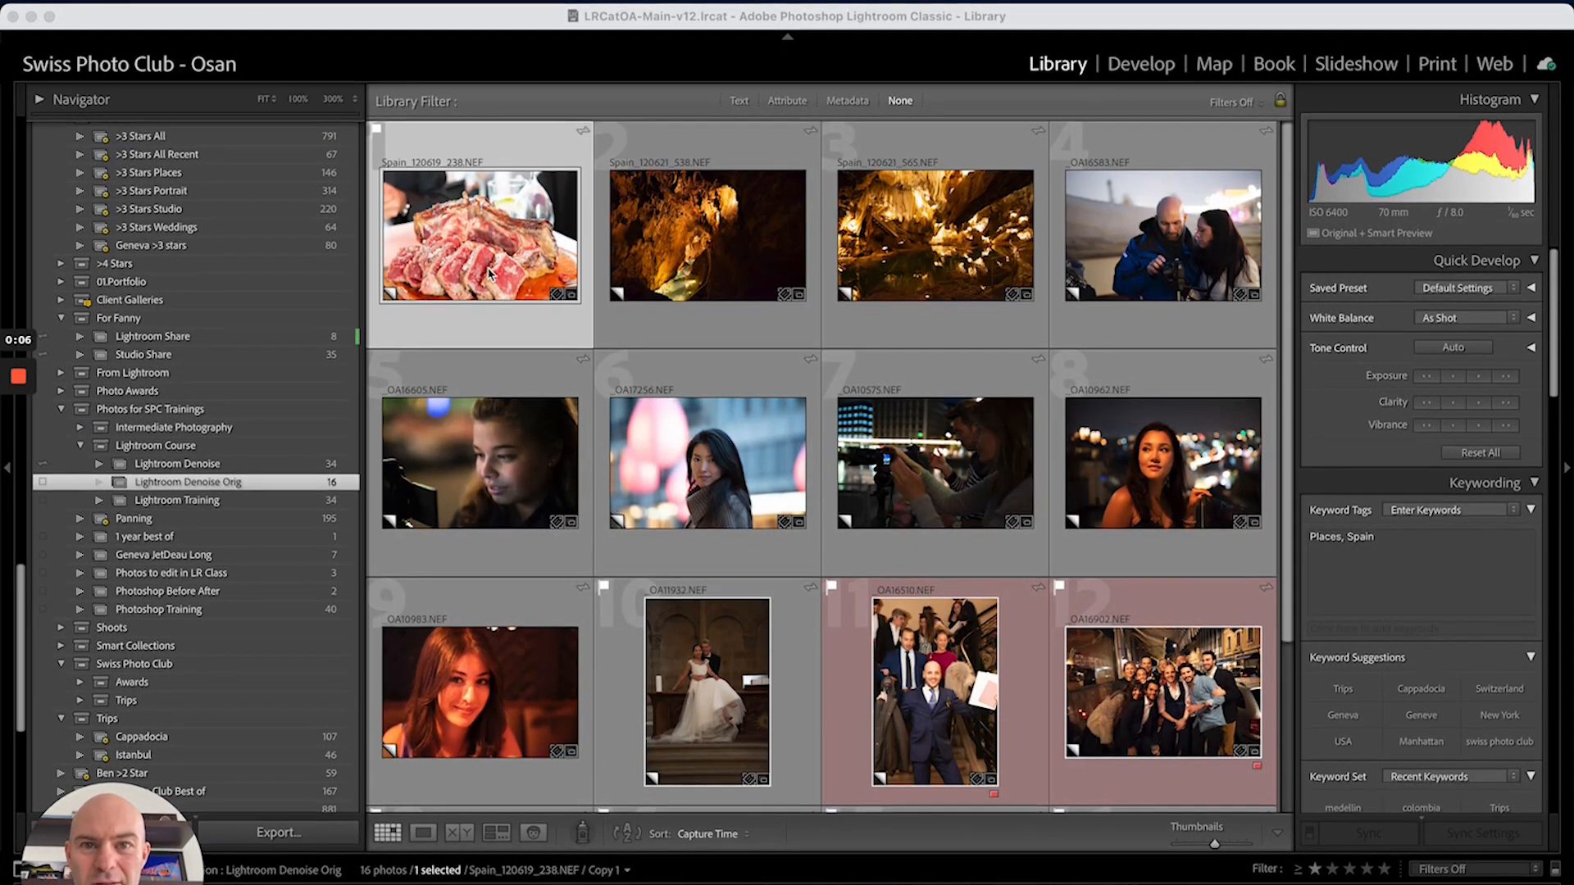
Select the _OA17256.NEF high-ISO portrait with pink lanterns in the Library grid.
scroll("down", 3)
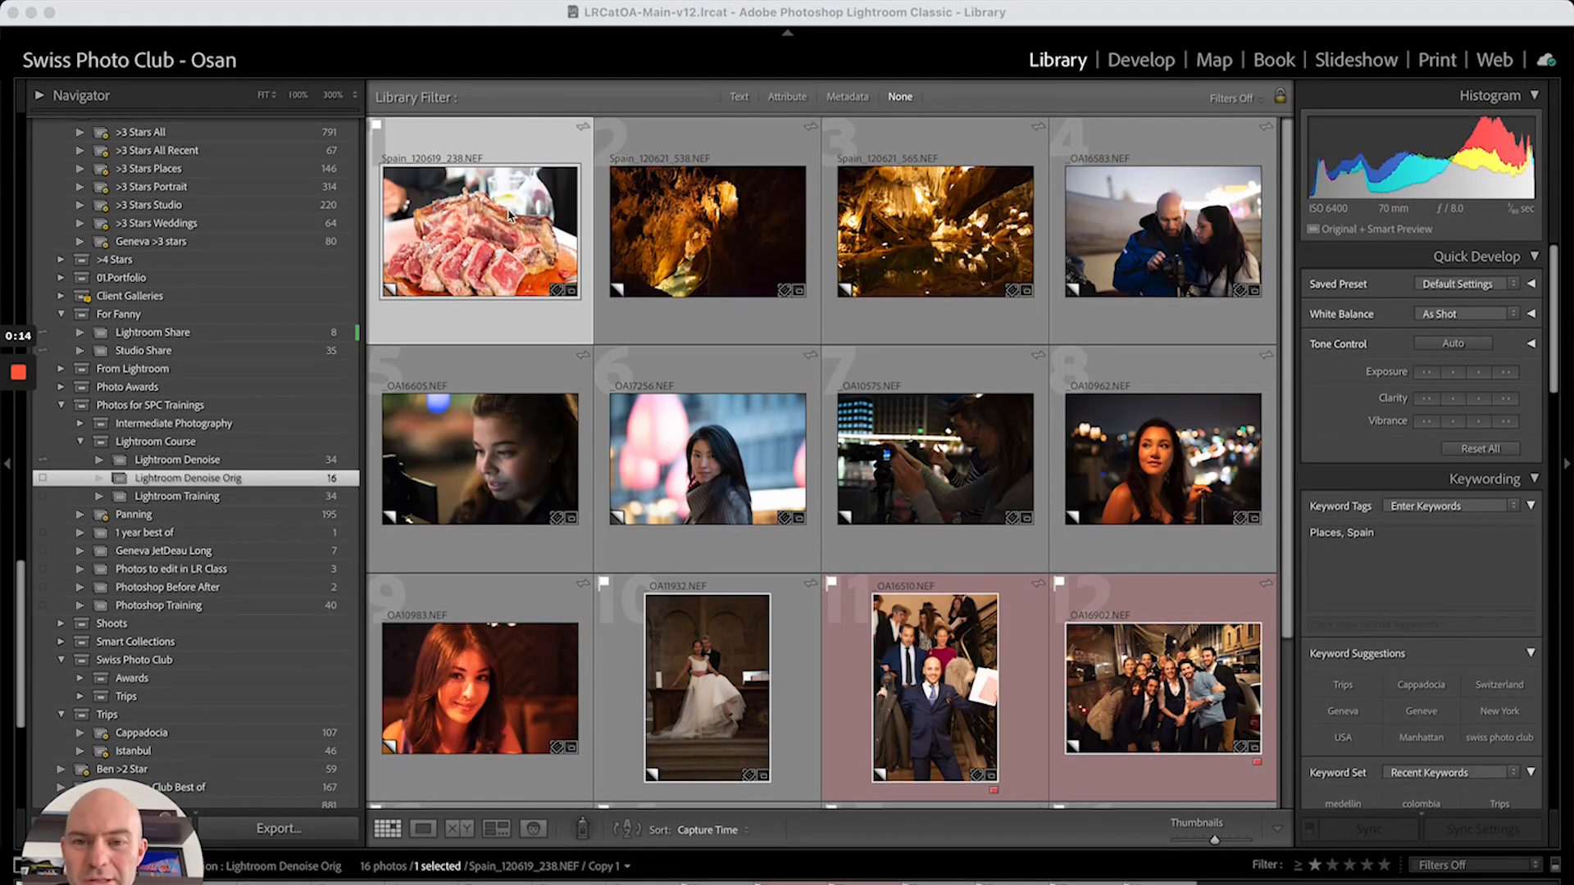
scroll("down", 3)
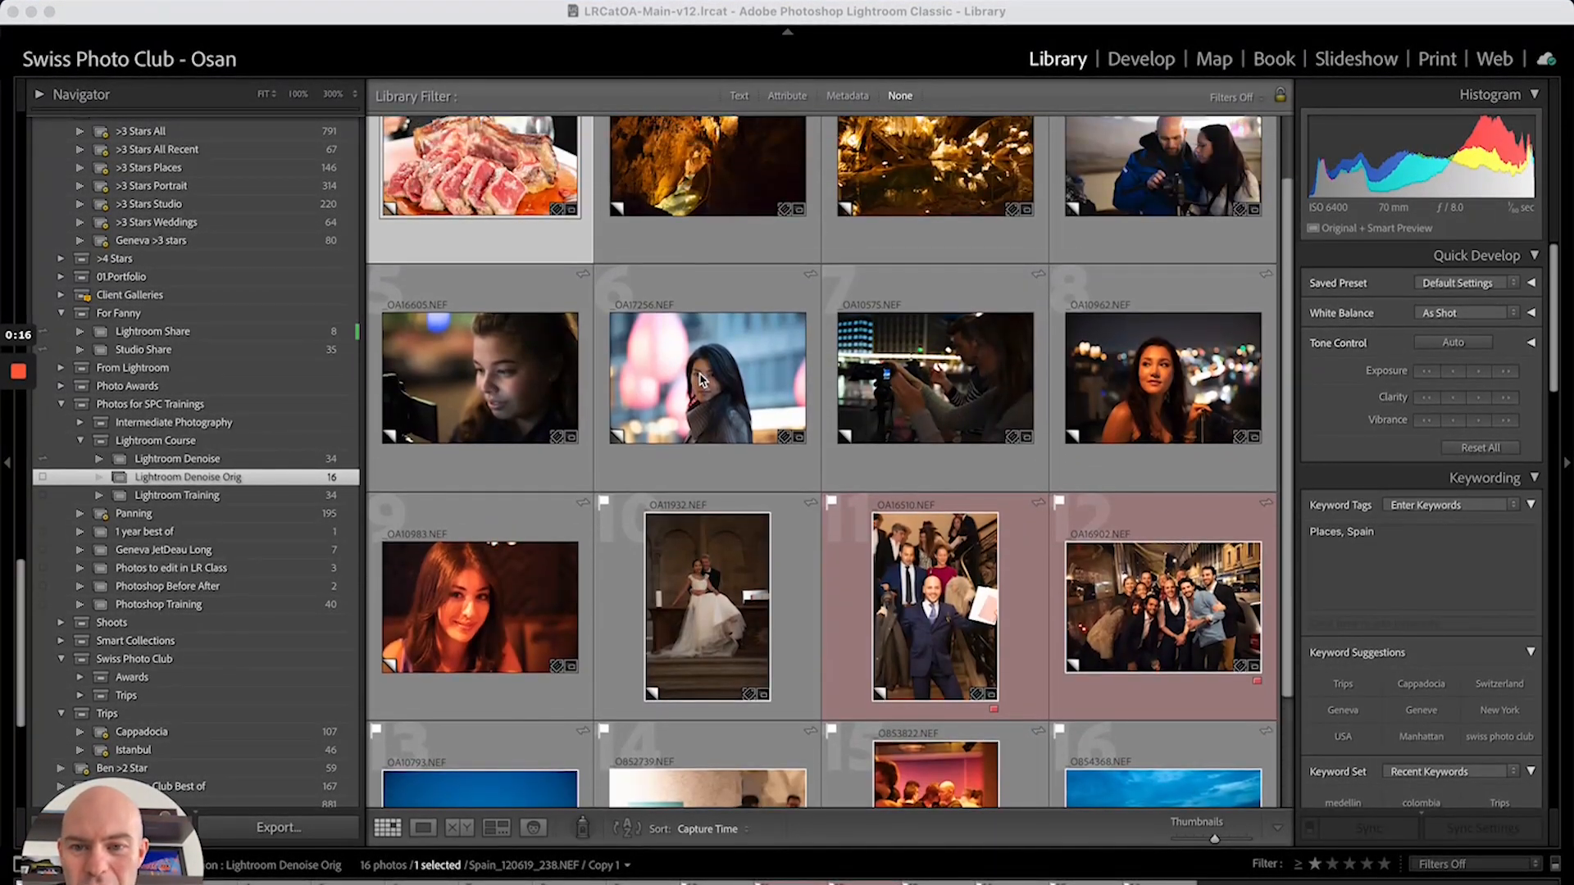
left_click(706, 377)
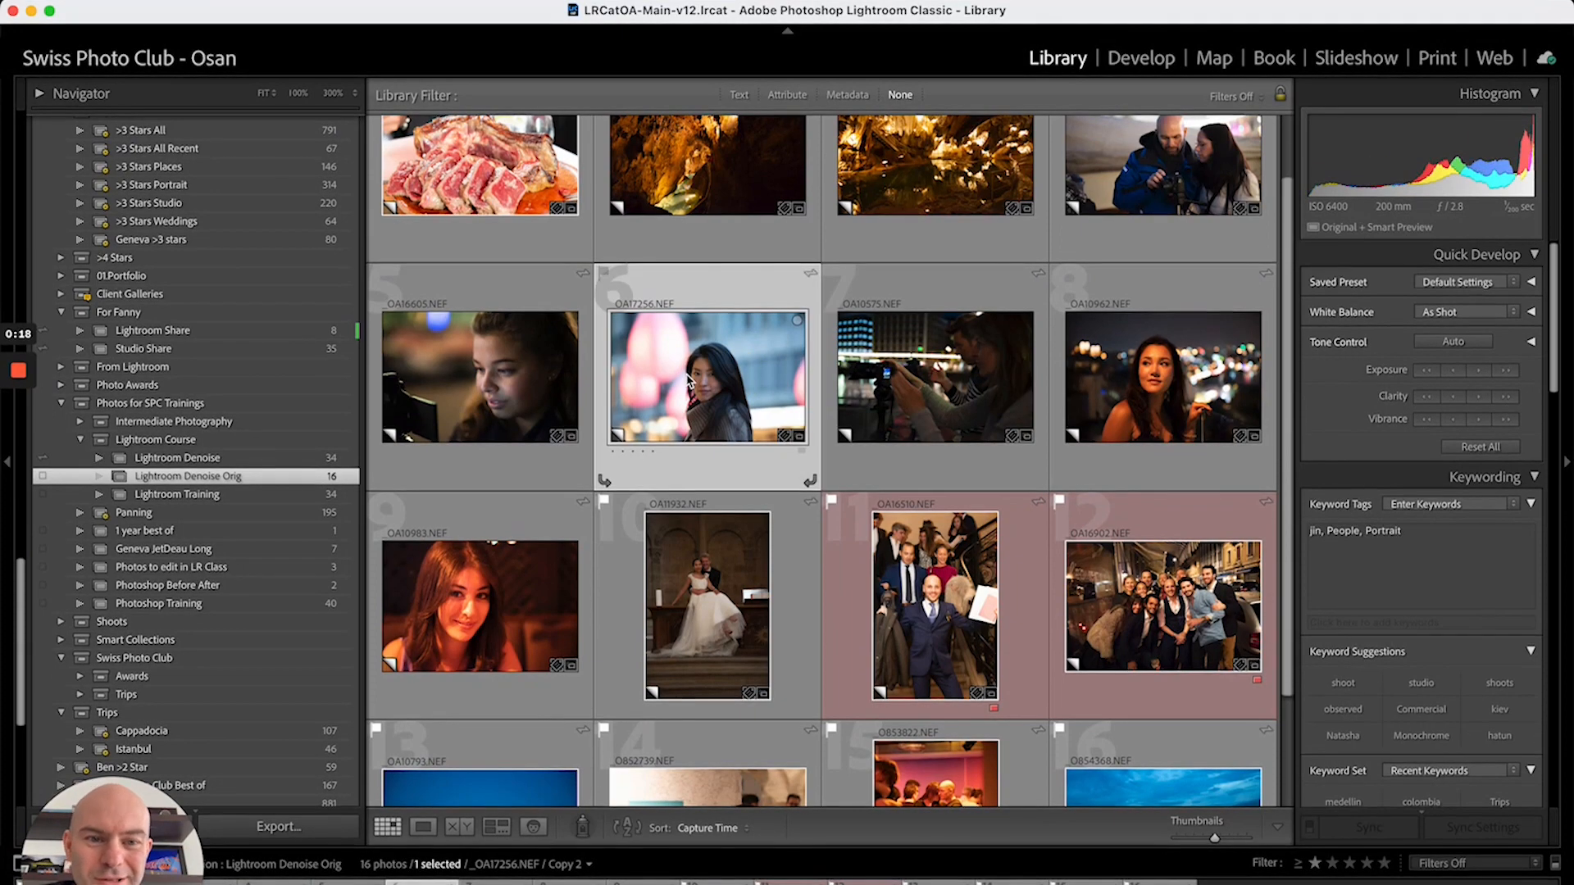
Show the lantern portrait full-size in Loupe and bring up its context menu.
double_click(707, 378)
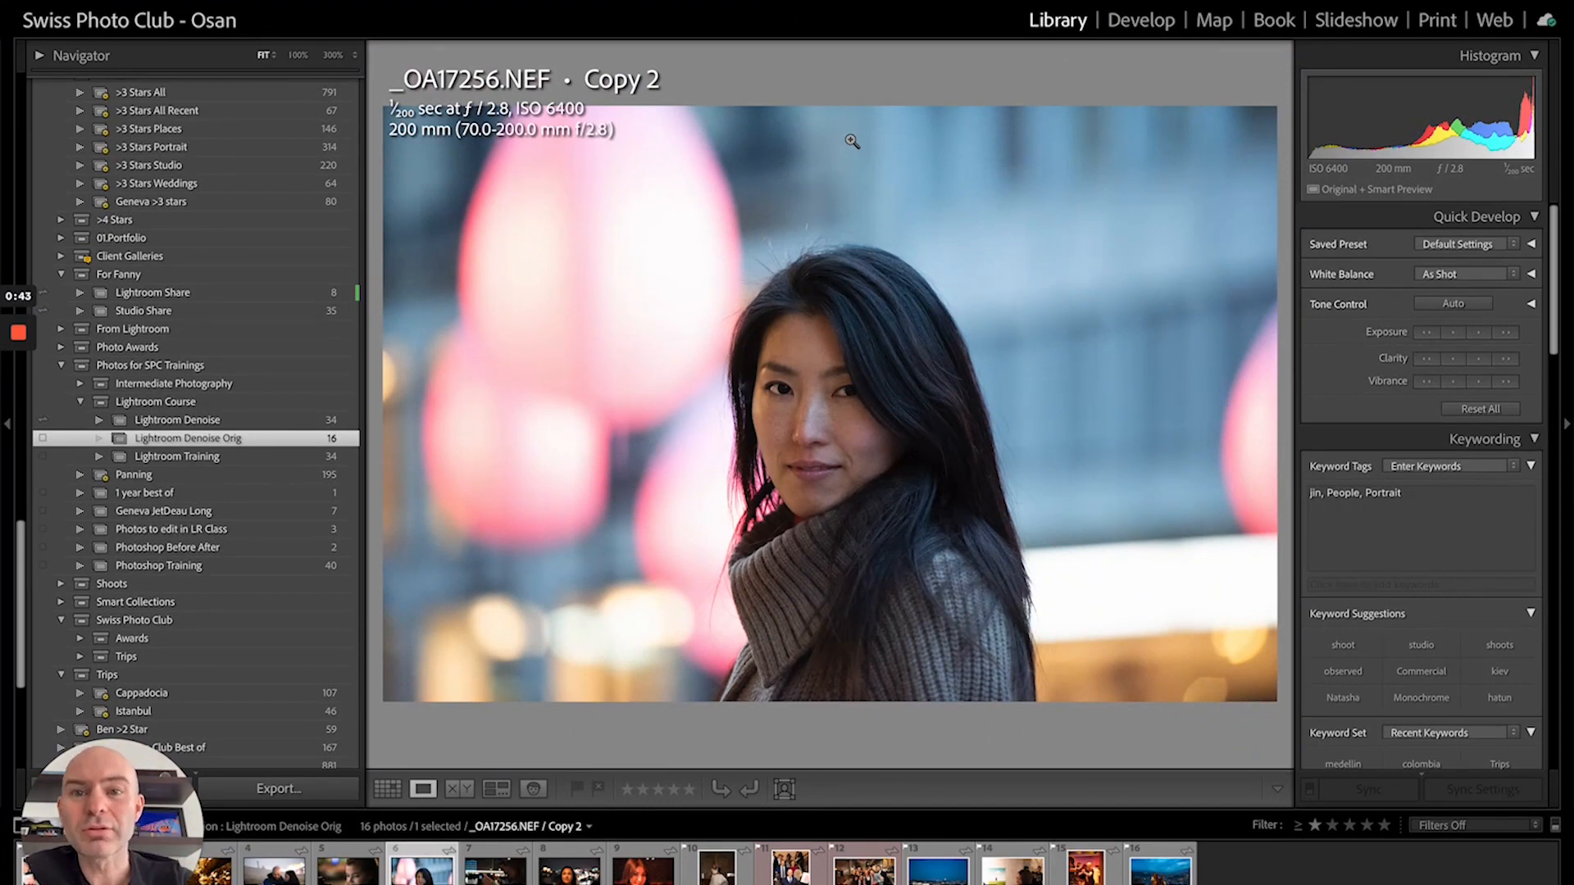
right_click(827, 401)
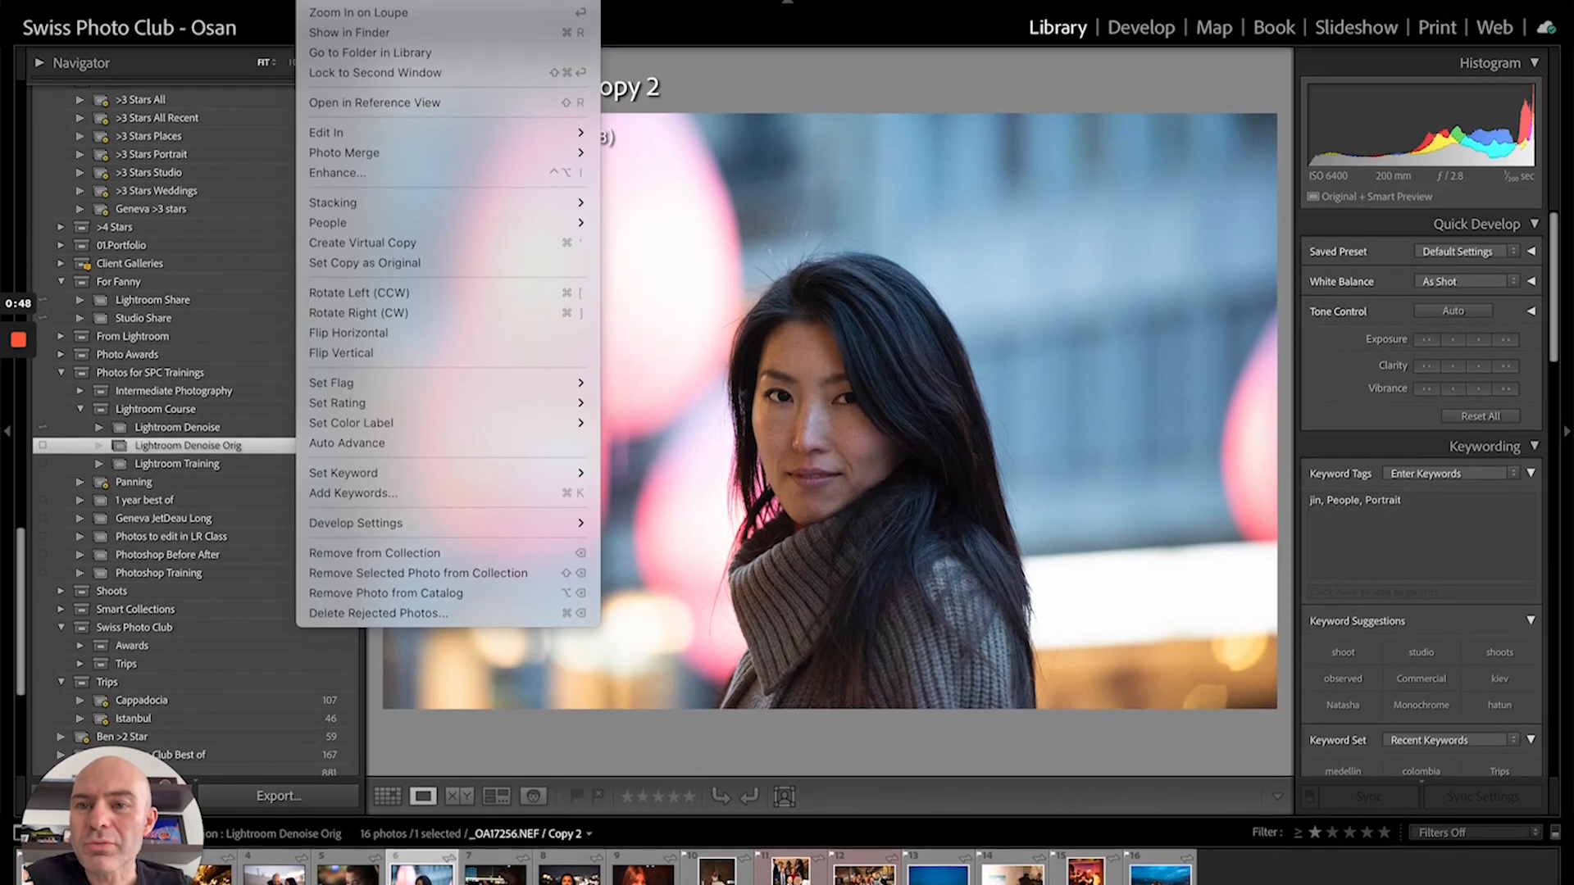
mouse_move(343, 155)
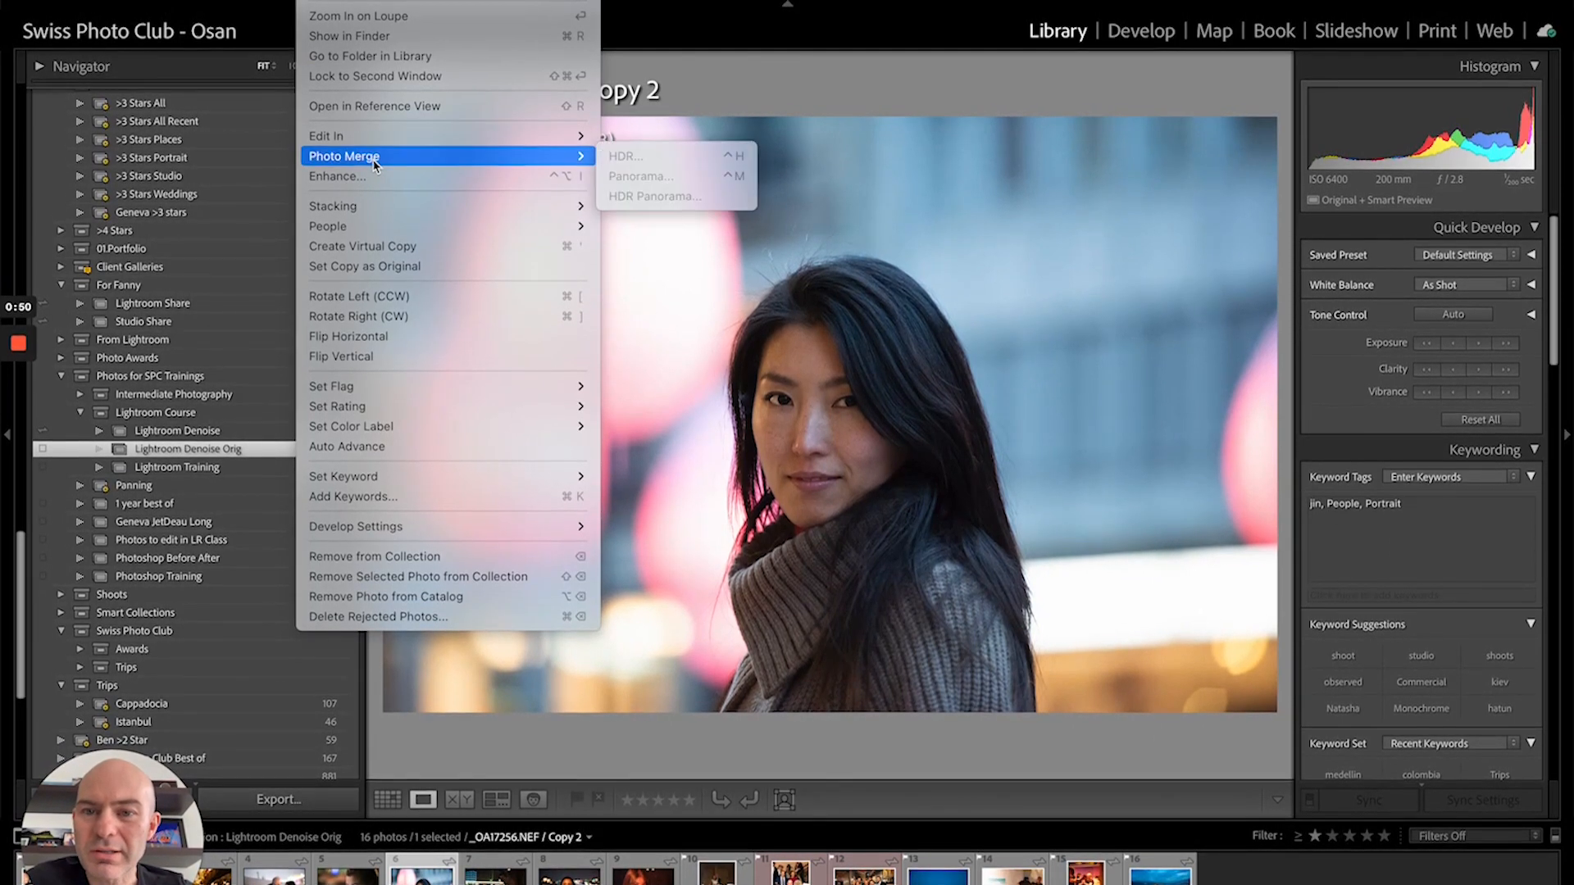
mouse_move(372, 177)
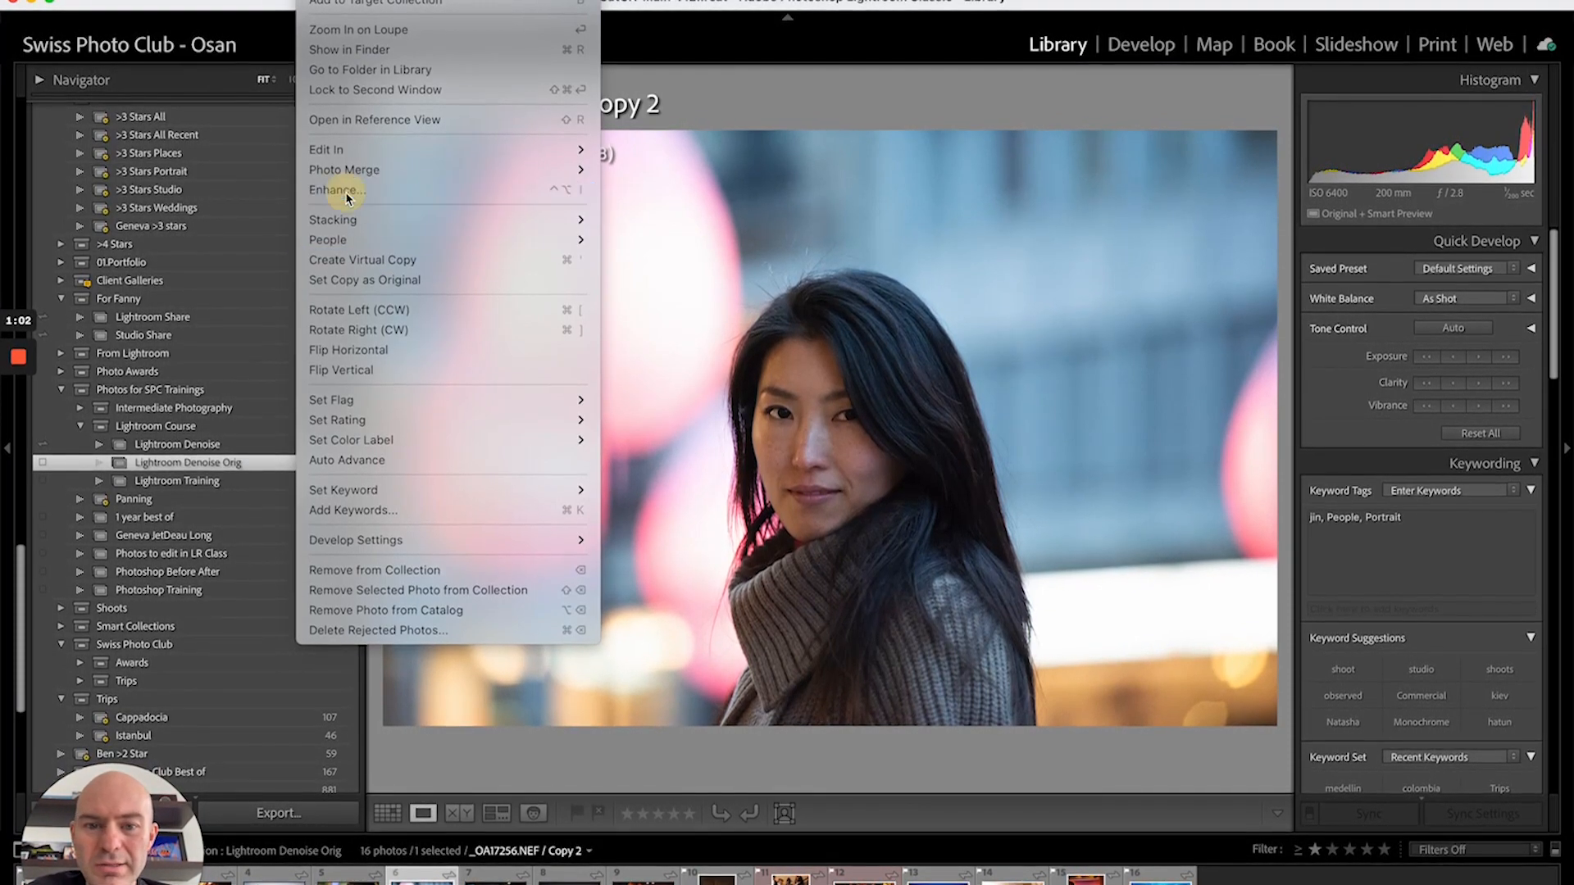
Preview Enhance Denoise on the portrait, trying 80, 17, 39 and 49 before settling on 50.
left_click(337, 191)
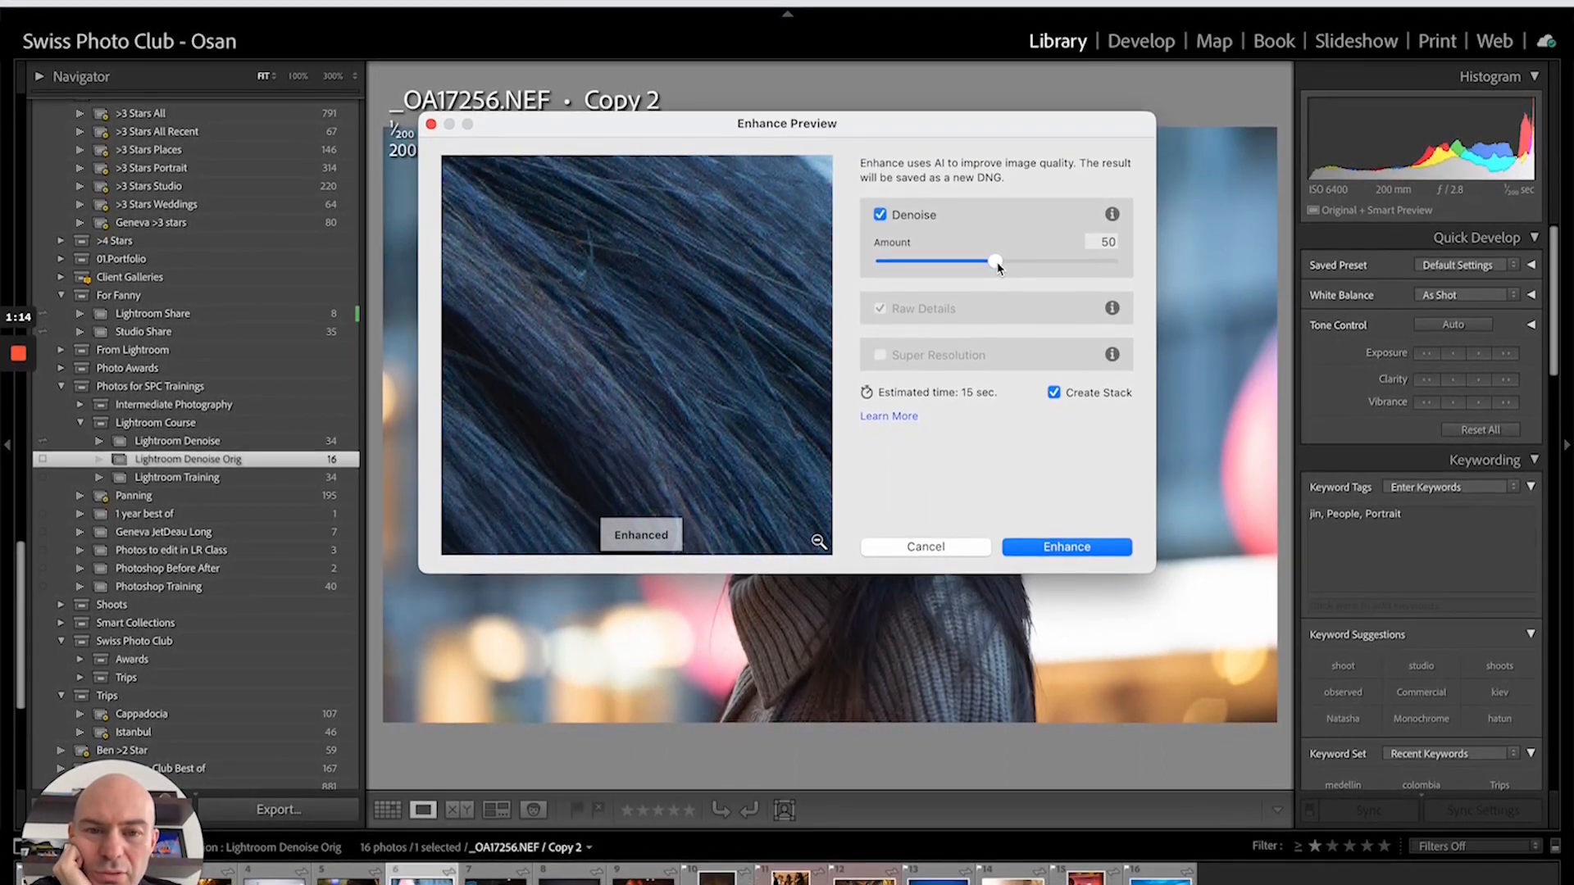
left_click_drag(998, 261, 1068, 256)
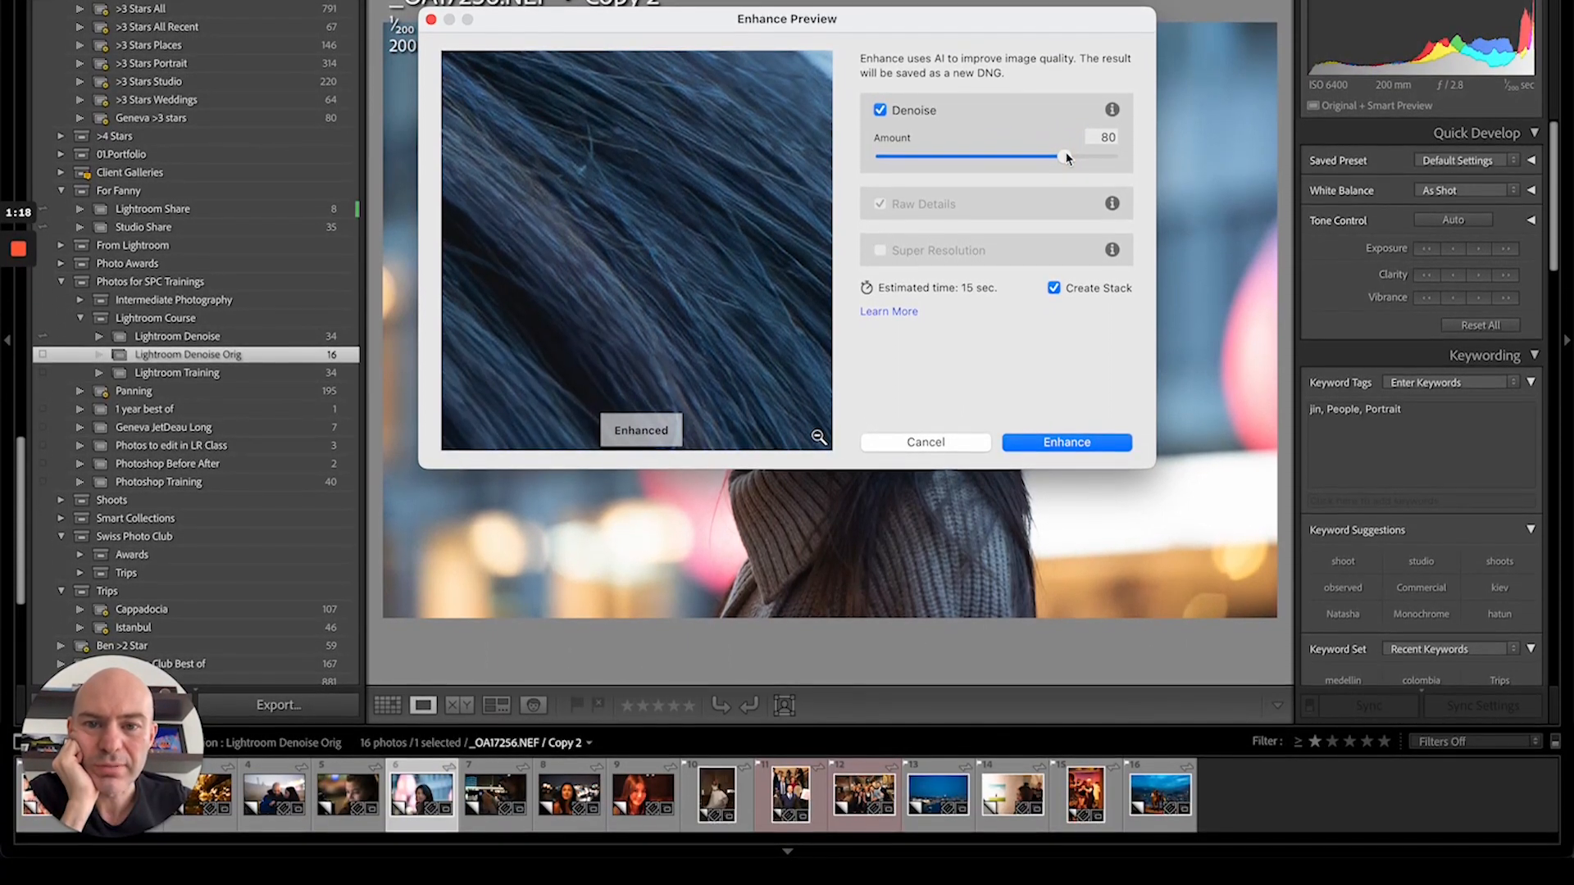
left_click_drag(1066, 155, 883, 156)
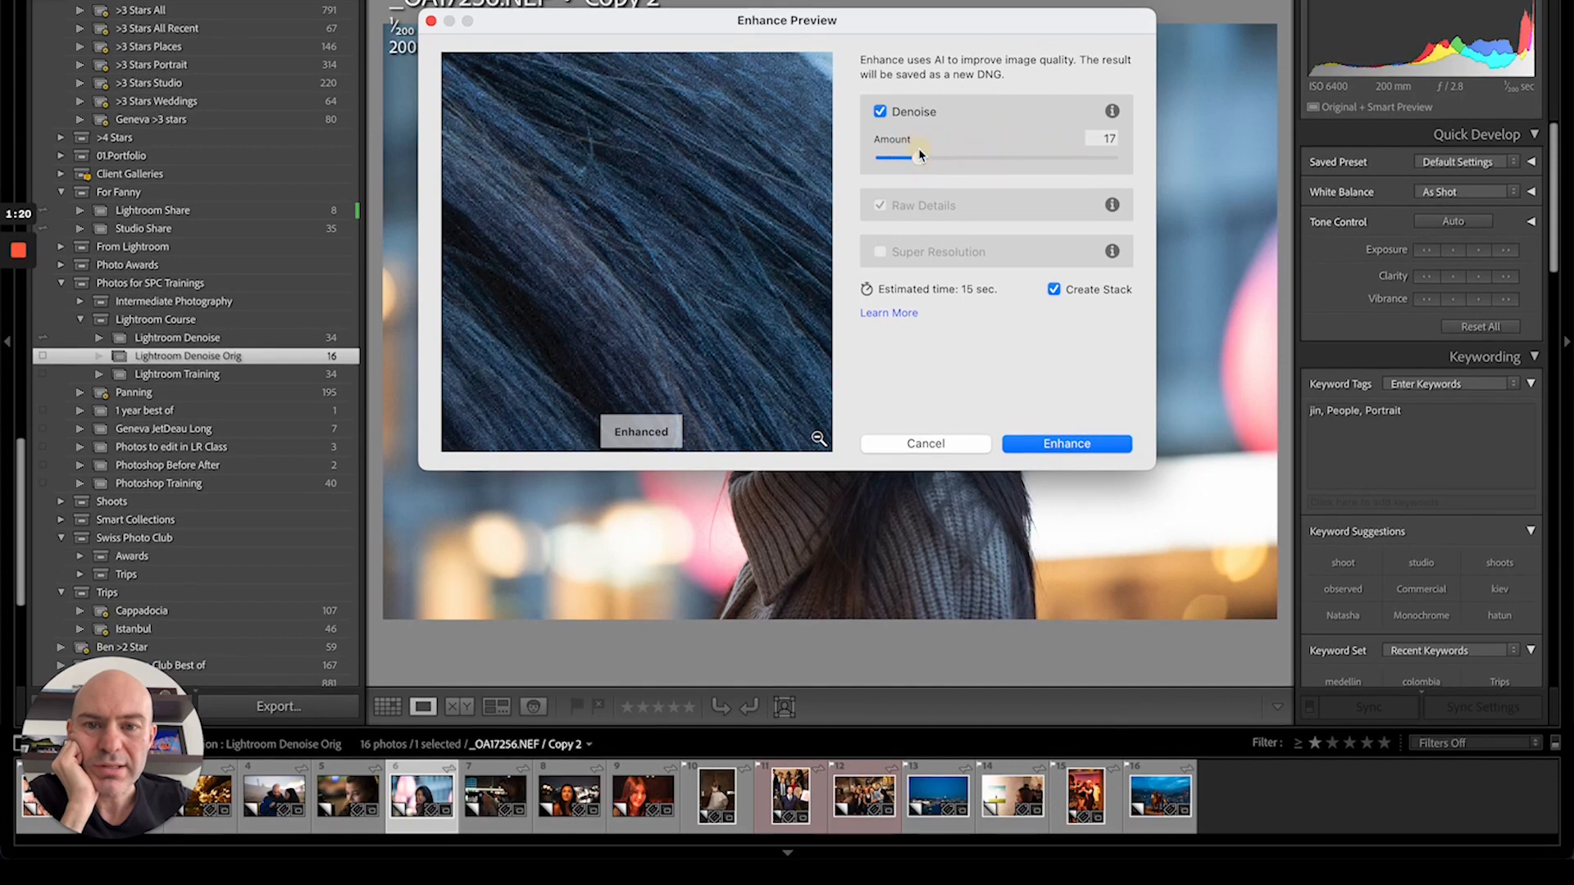
left_click_drag(884, 156, 969, 285)
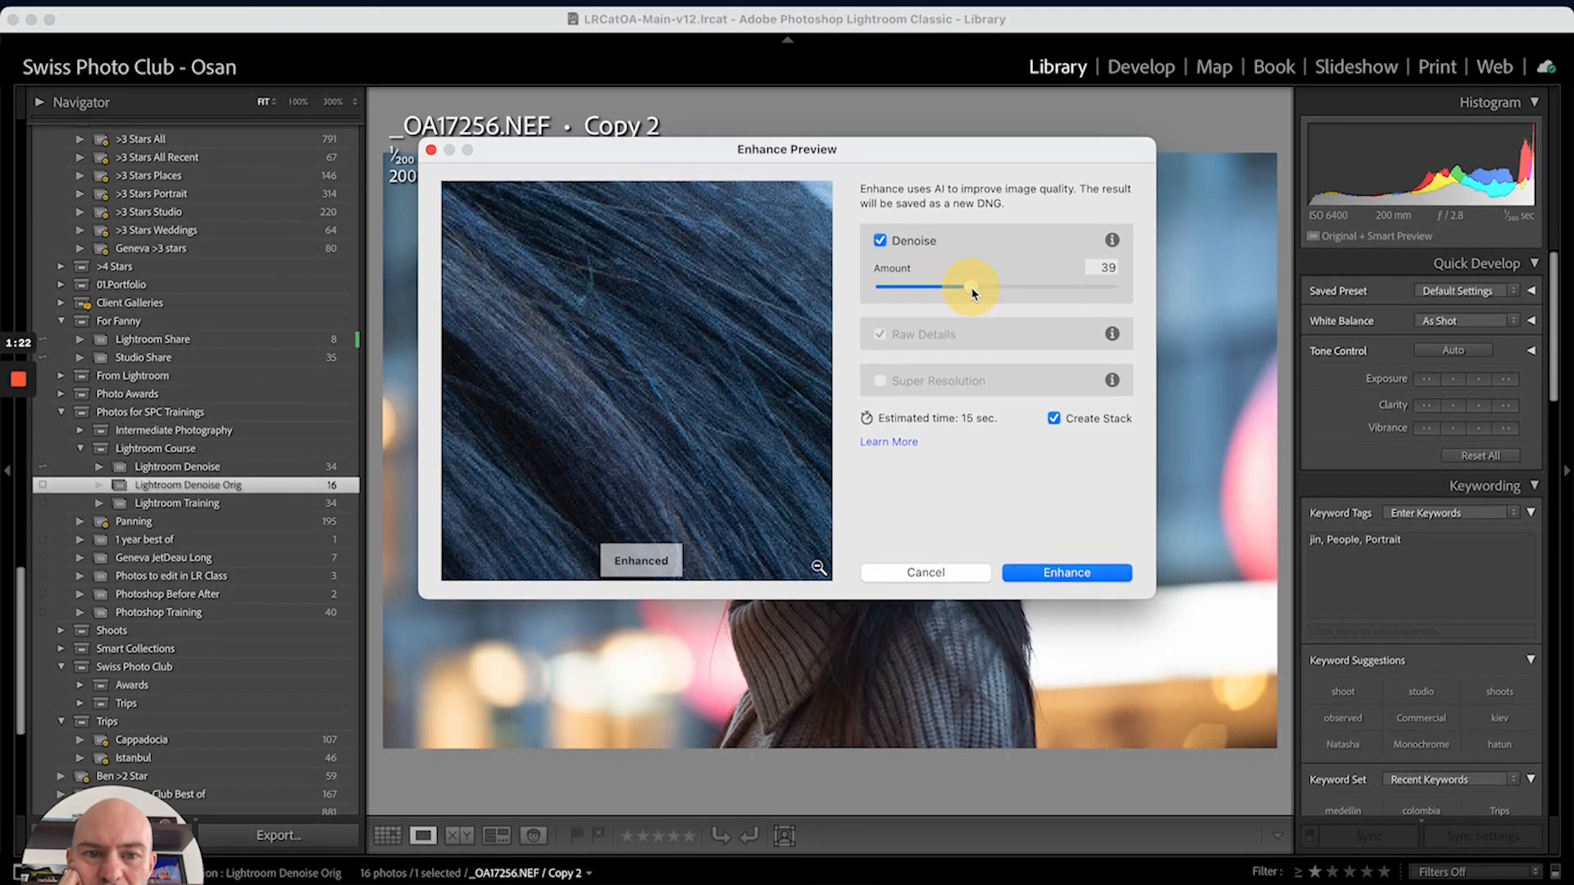
left_click_drag(967, 287, 994, 287)
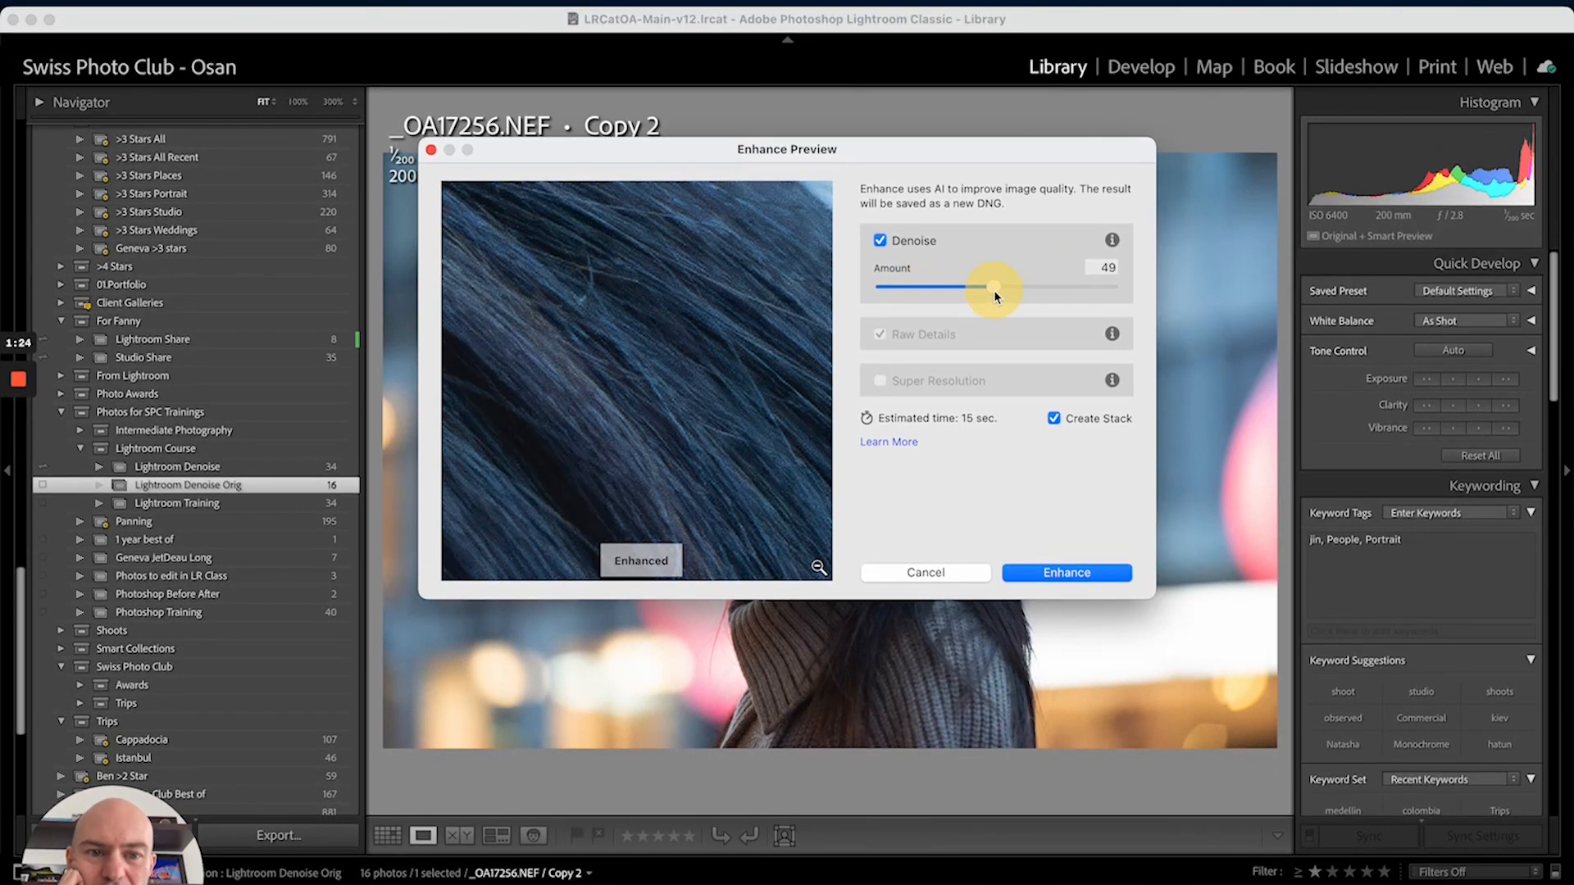
left_click_drag(988, 287, 995, 287)
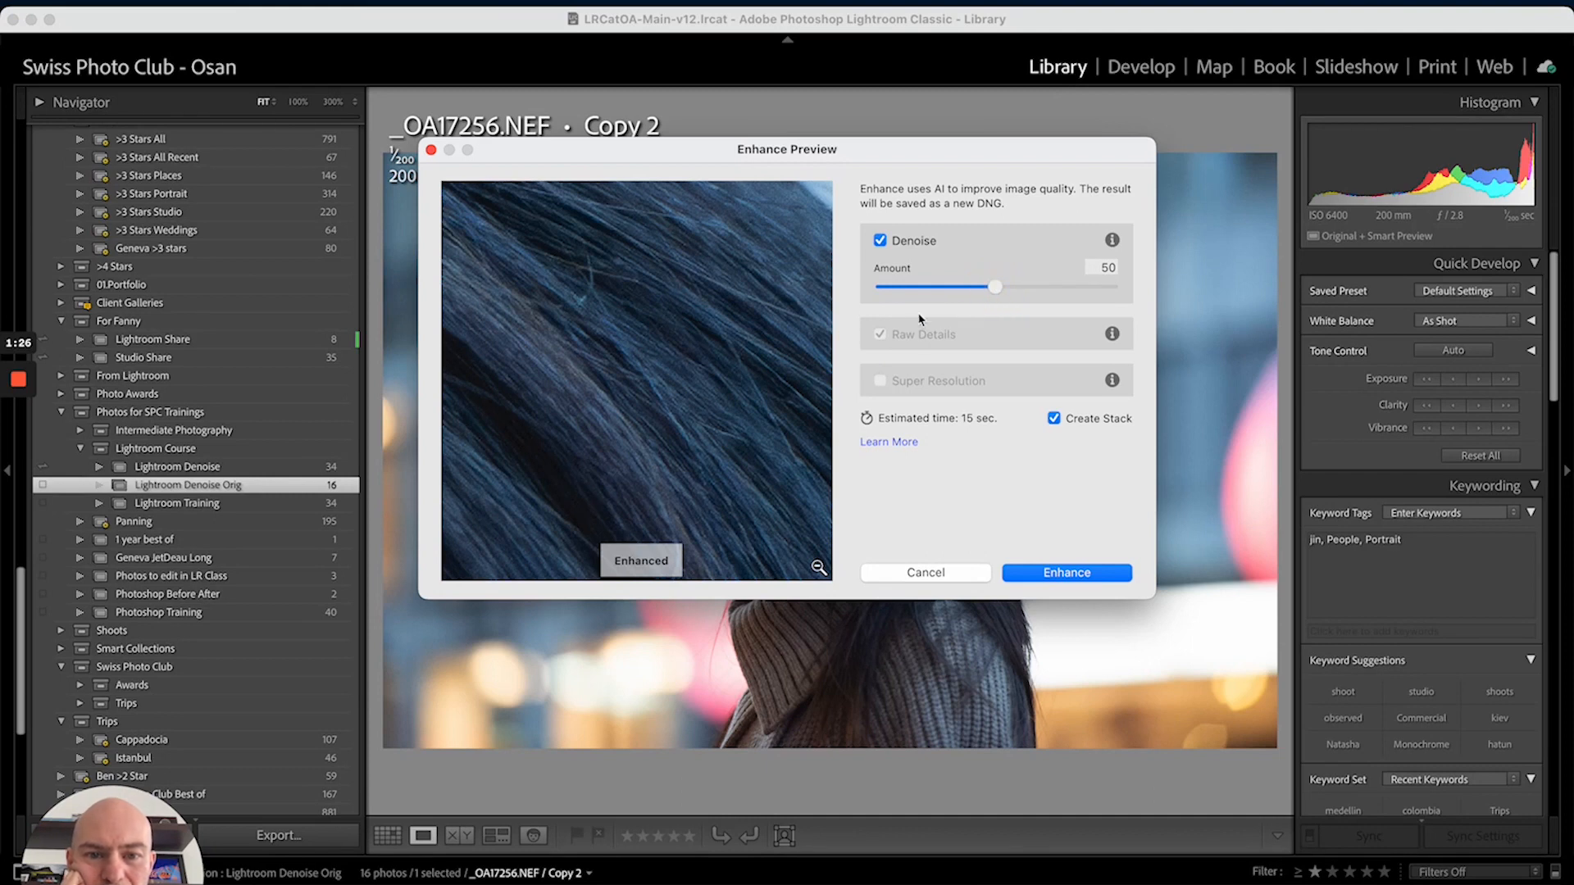
mouse_move(962, 429)
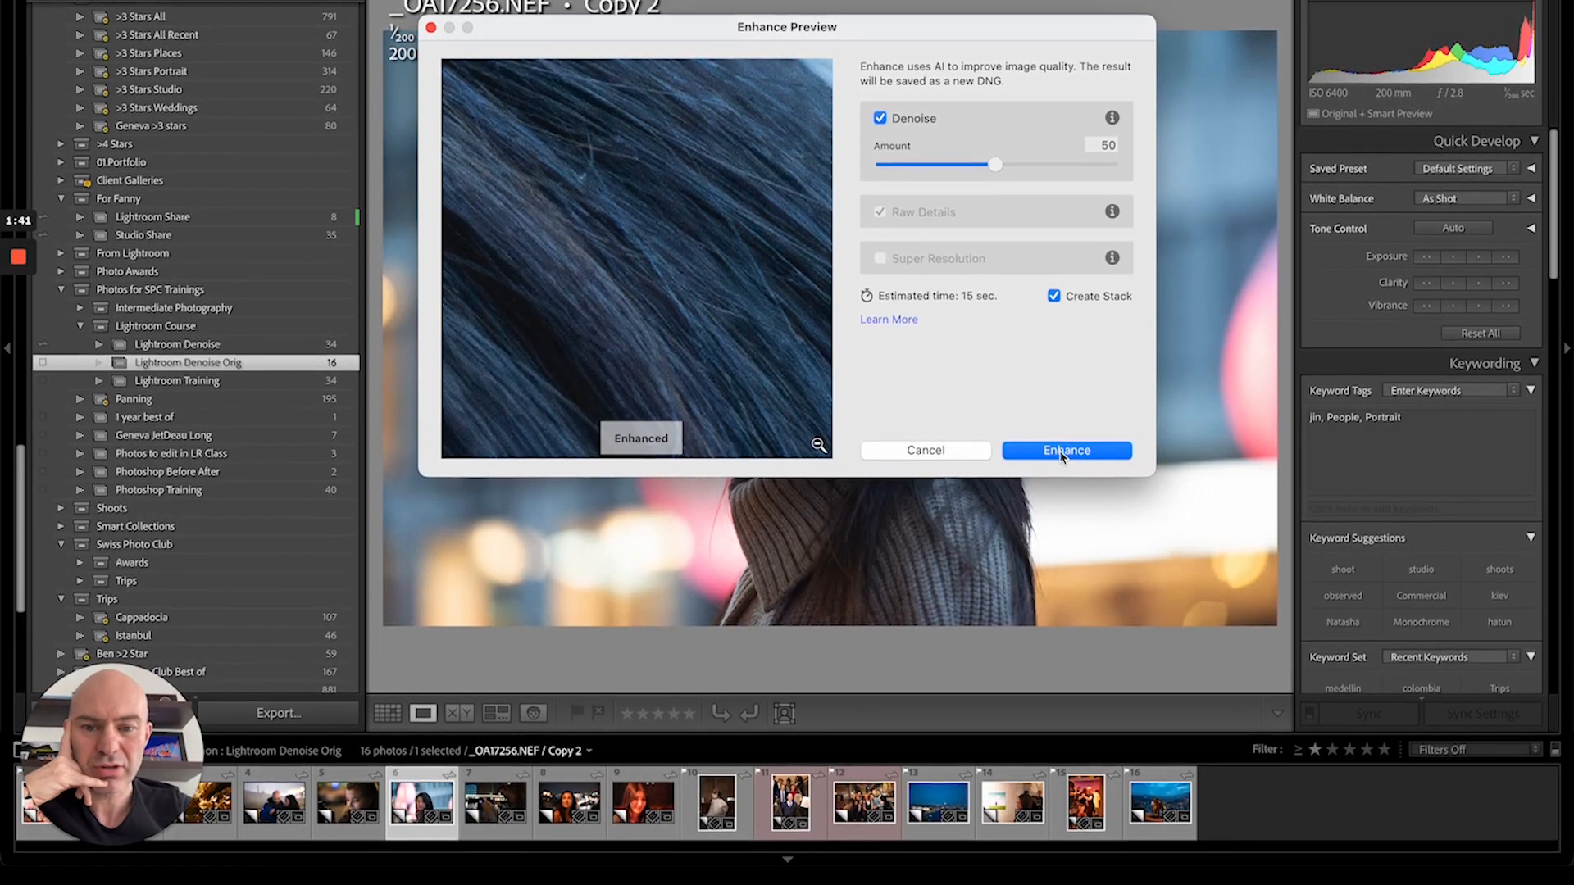
Generate _OA17256-Enhanced-NR-2.dng and zoom to 100% on the denoised face.
left_click(1065, 450)
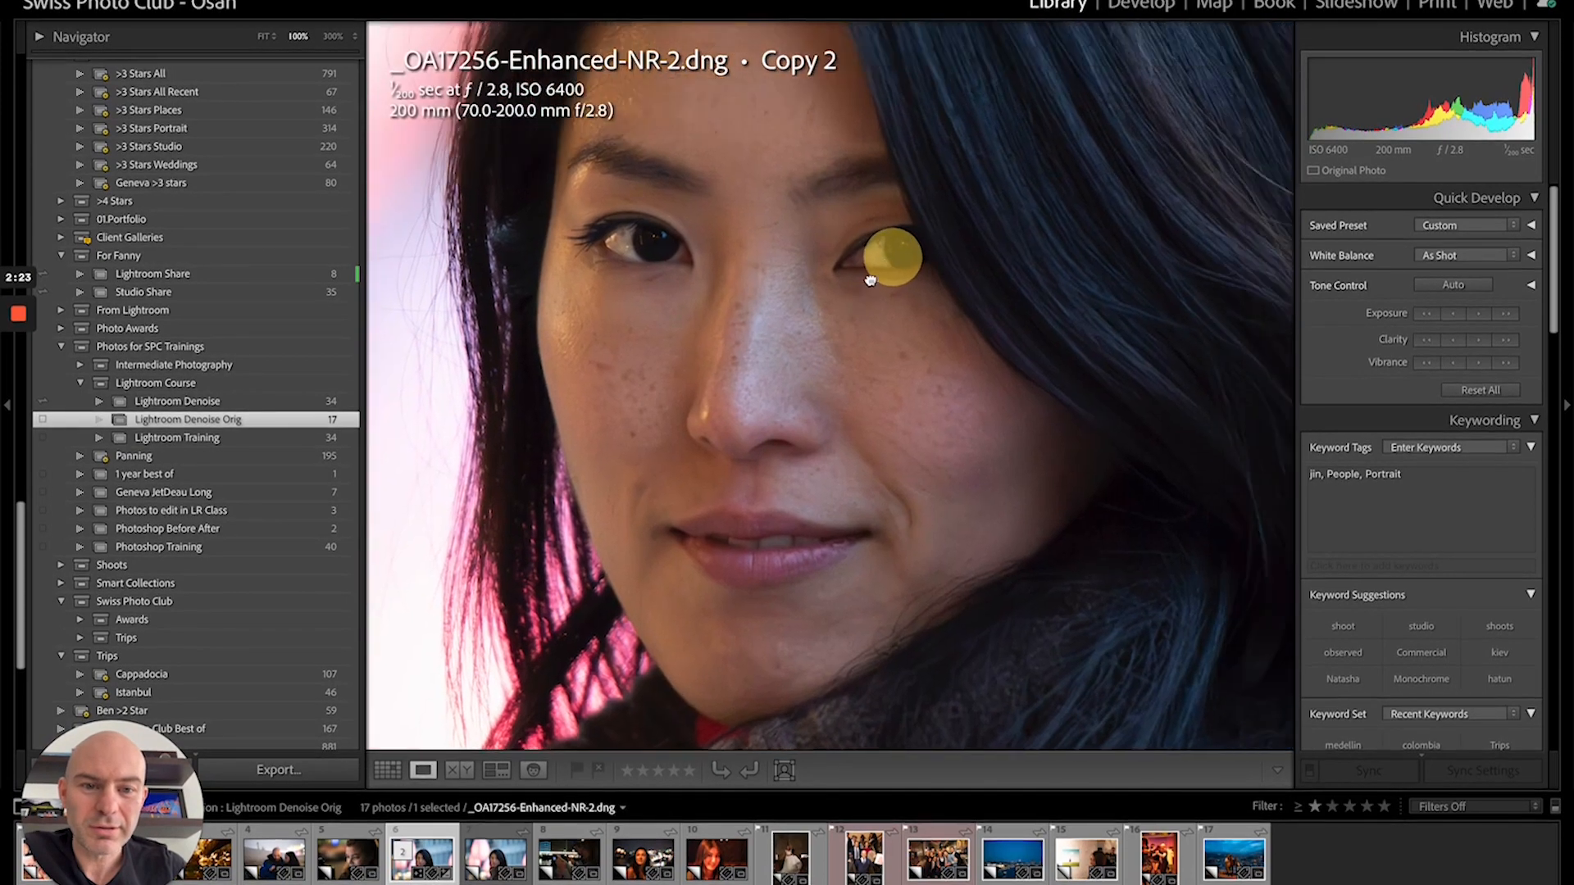
left_click(495, 856)
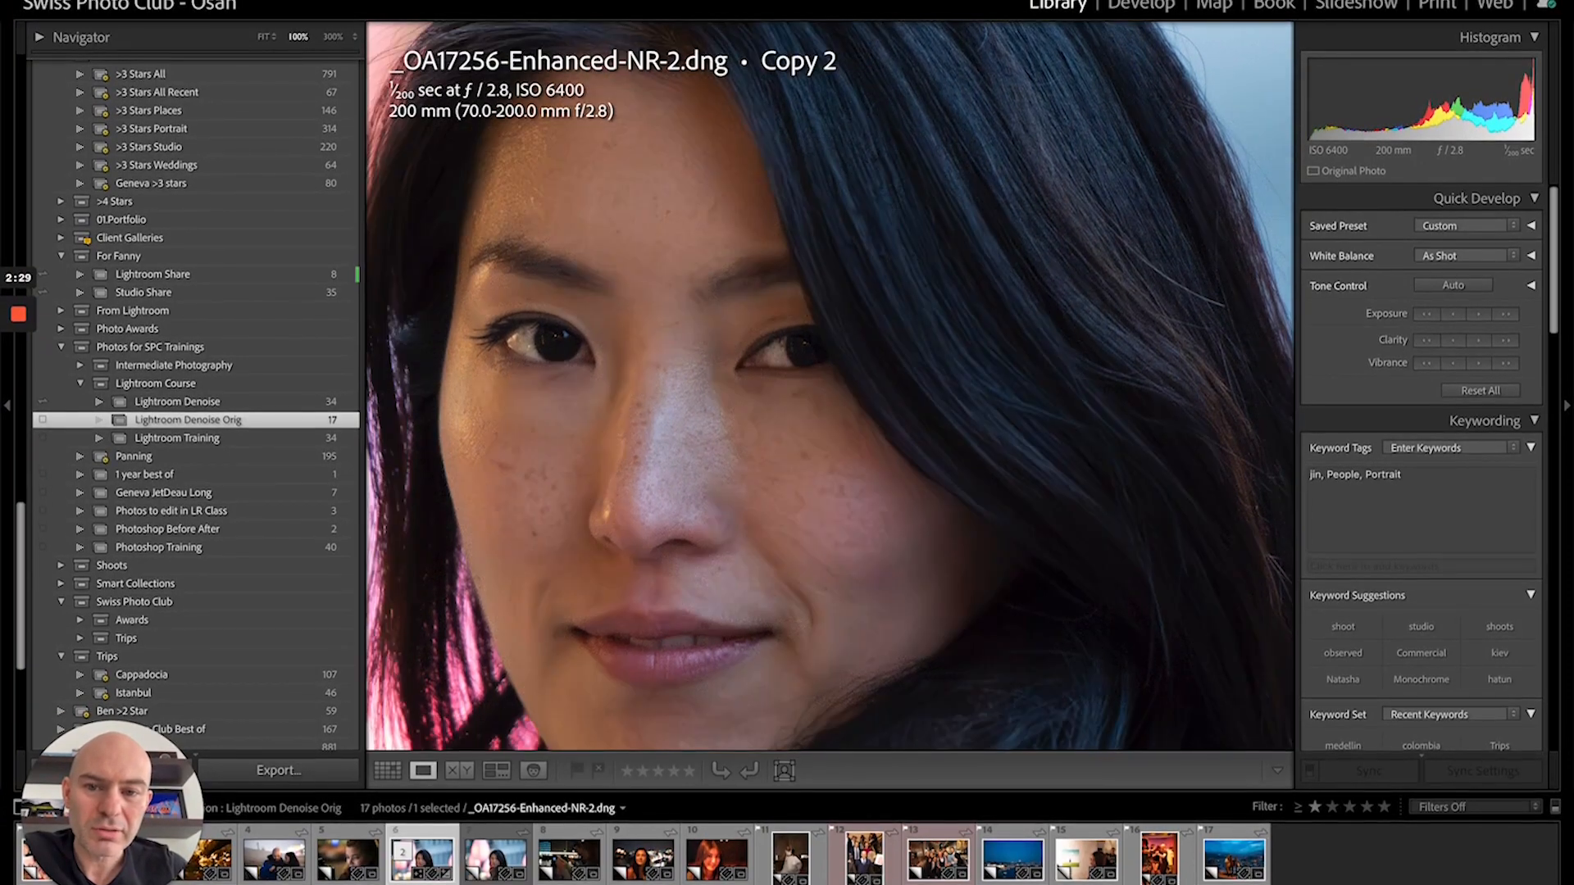
Confirm in Develop that Denoise is applied to the stacked DNG, then return to the Library grid.
left_click(387, 771)
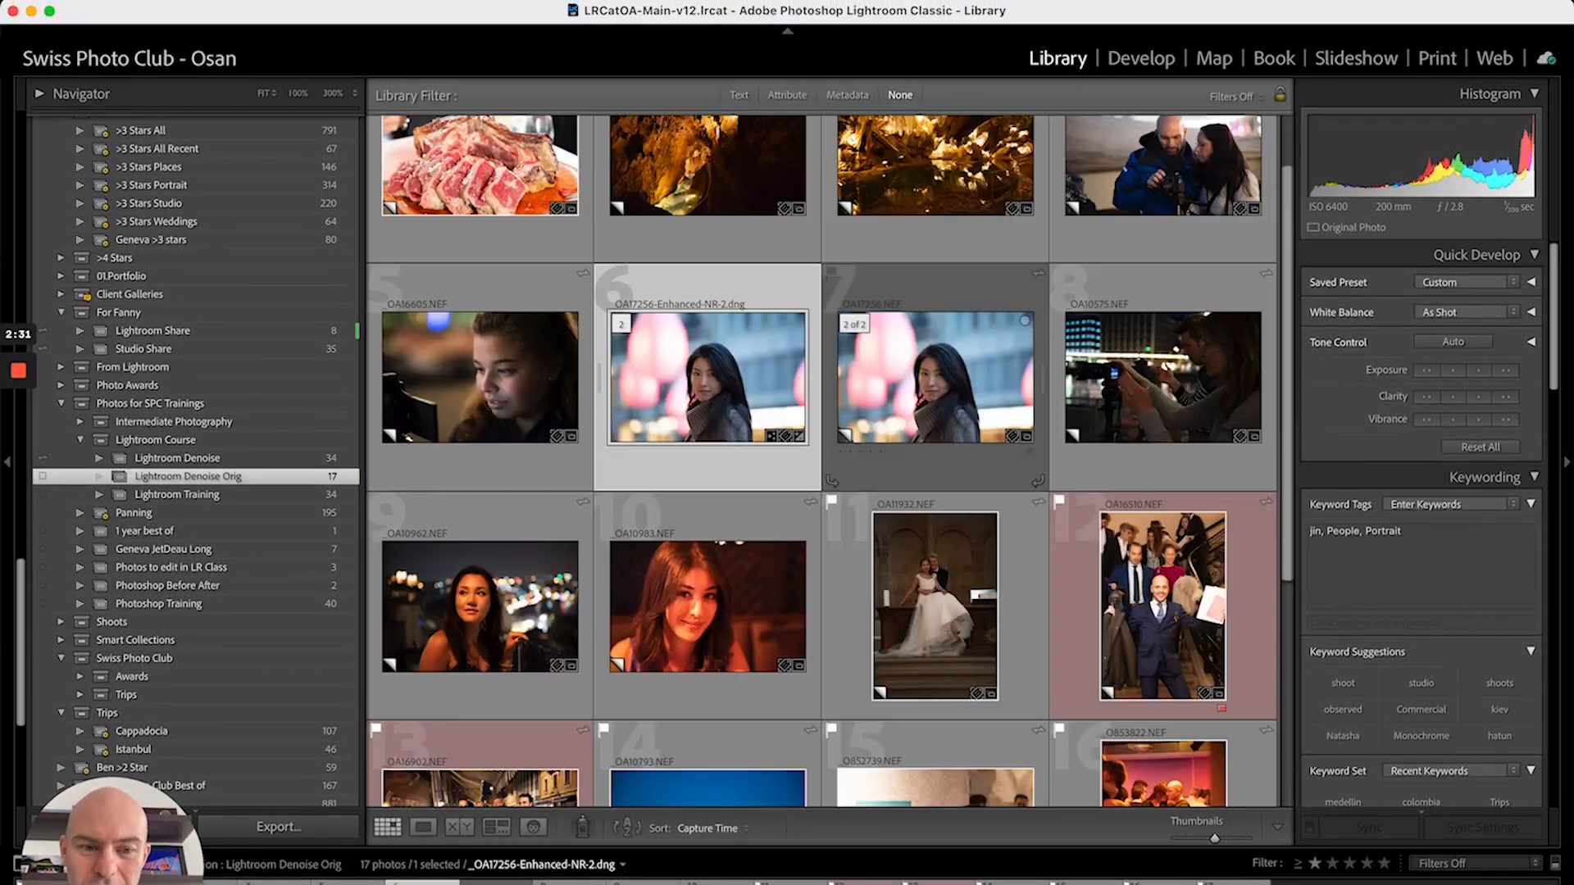
left_click(1139, 55)
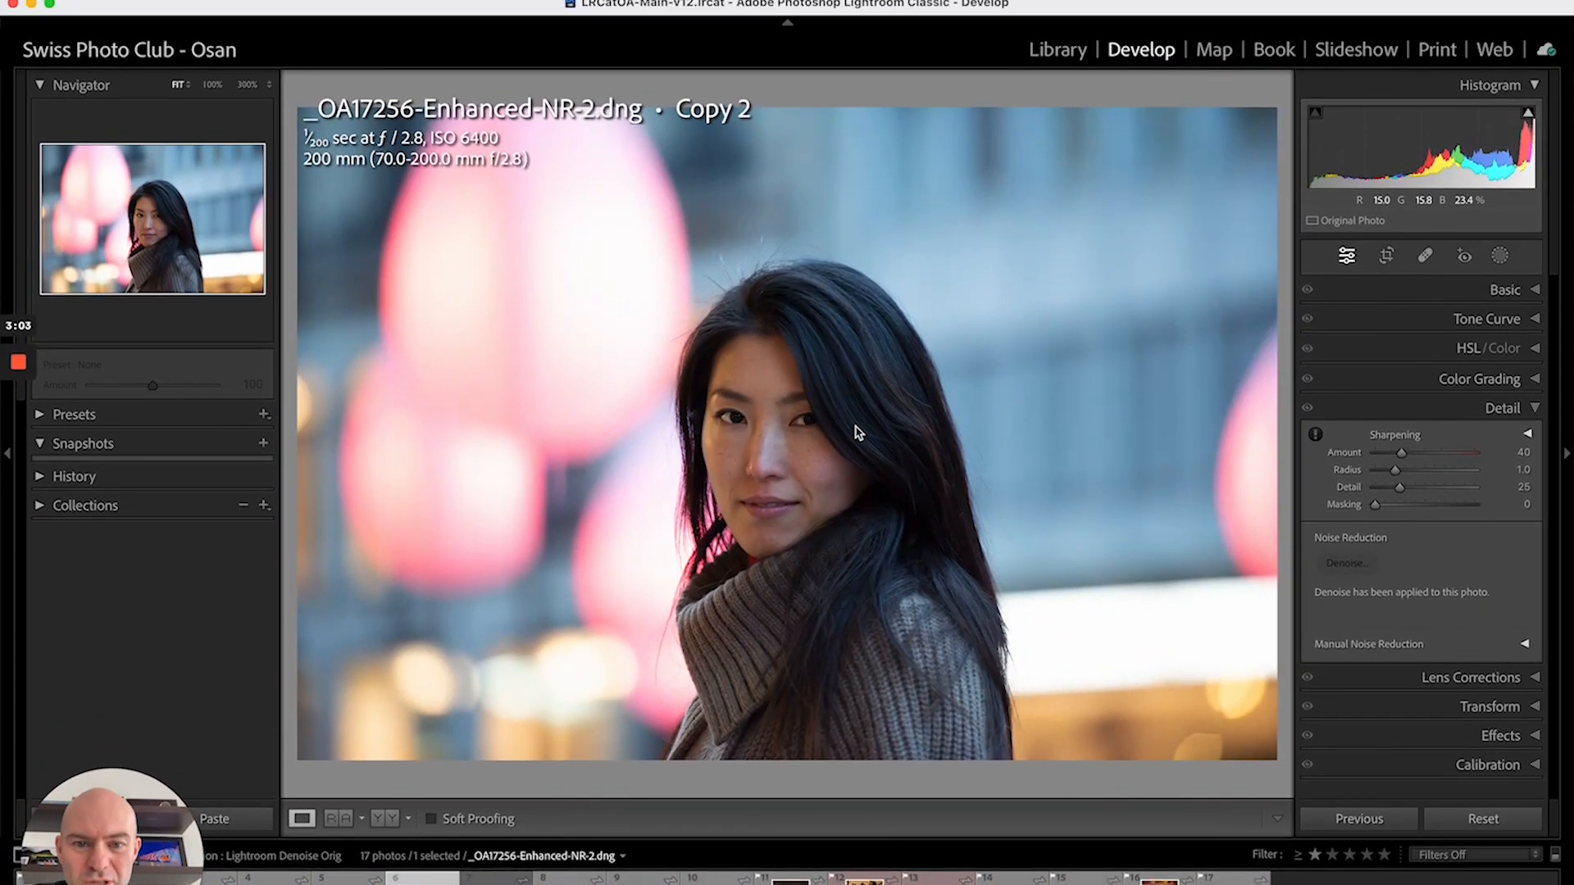
left_click(1057, 49)
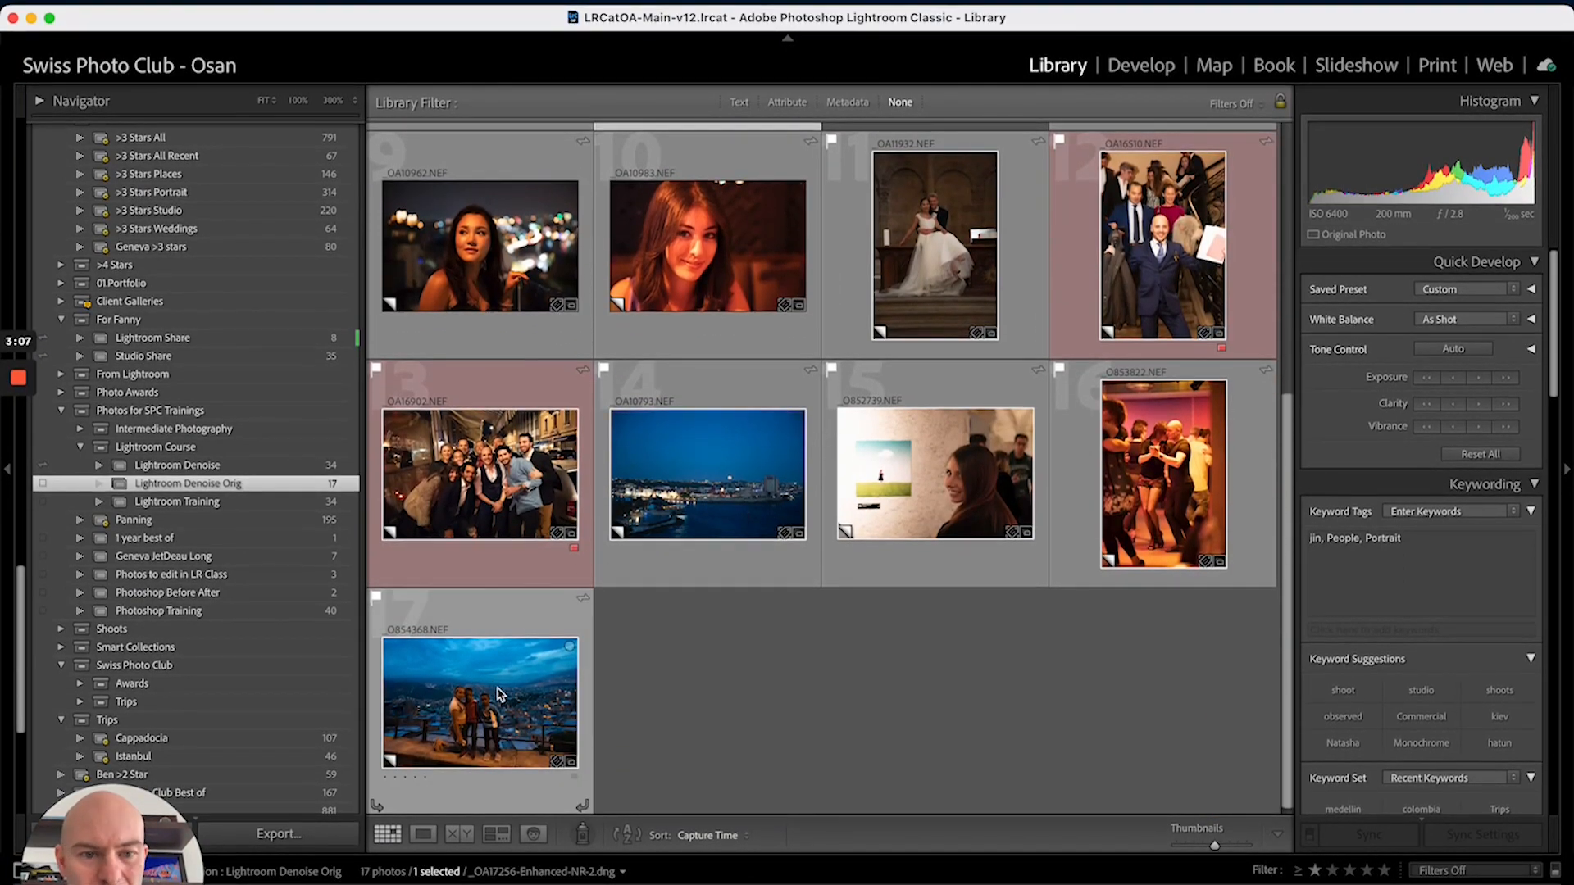
Bring up the Enhance Denoise preview at 50 for the _O854368.NEF night photo of three children.
double_click(481, 703)
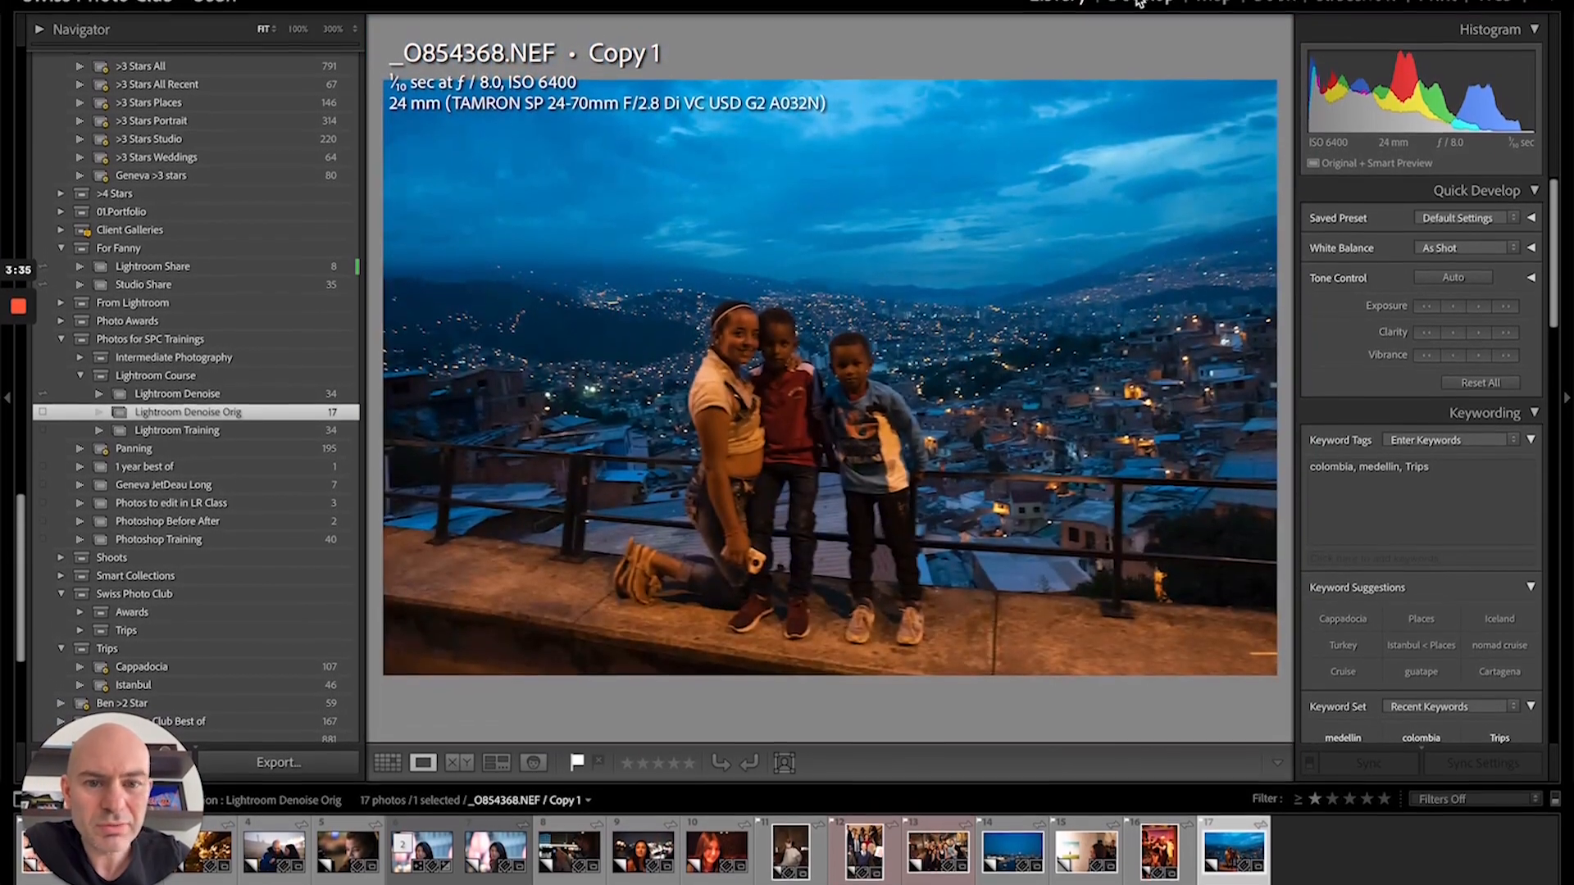
left_click(1141, 66)
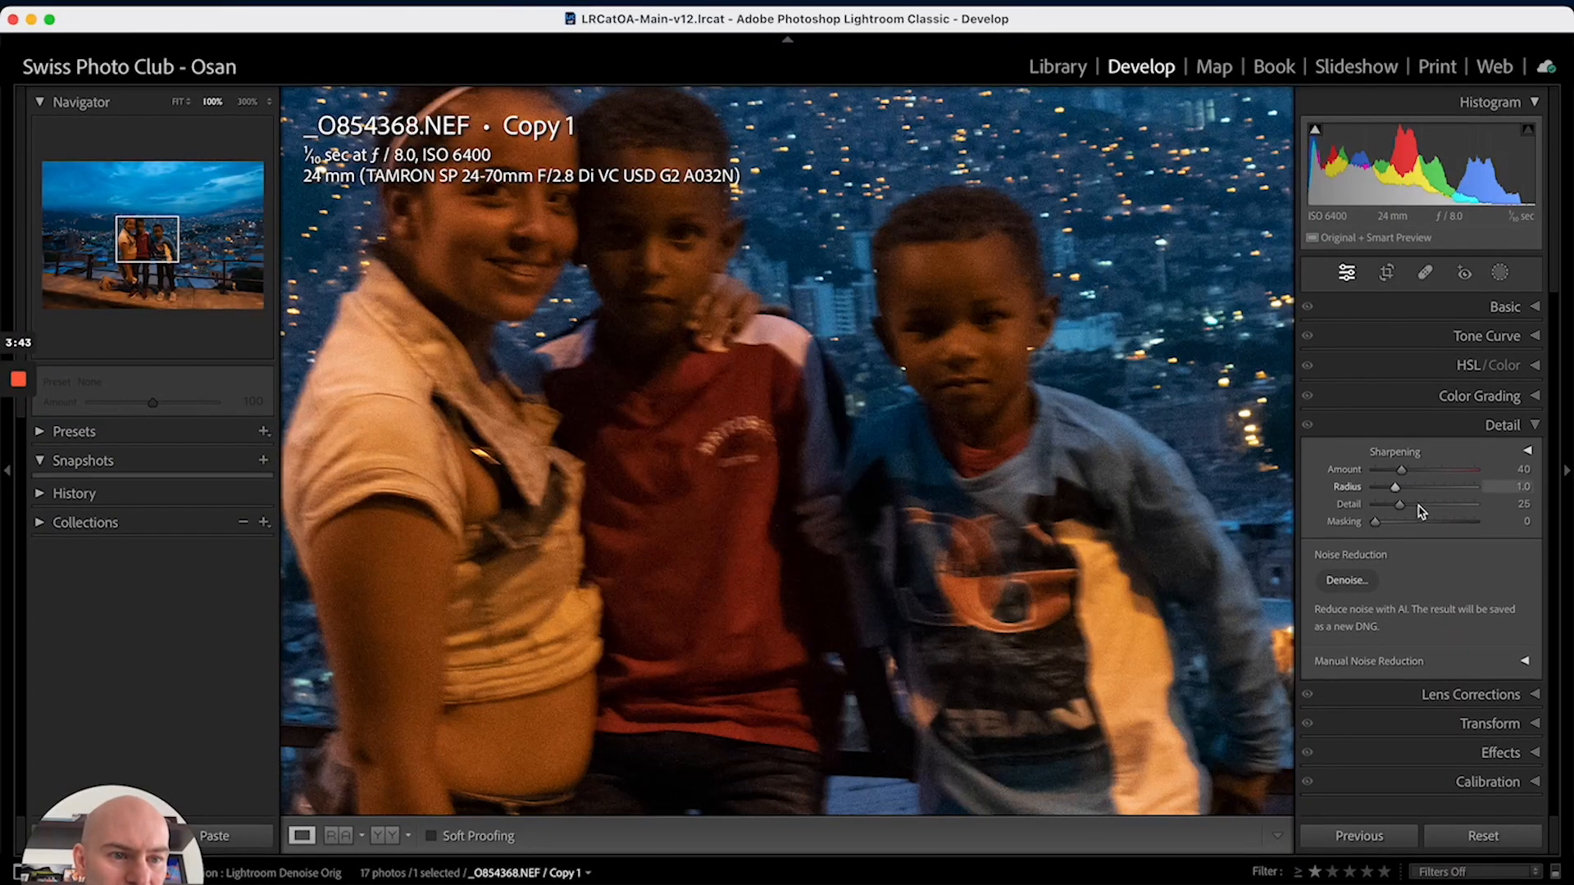
left_click(1344, 579)
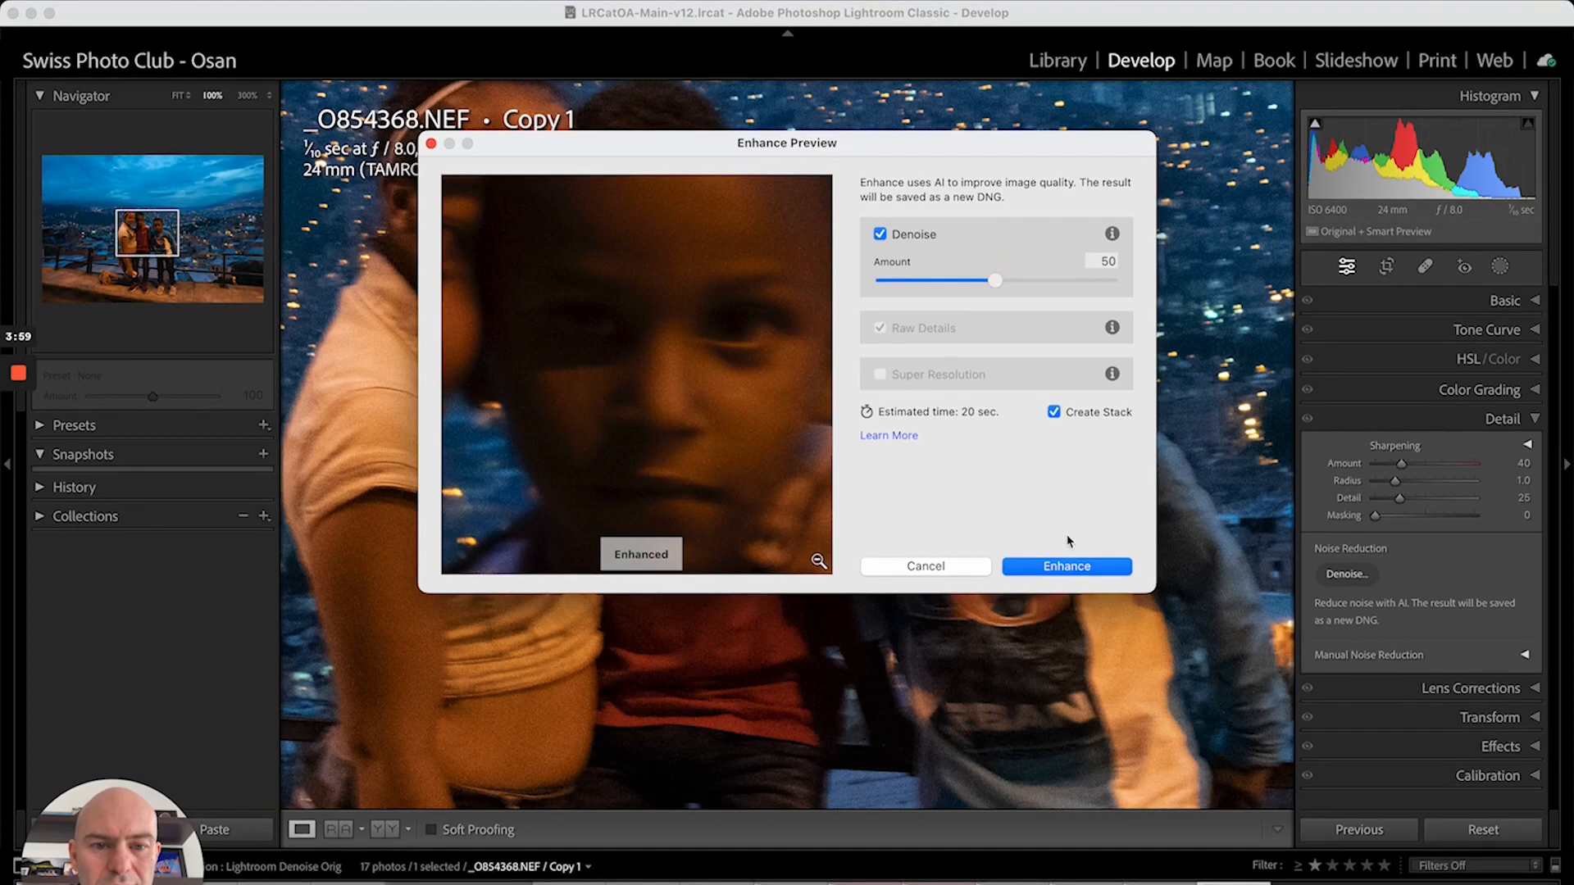
Generate the denoised _O854368-Enhanced-NR.dng copy of the children's night photo.
left_click(1066, 565)
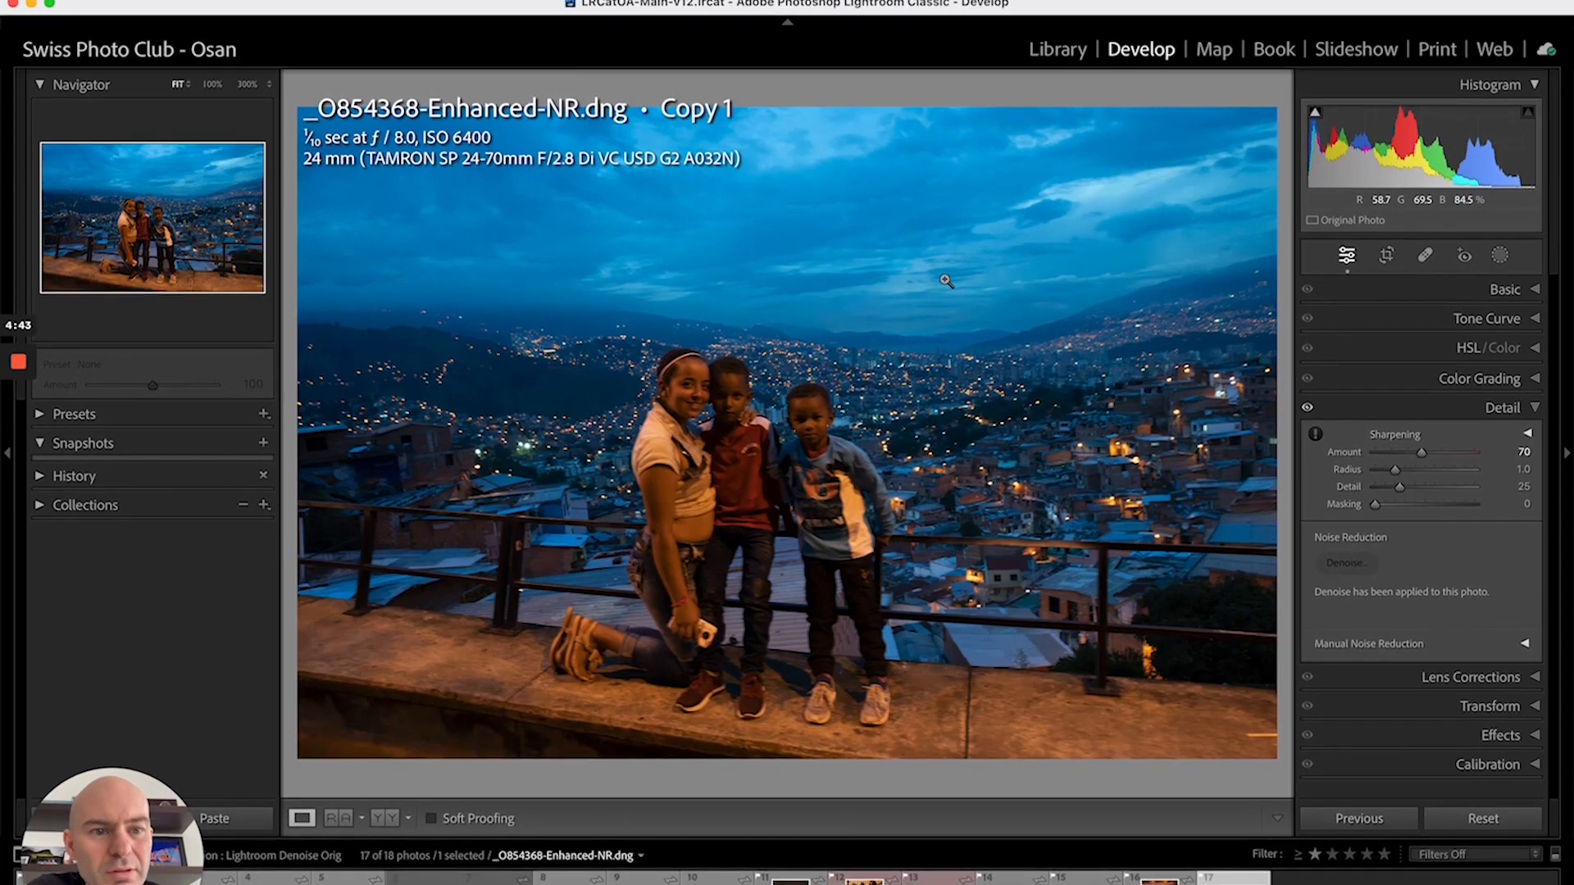
Mask the three children with Select Subject and raise the mask's Exposure slightly.
left_click(1500, 242)
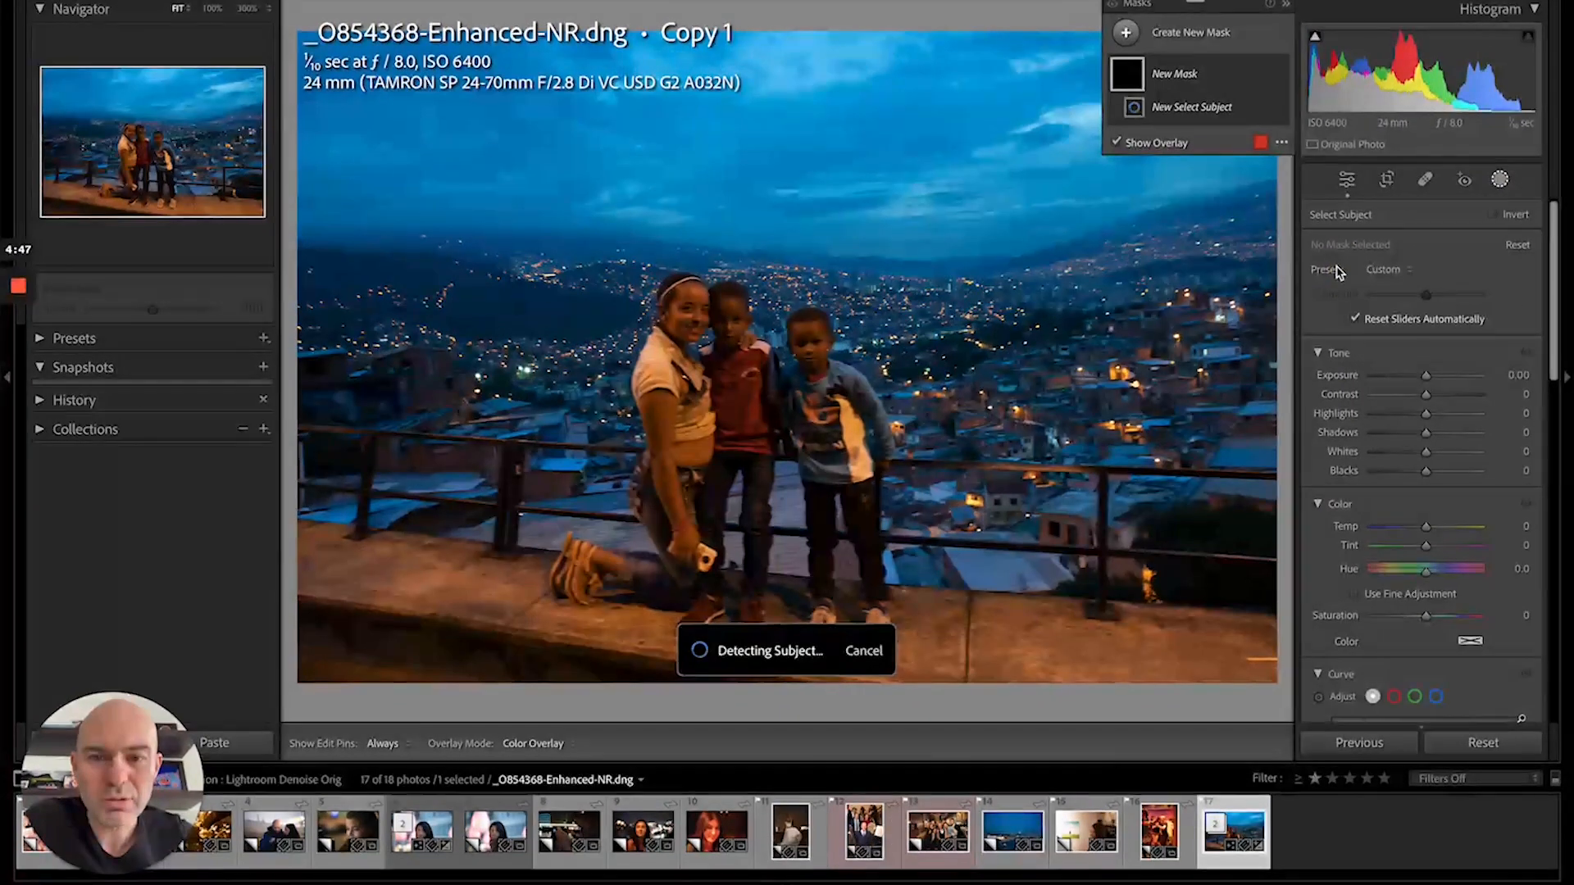
left_click(1192, 106)
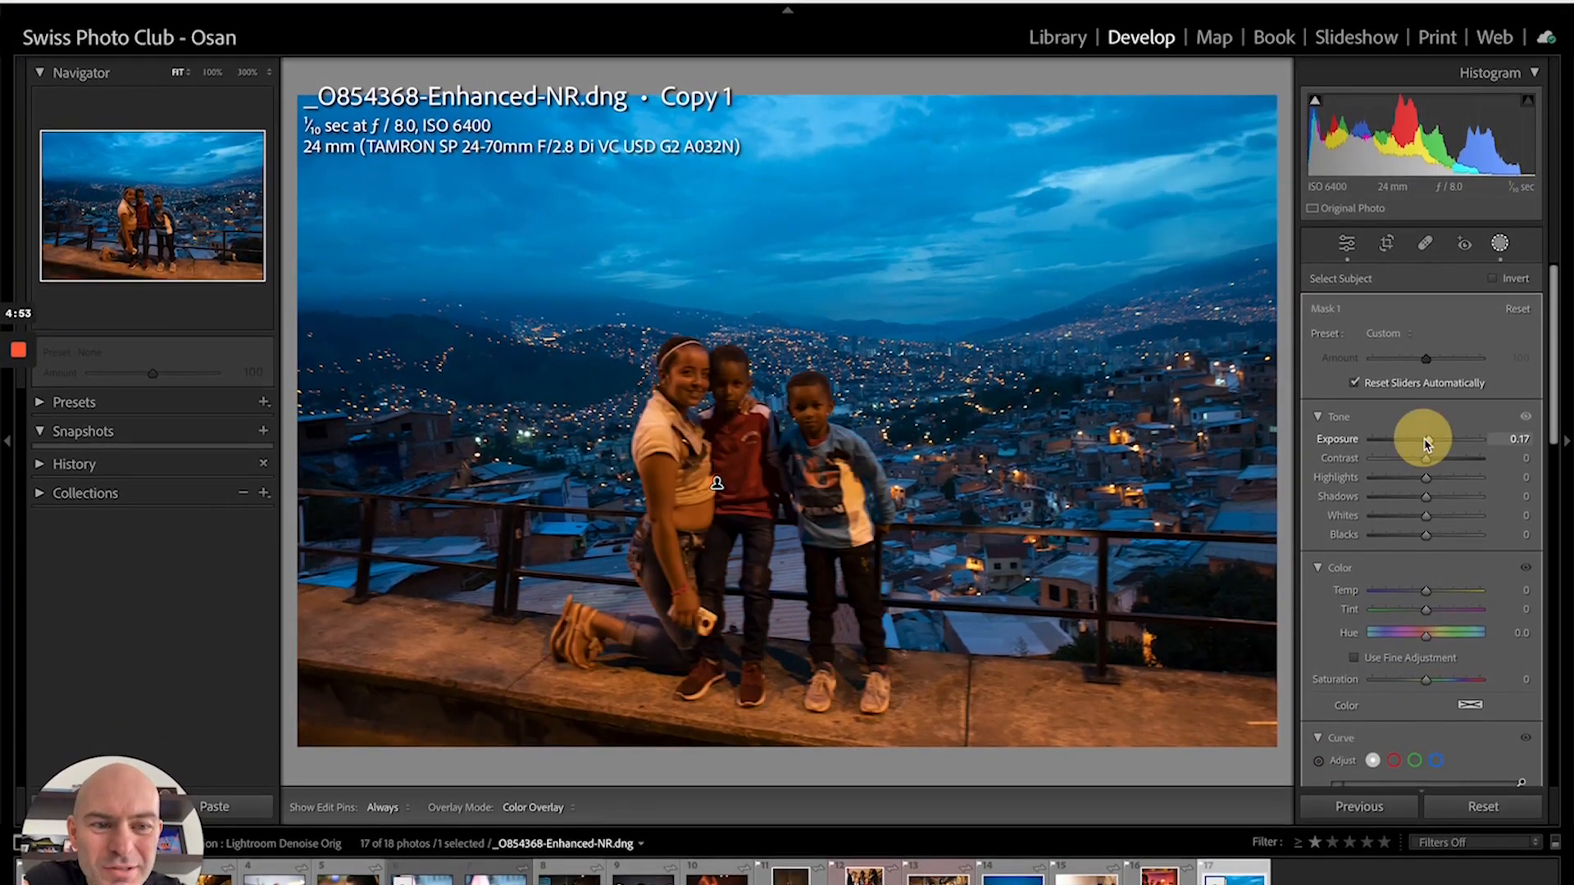
left_click_drag(1425, 440, 1436, 459)
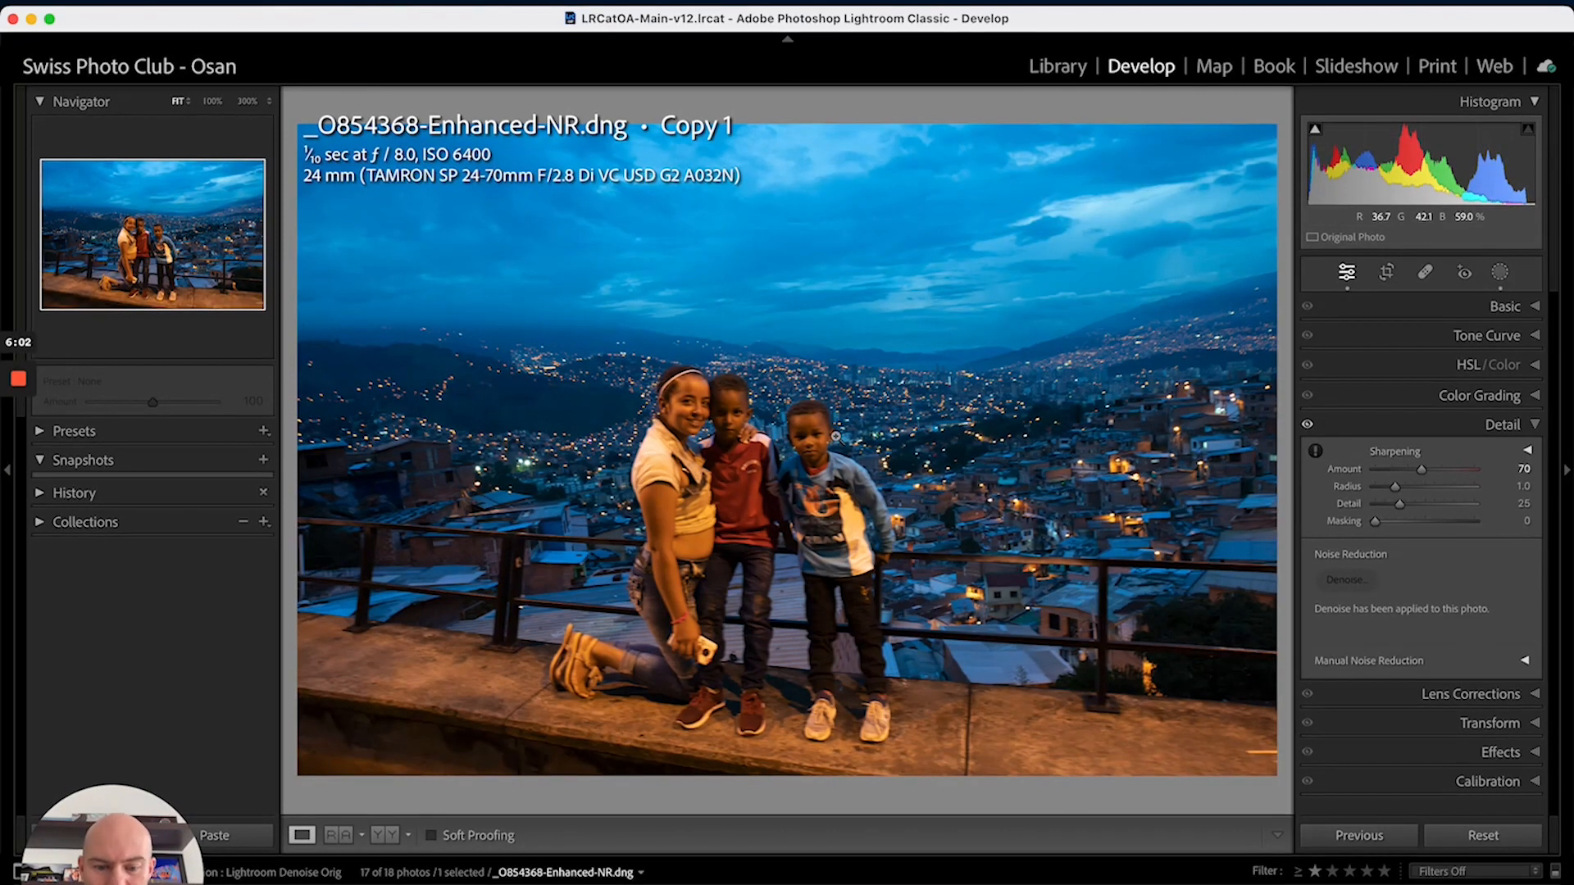
Bring the ISO 12800 group photo into Develop and inspect its Enhance Denoise preview.
left_click(1057, 65)
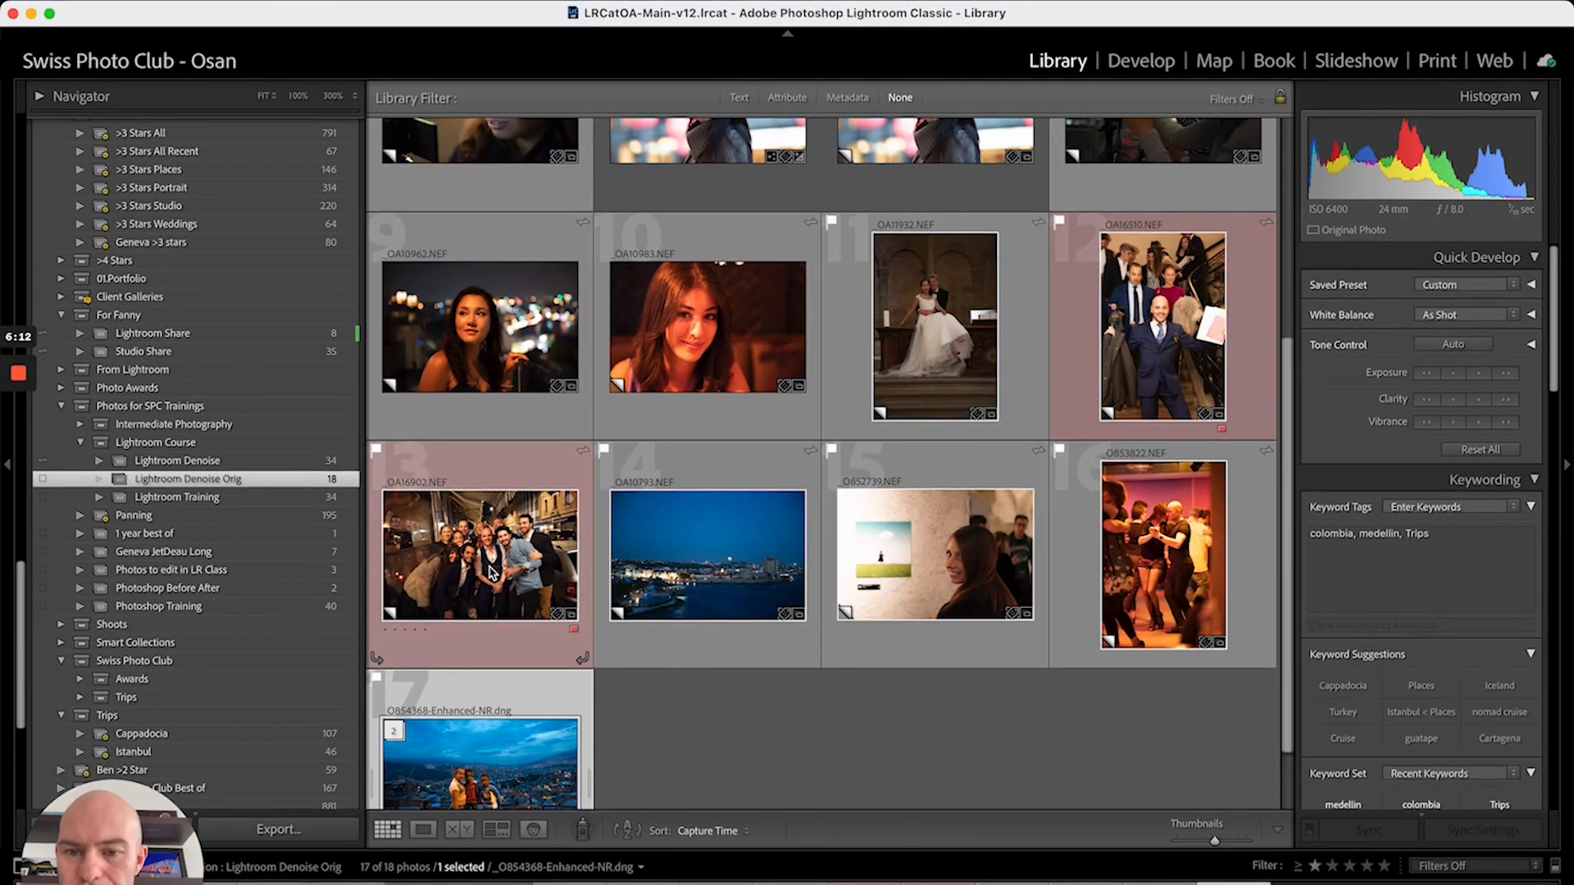
double_click(480, 556)
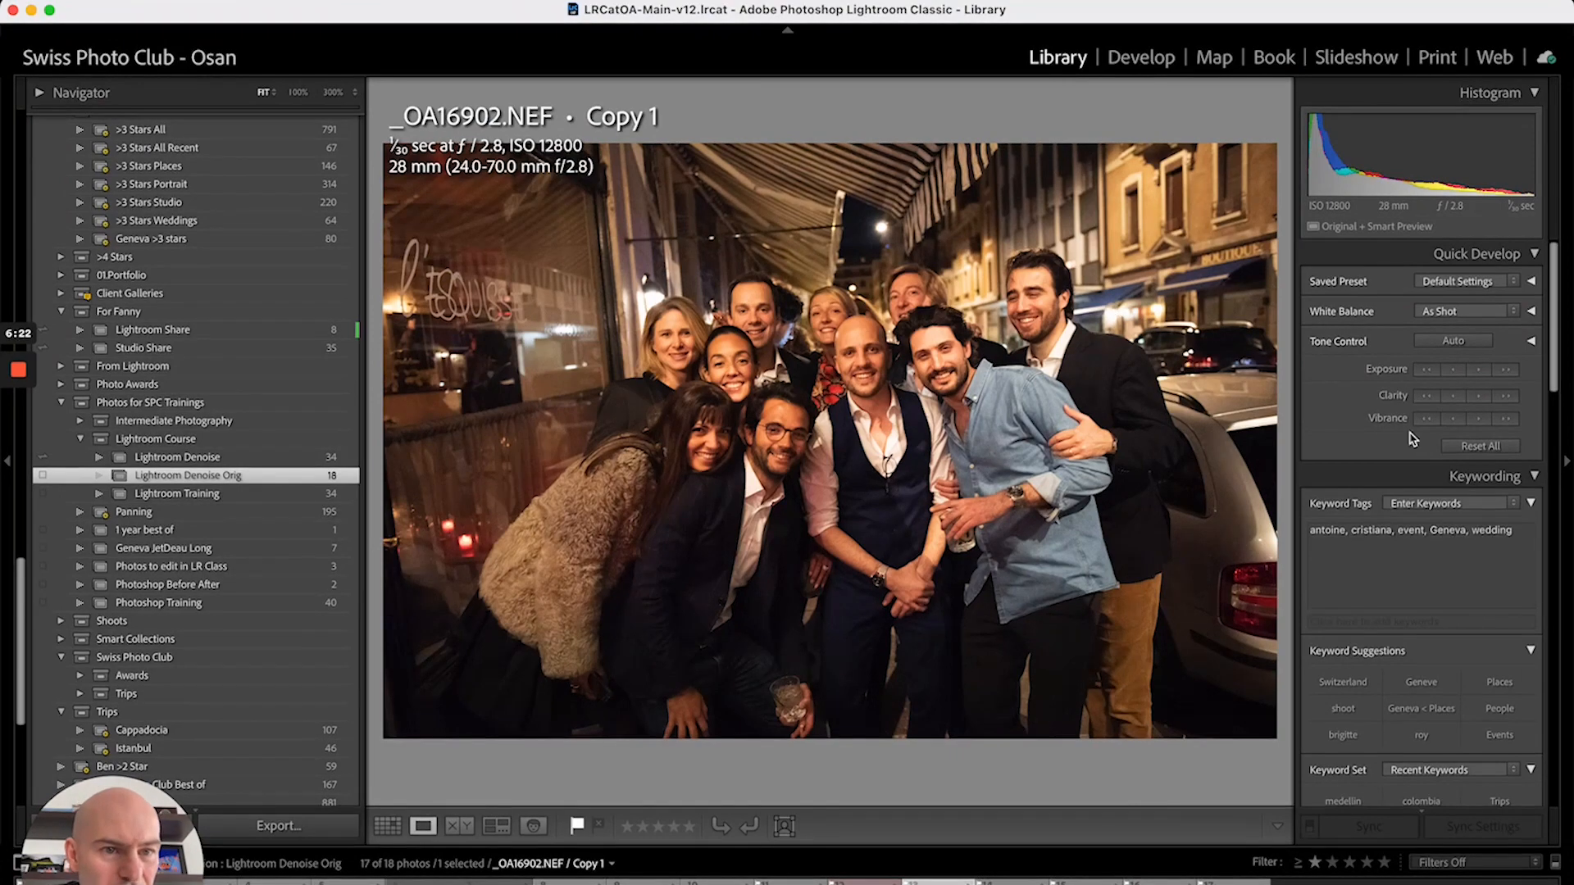
left_click(1141, 57)
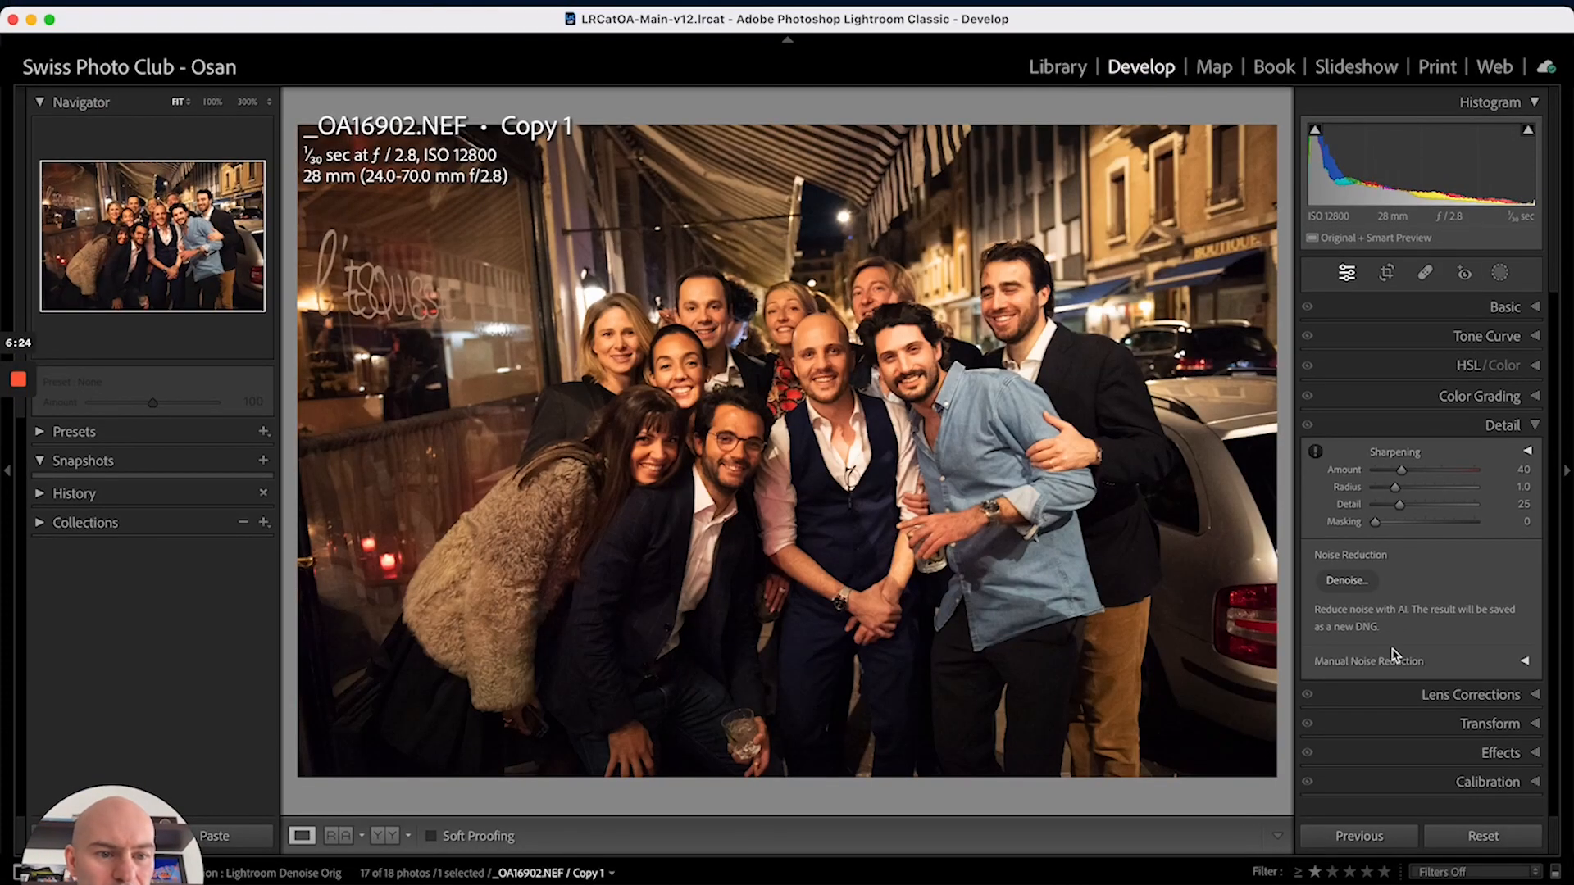
left_click(1345, 581)
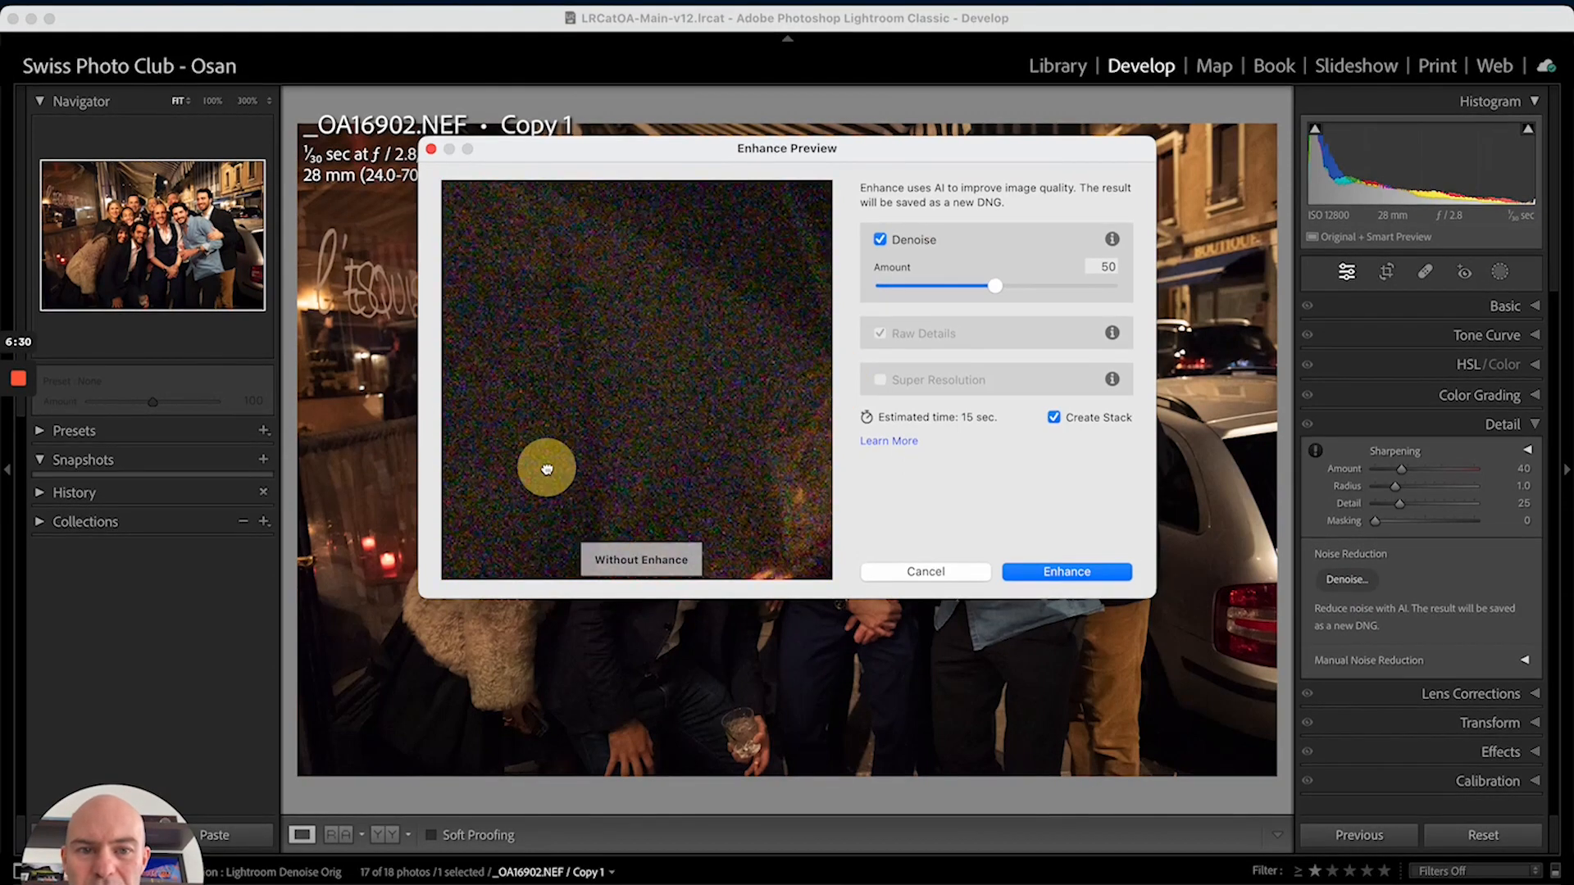
left_click(641, 559)
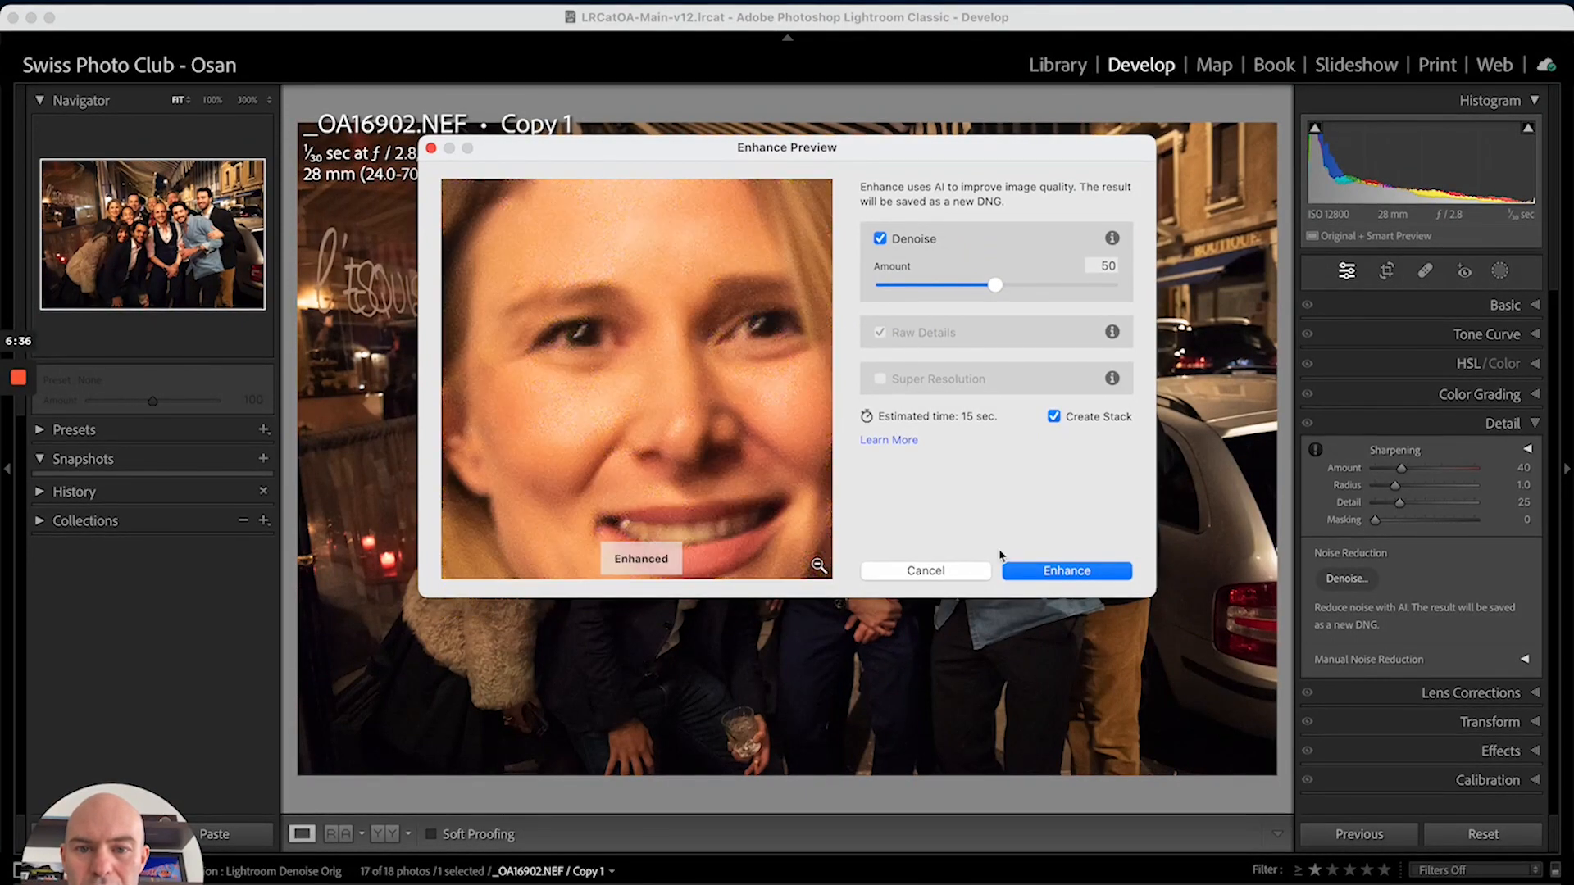
Generate the denoised _OA16902-Enhanced-NR.dng copy of the group photo.
left_click(1066, 570)
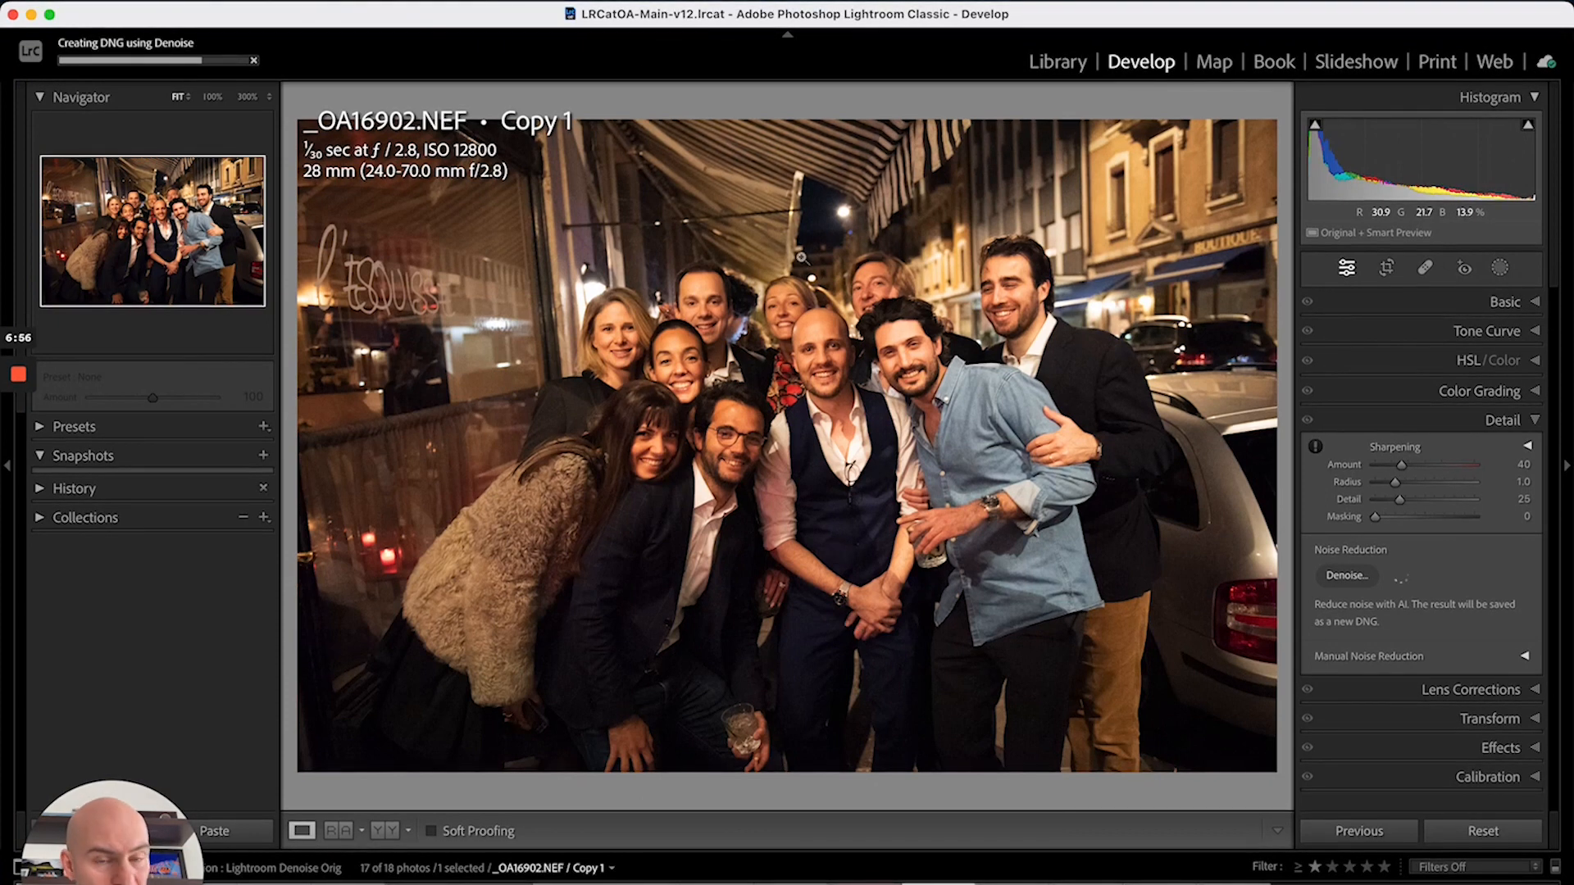
left_click(30, 13)
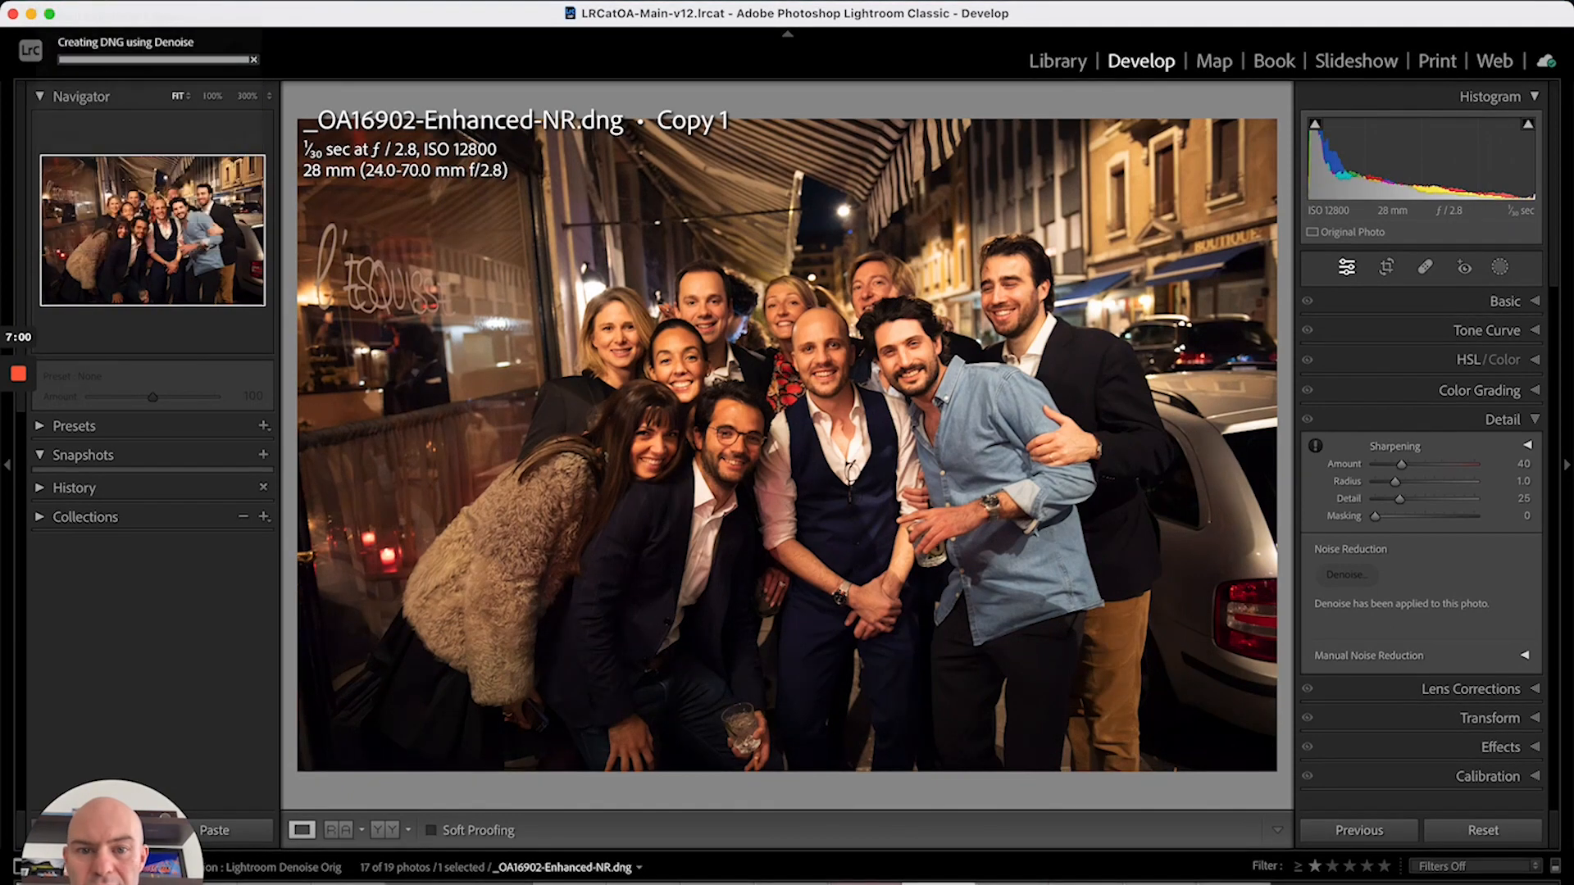
left_click(784, 321)
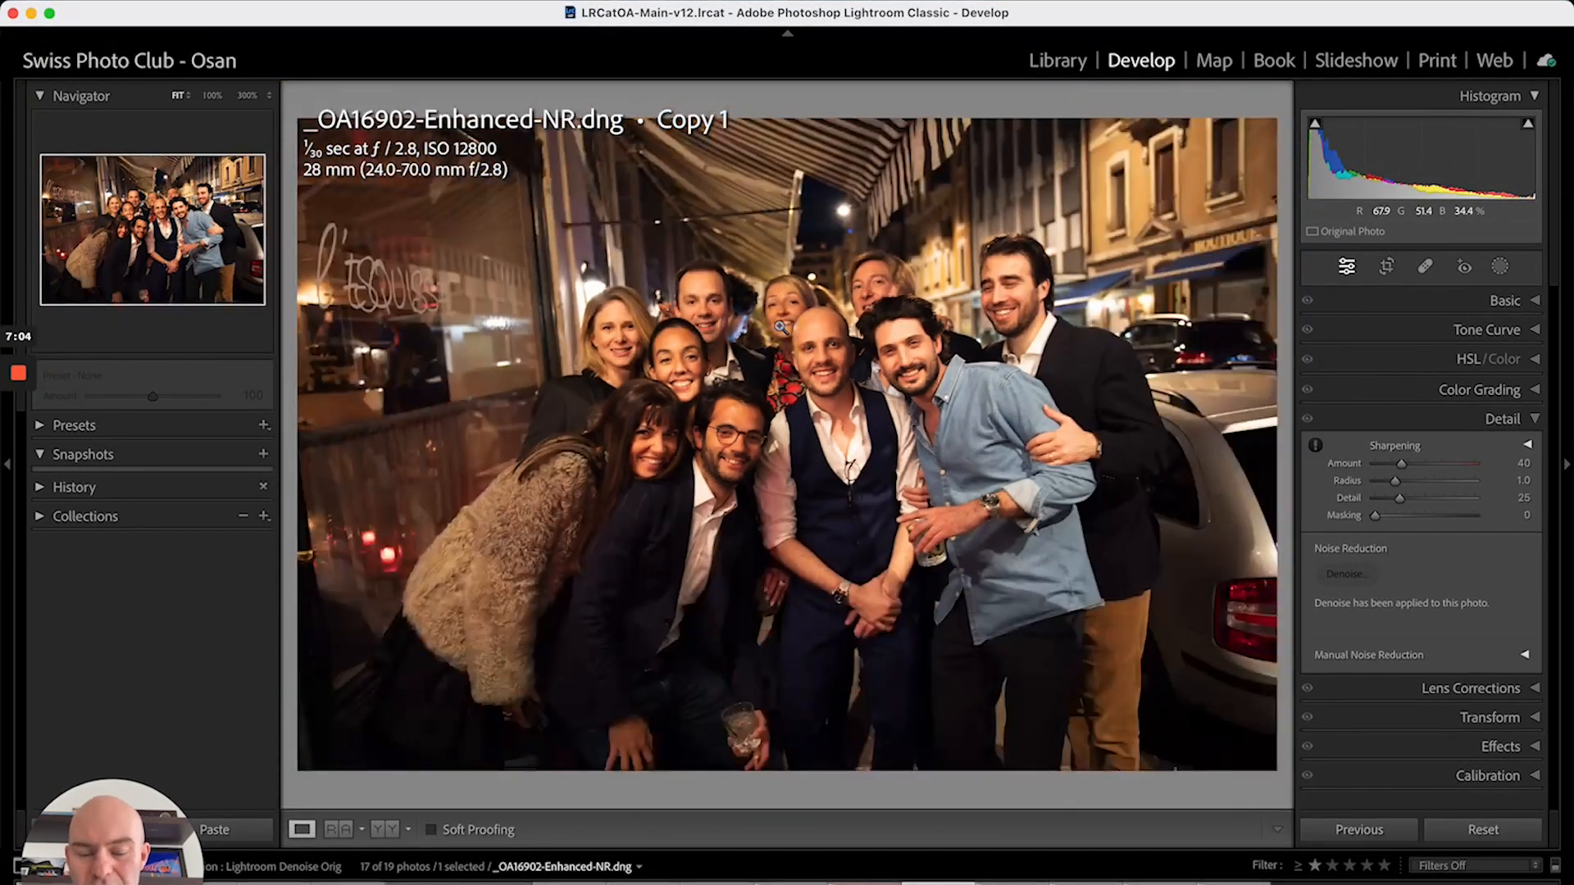
Enable 'Automatically add keywords to Enhanced images' in the File Handling preferences.
left_click(15, 12)
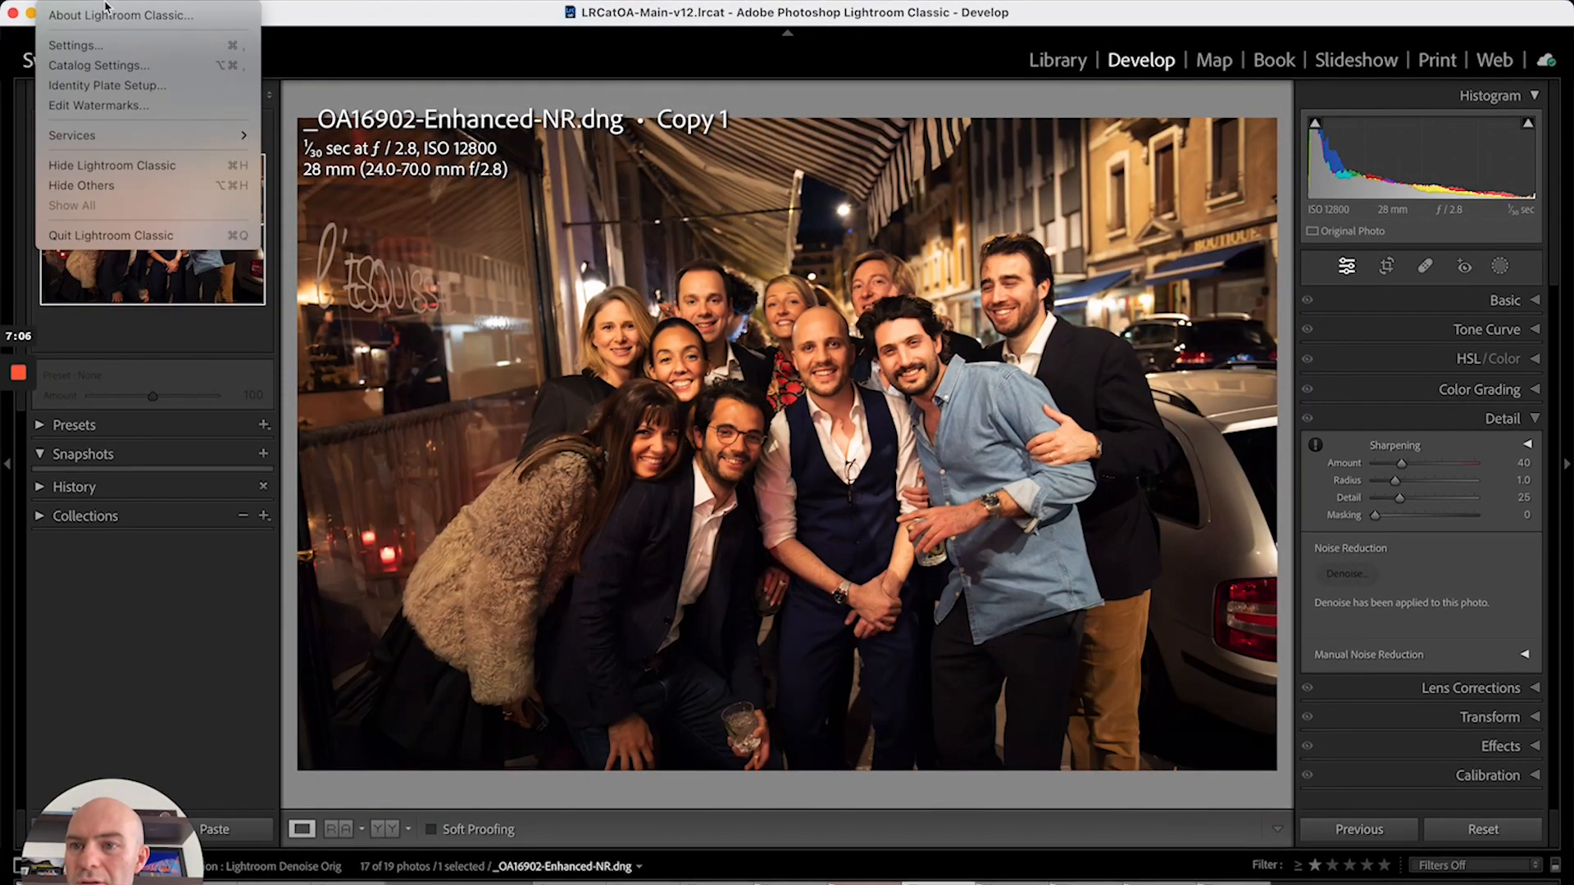
left_click(74, 46)
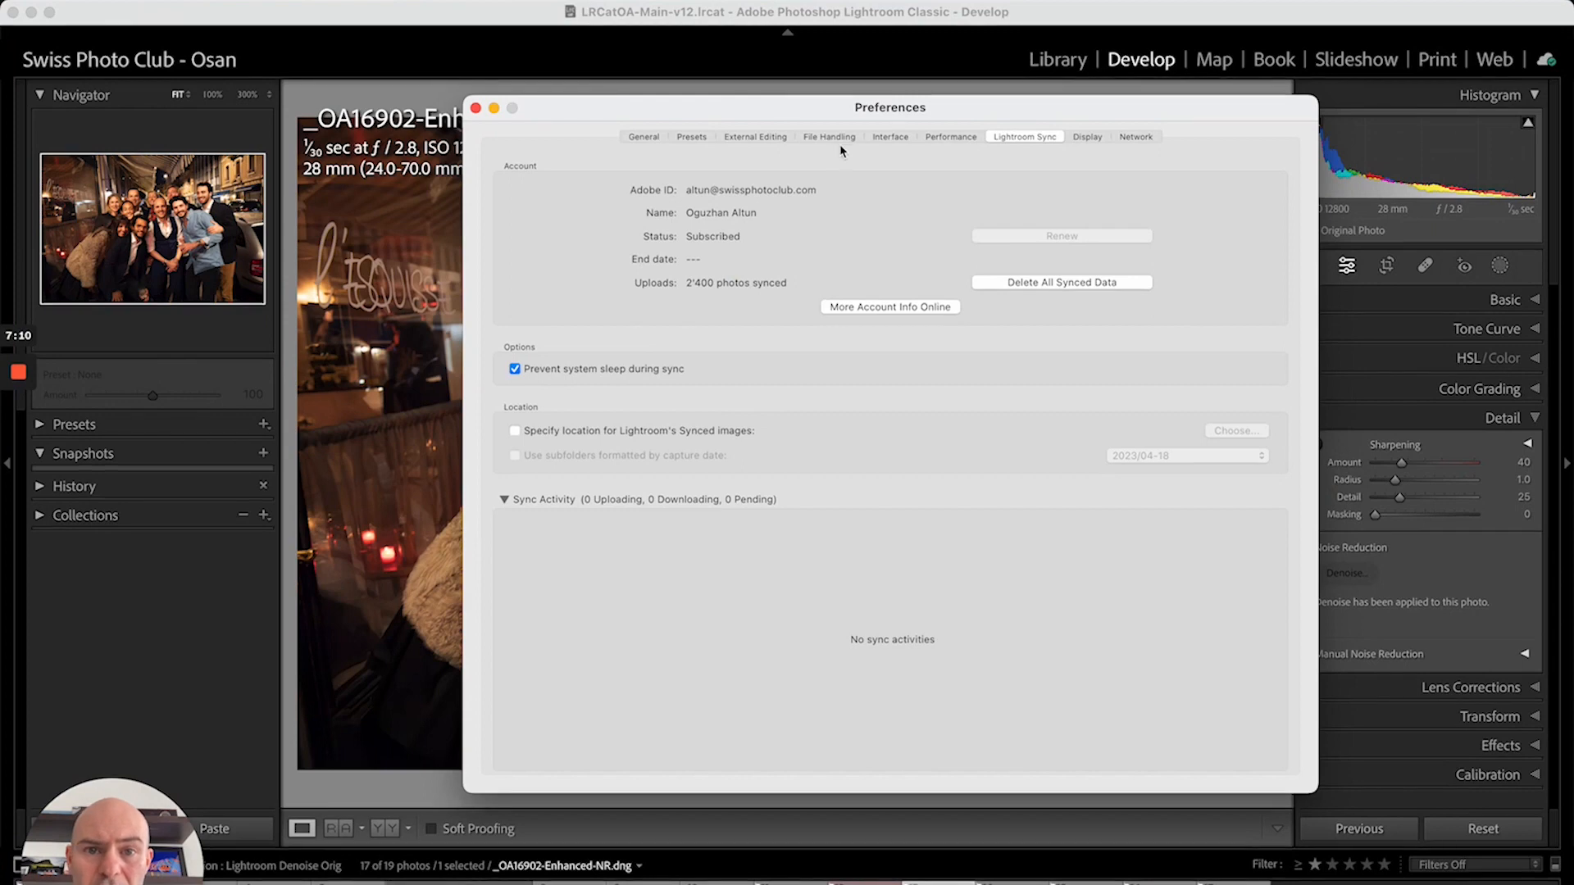
left_click(828, 136)
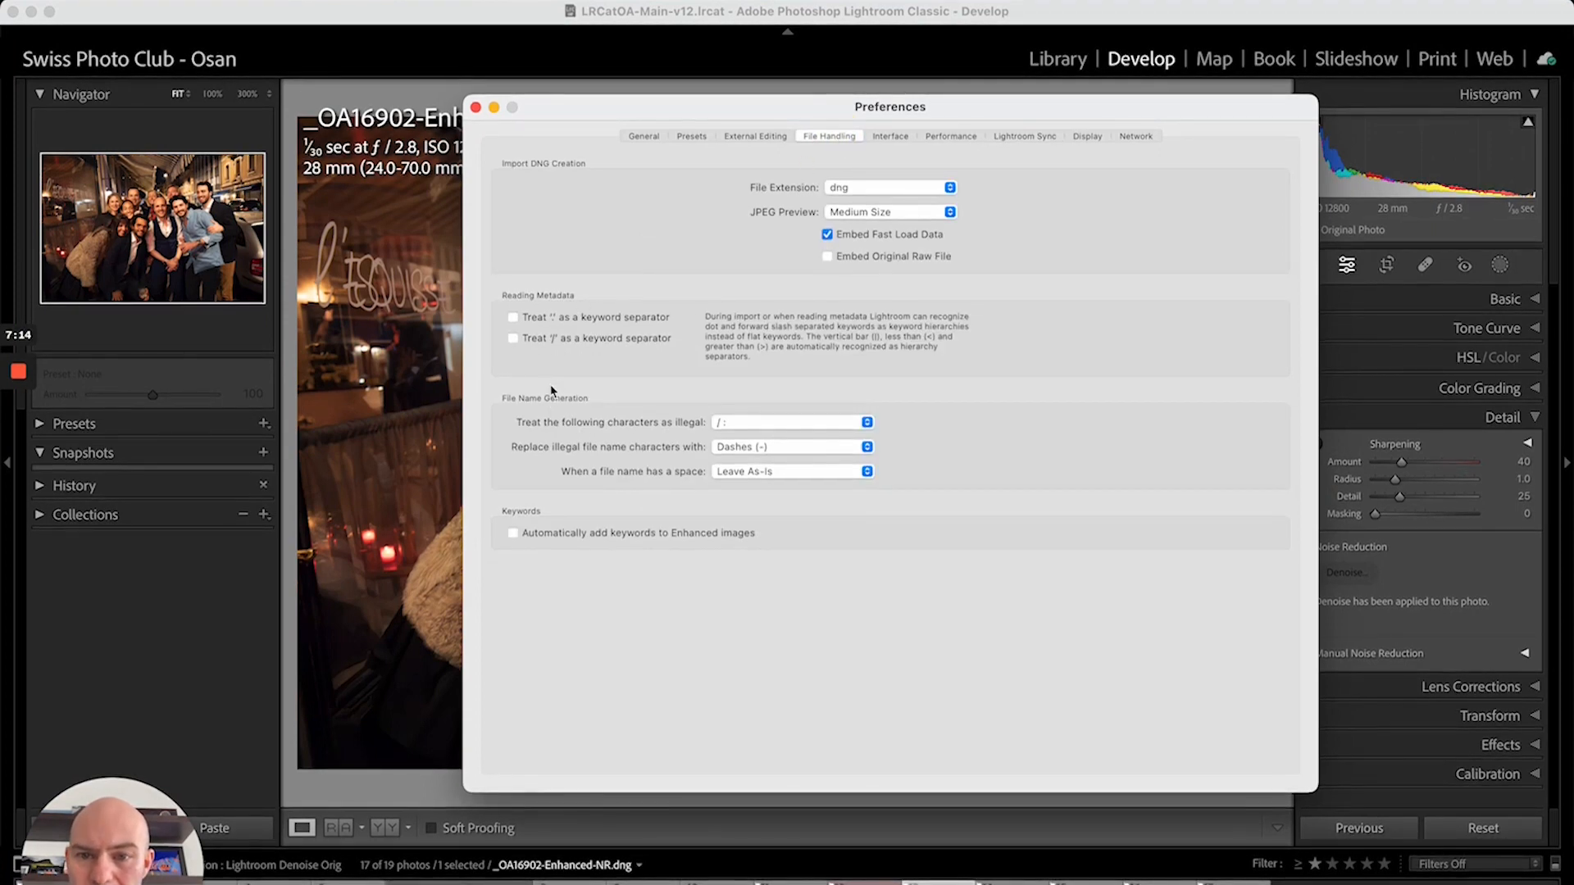
left_click(514, 533)
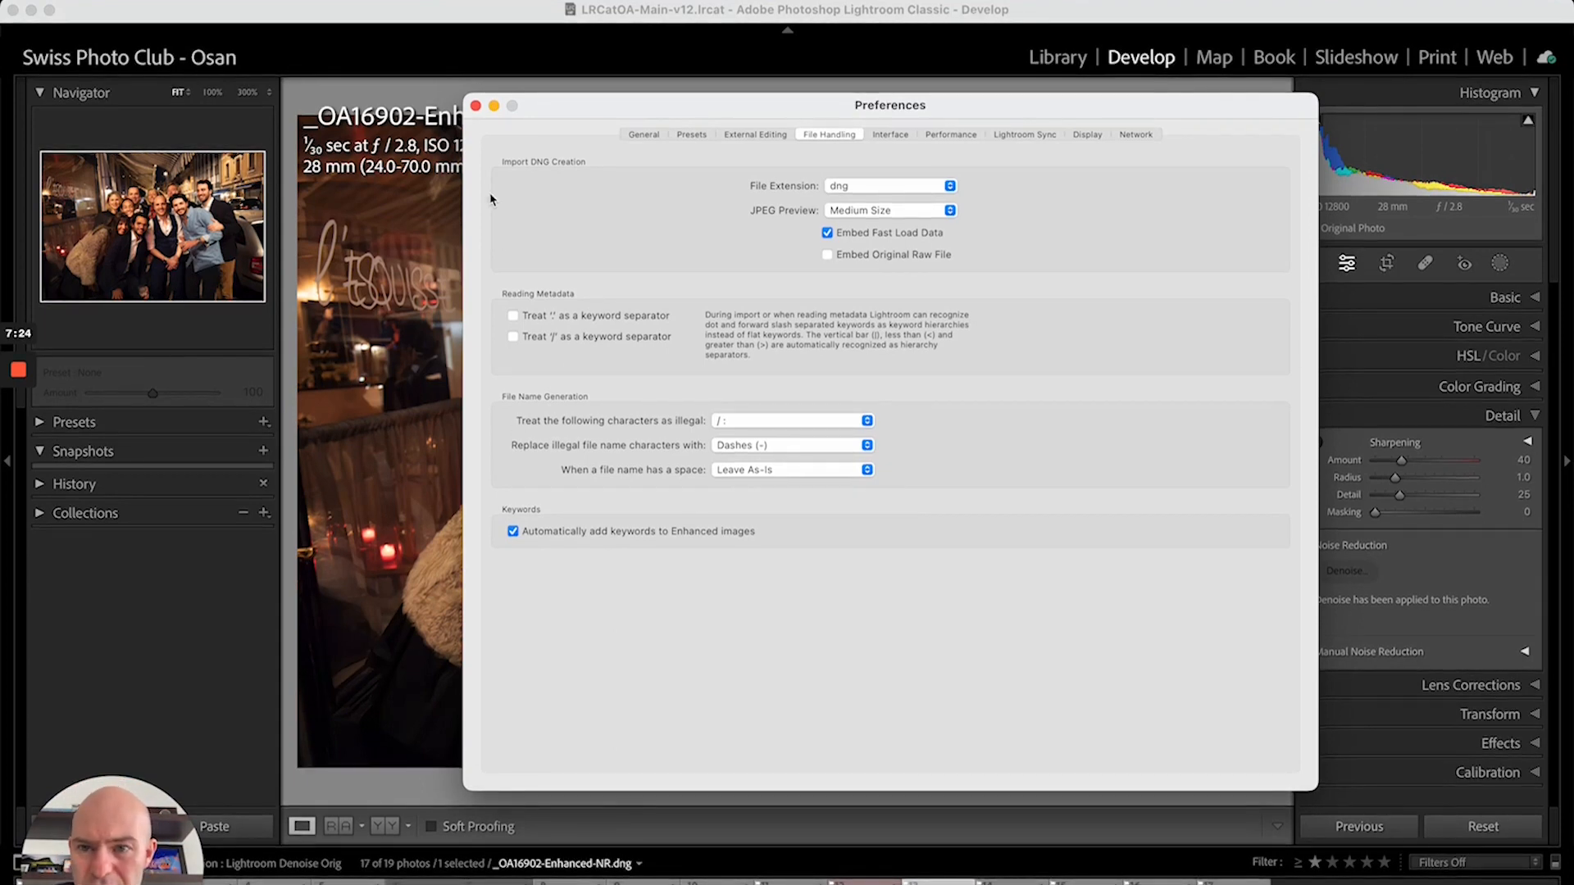
left_click(475, 105)
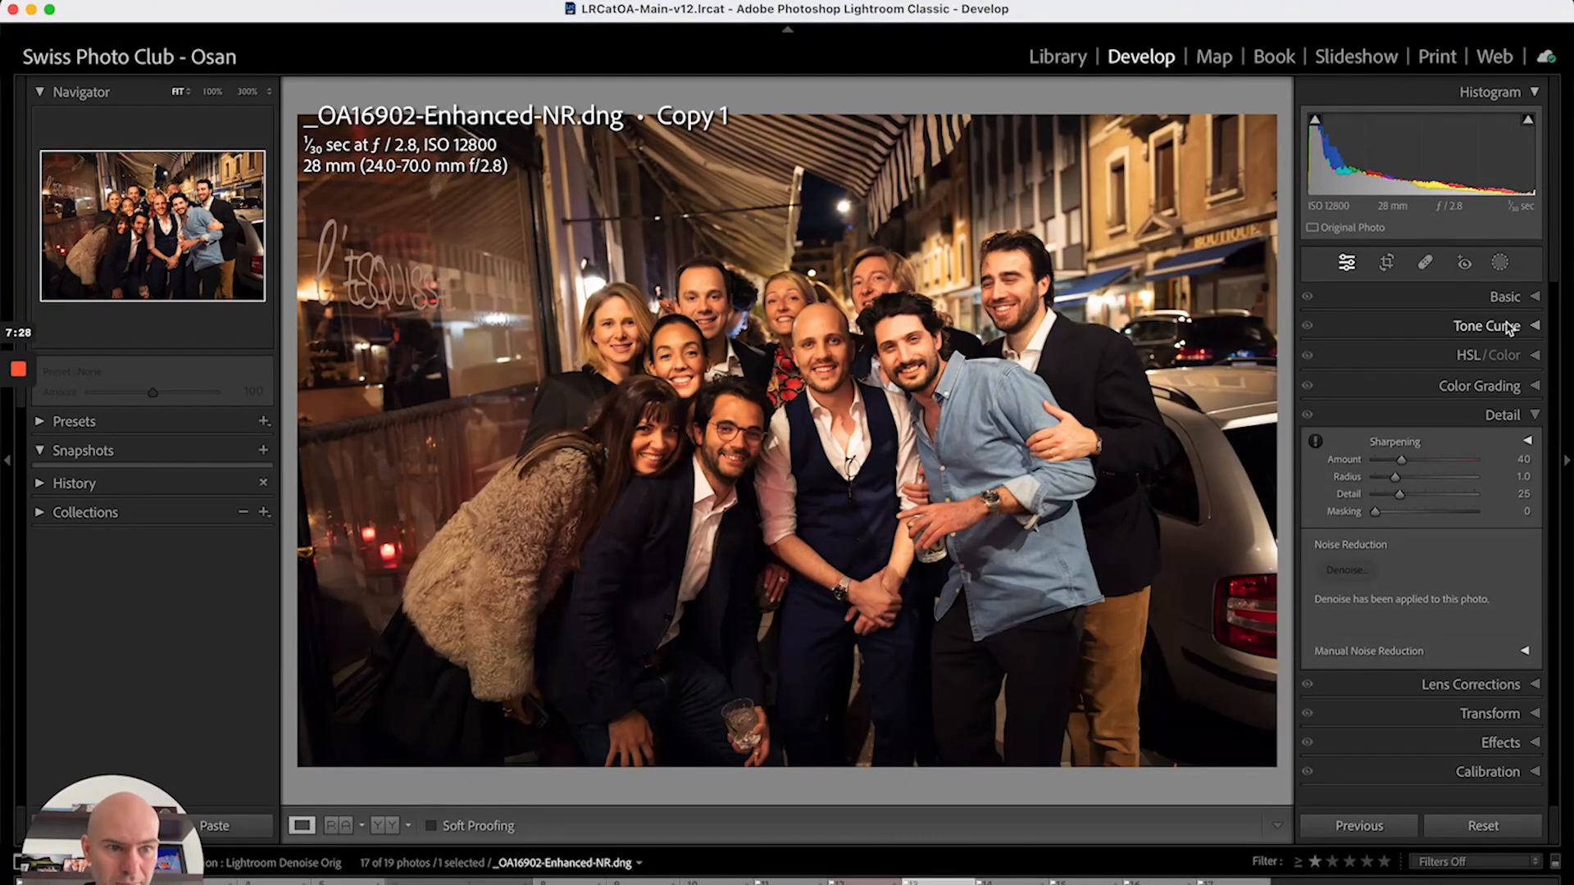
Review the denoised copy in Library, then select the night harbour photo _OA10793.NEF.
left_click(1056, 55)
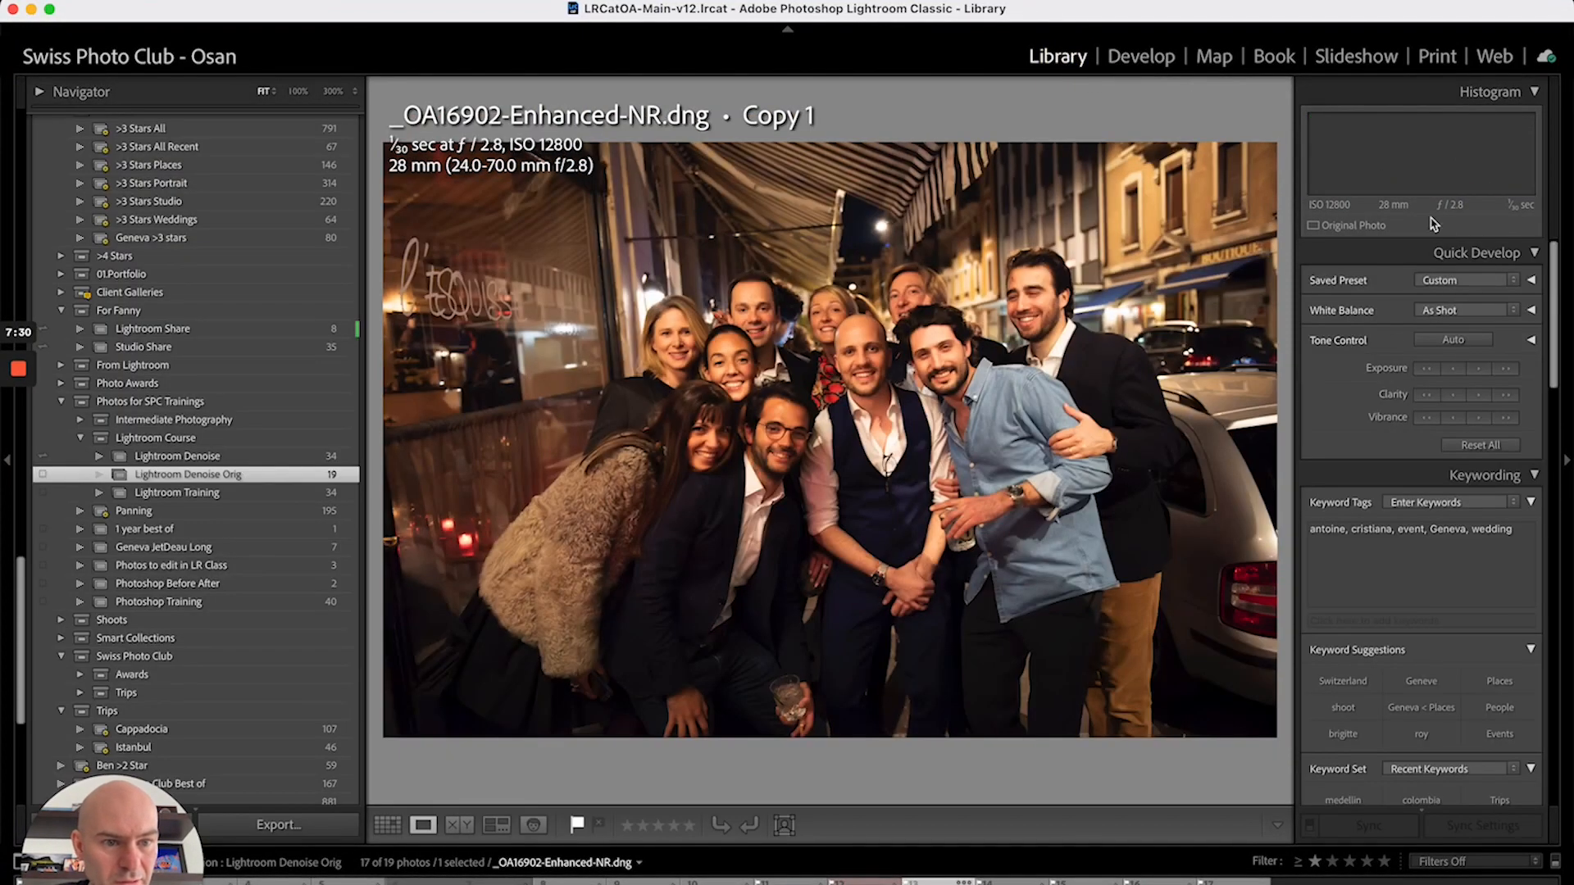
left_click(386, 835)
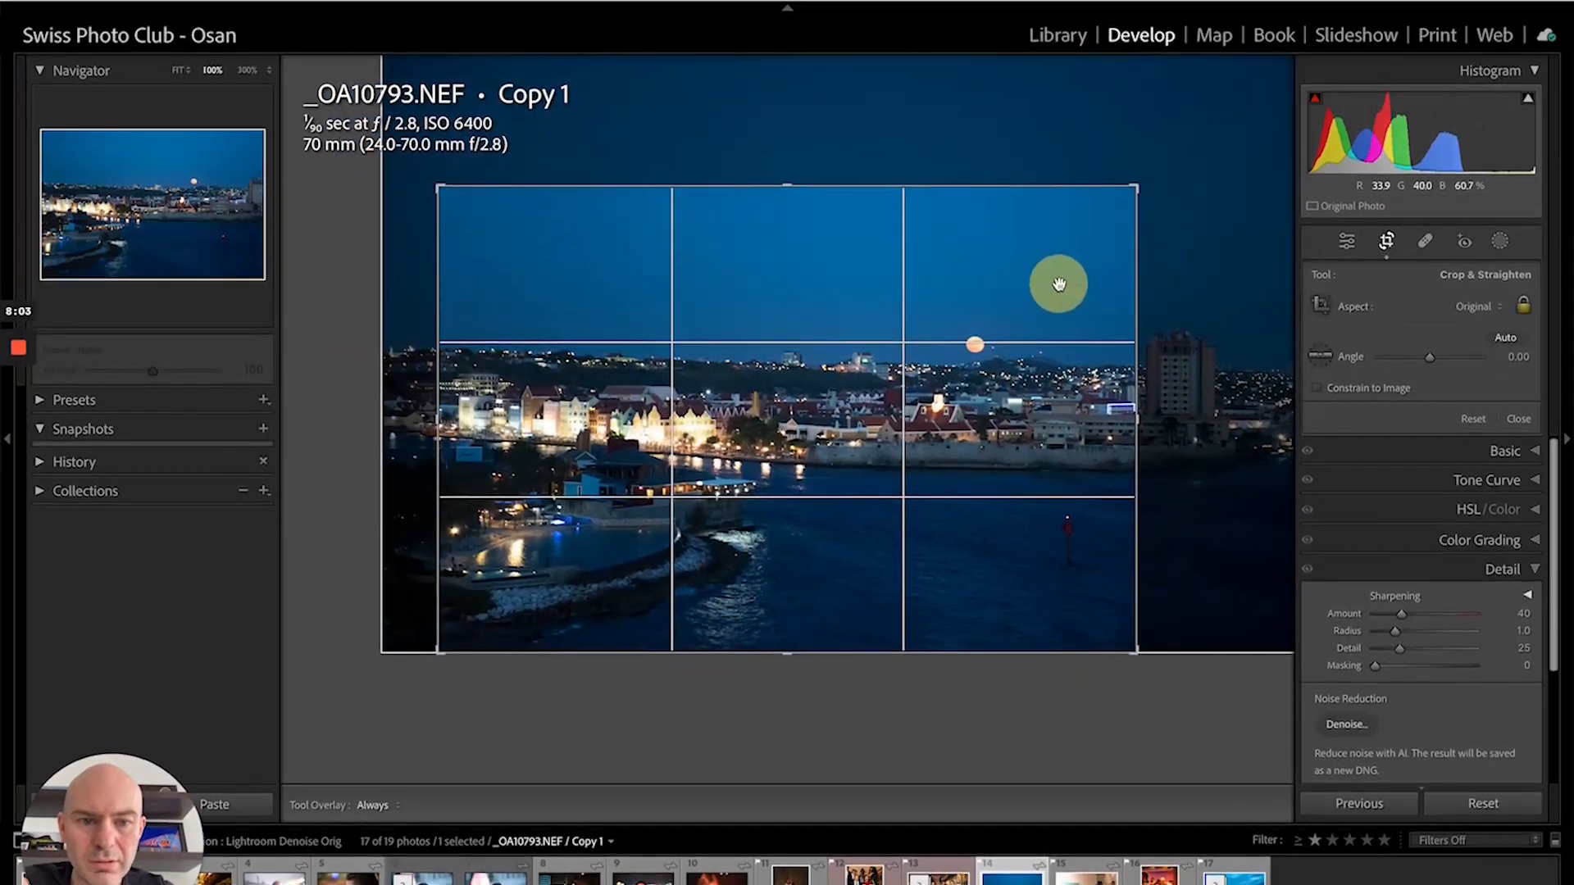
Commit a tighter crop on the harbour scene and create its Enhanced-NR denoised DNG copy.
left_click_drag(1057, 284, 452, 197)
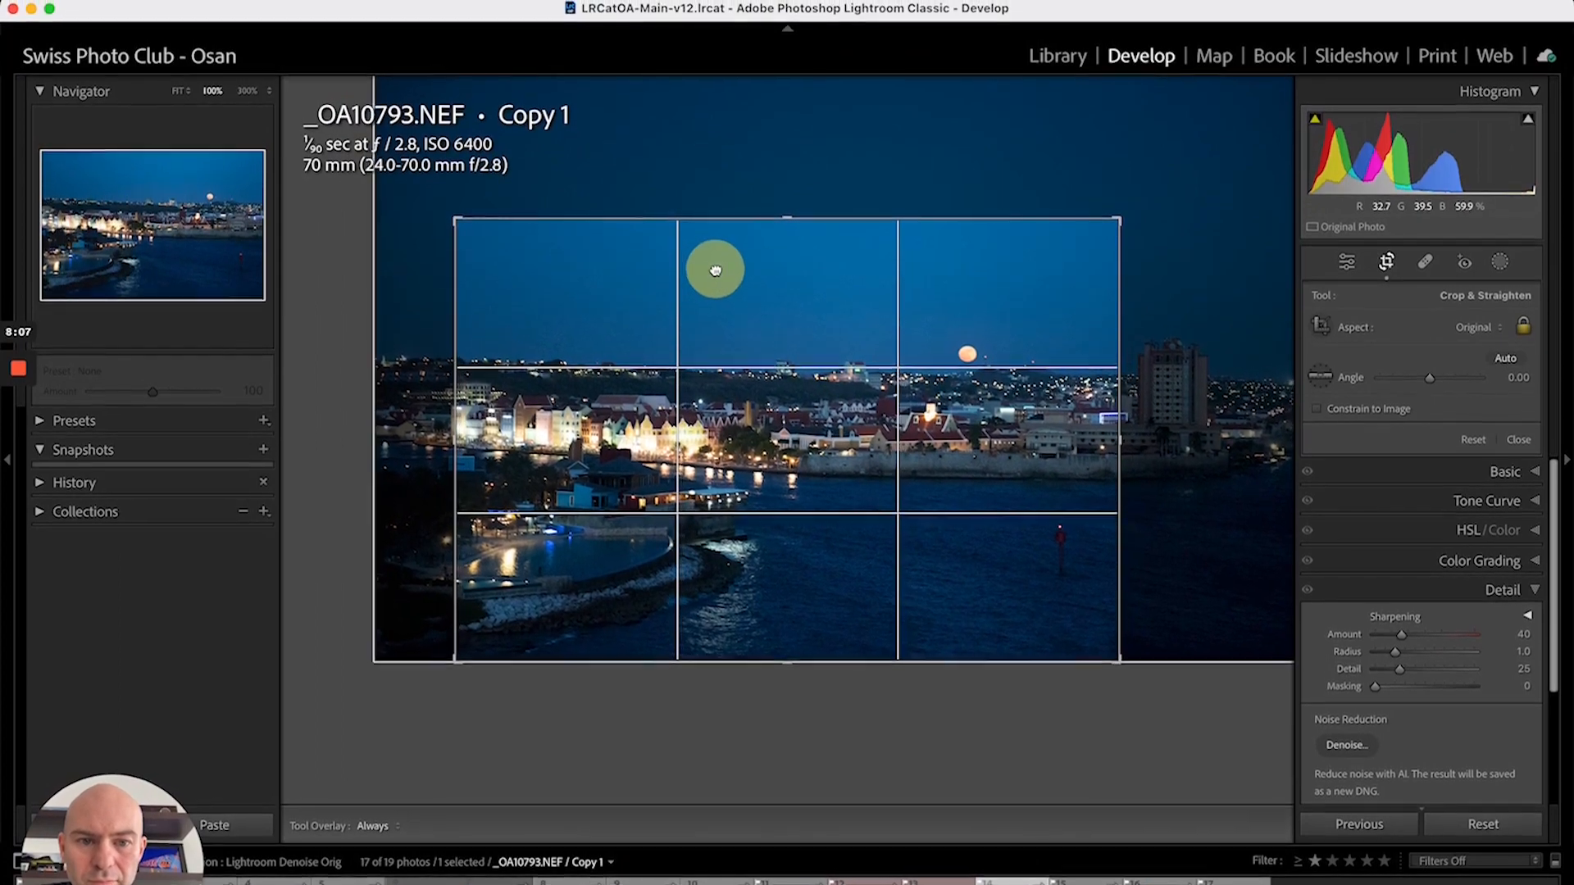
left_click(1518, 439)
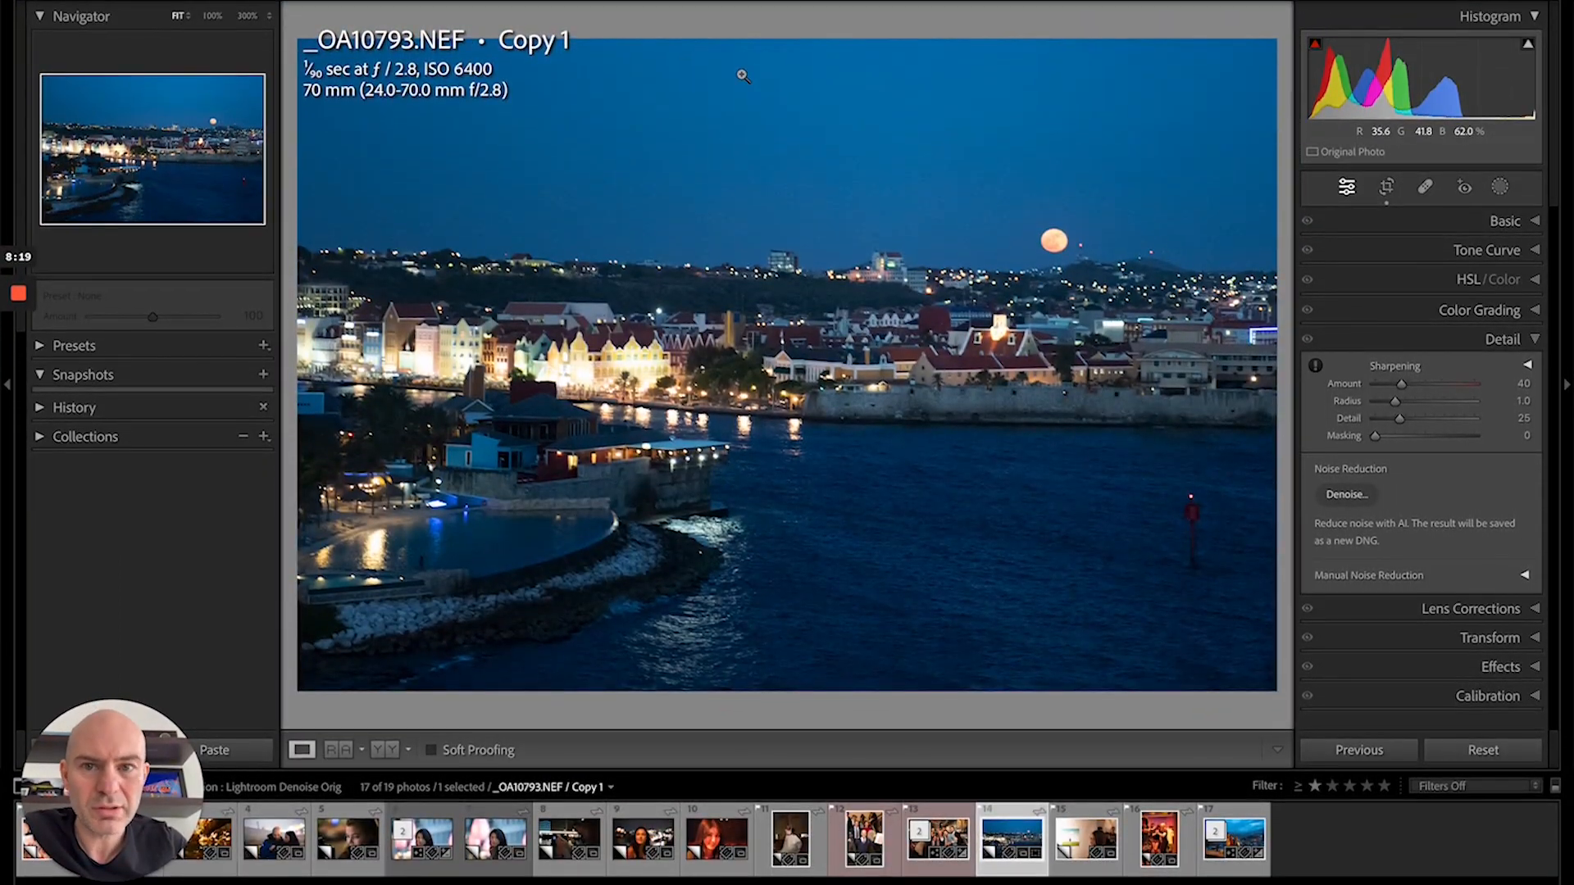
left_click(1346, 493)
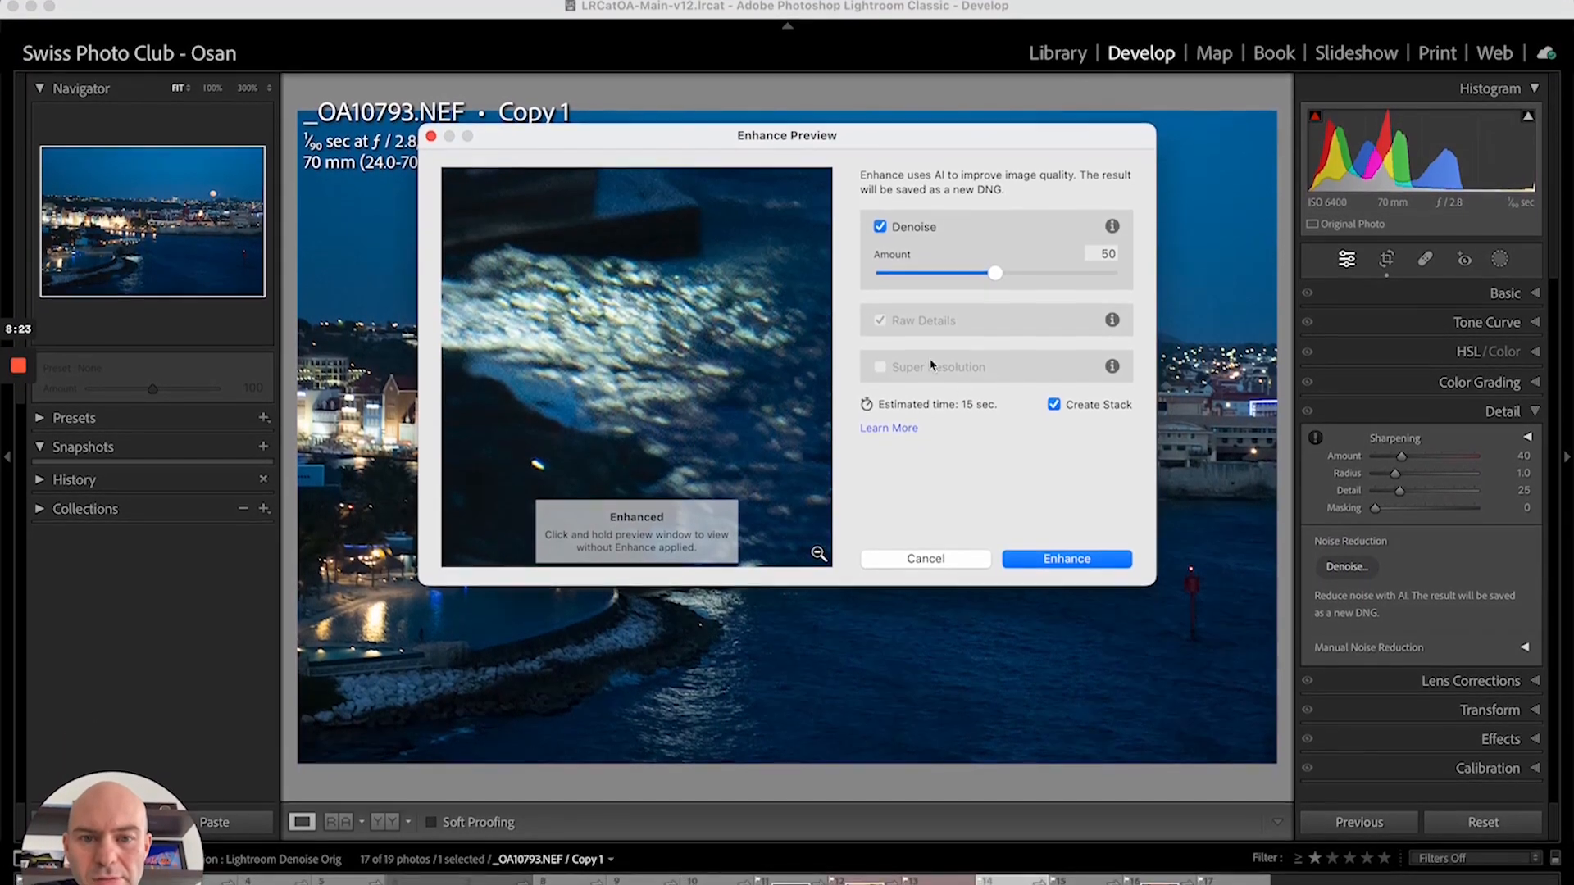
left_click(923, 559)
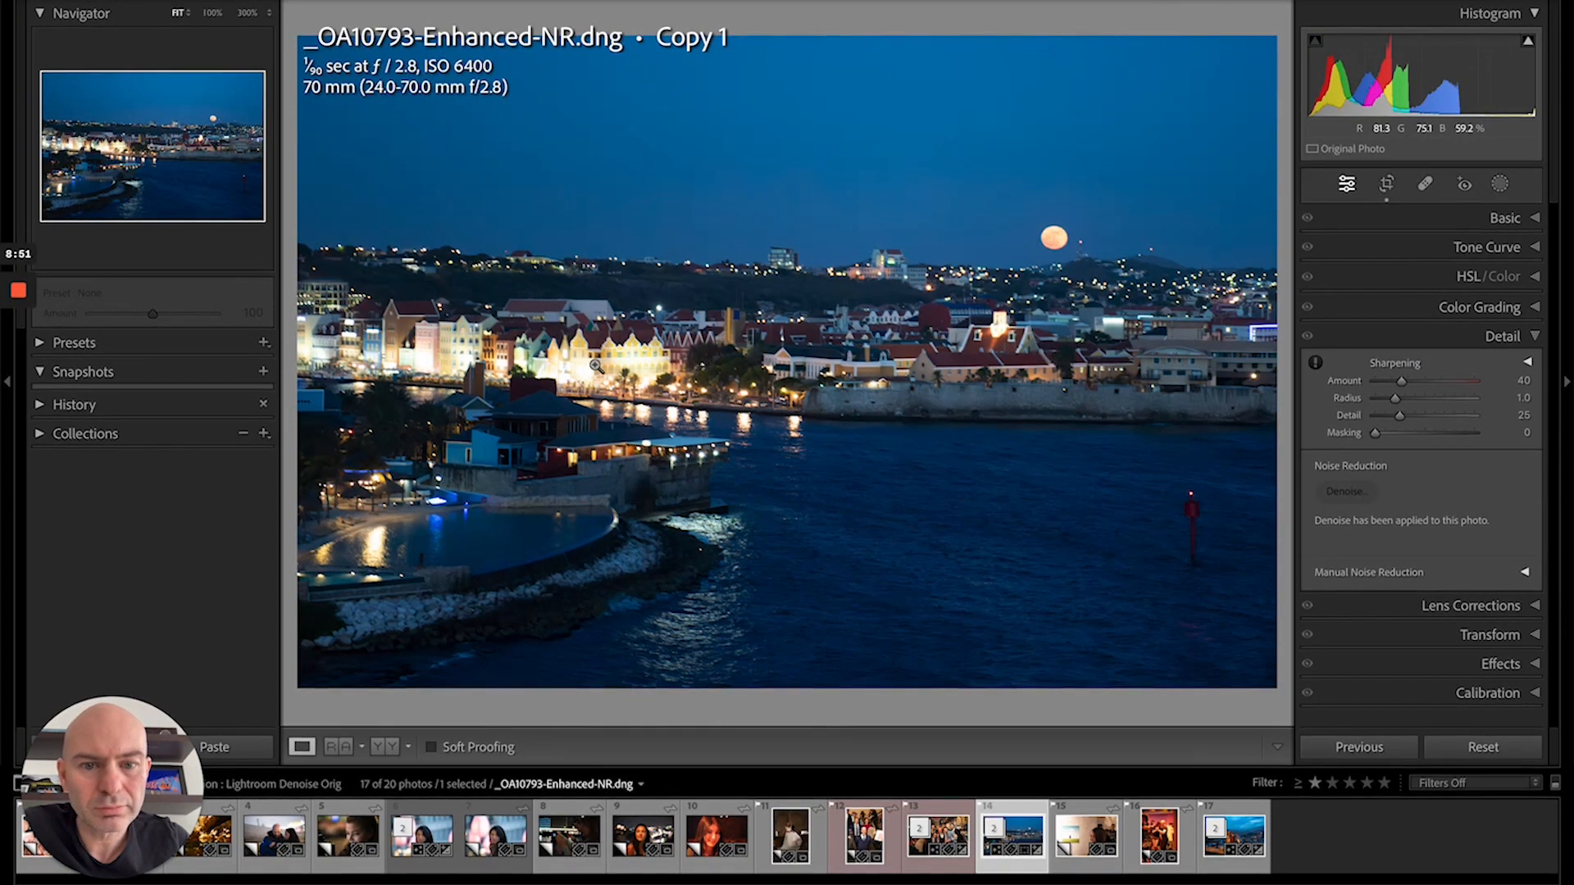
Lower Whites to about -10 in the Basic panel and bring up the new-mask options.
left_click(594, 364)
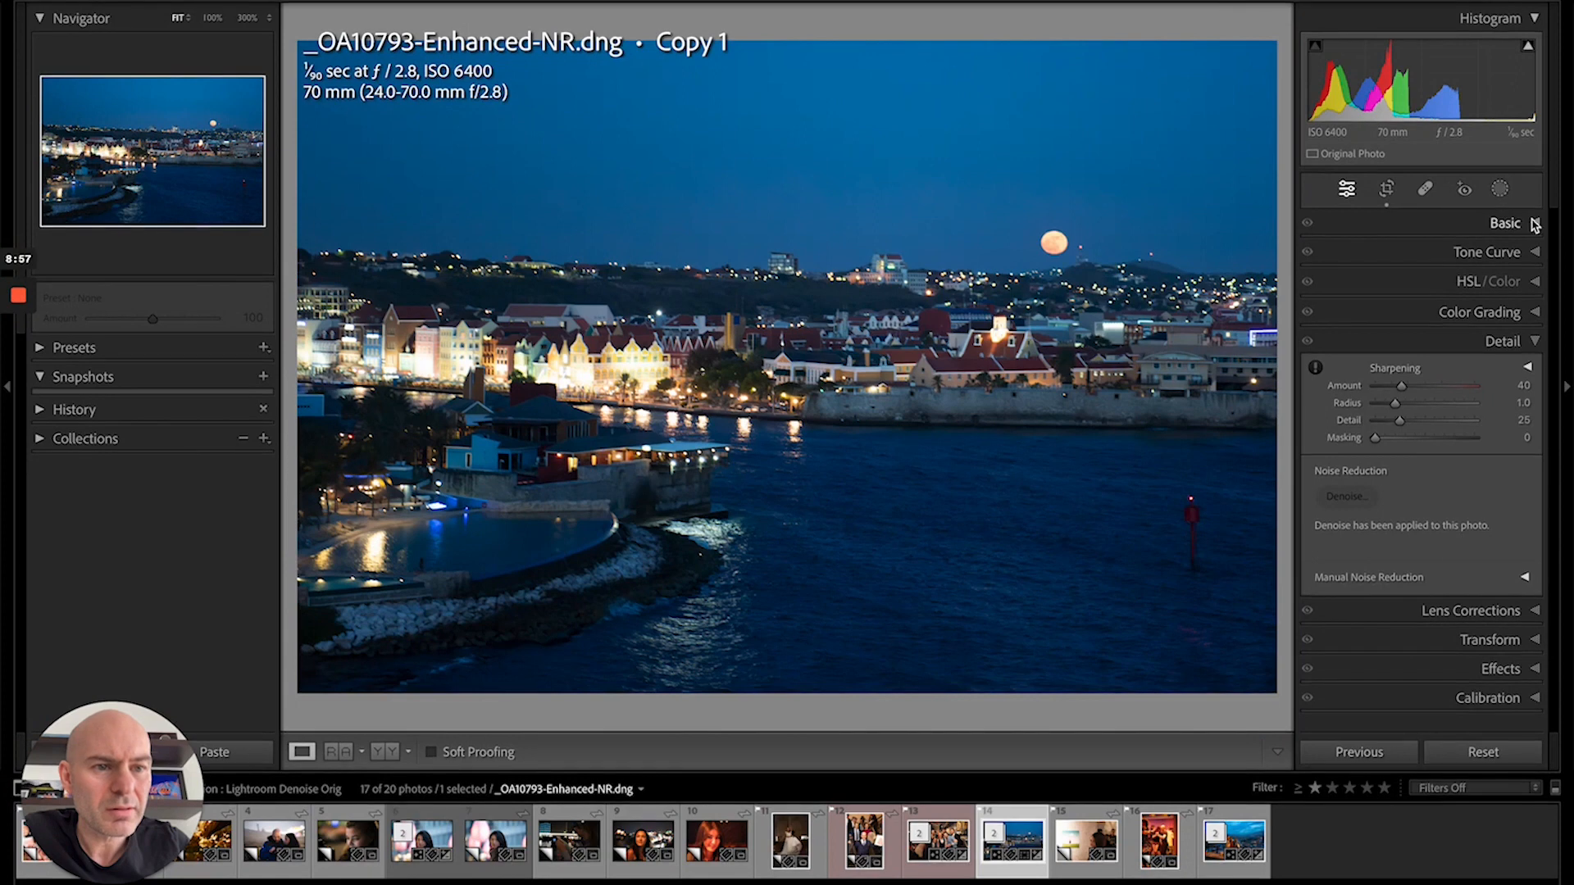
left_click(1505, 223)
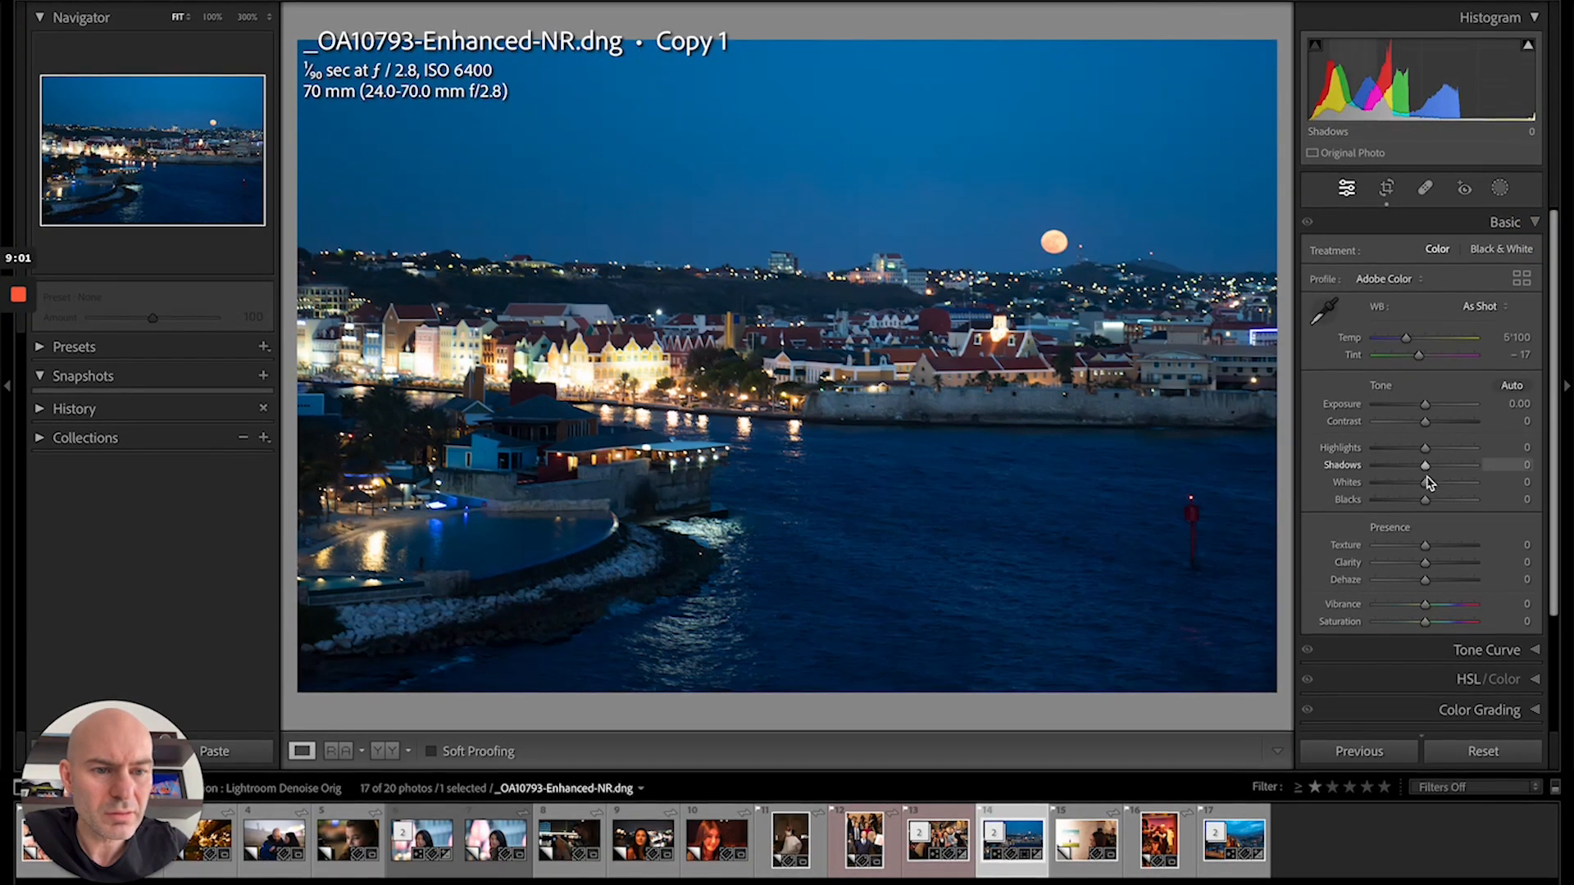
left_click_drag(1424, 479, 1405, 479)
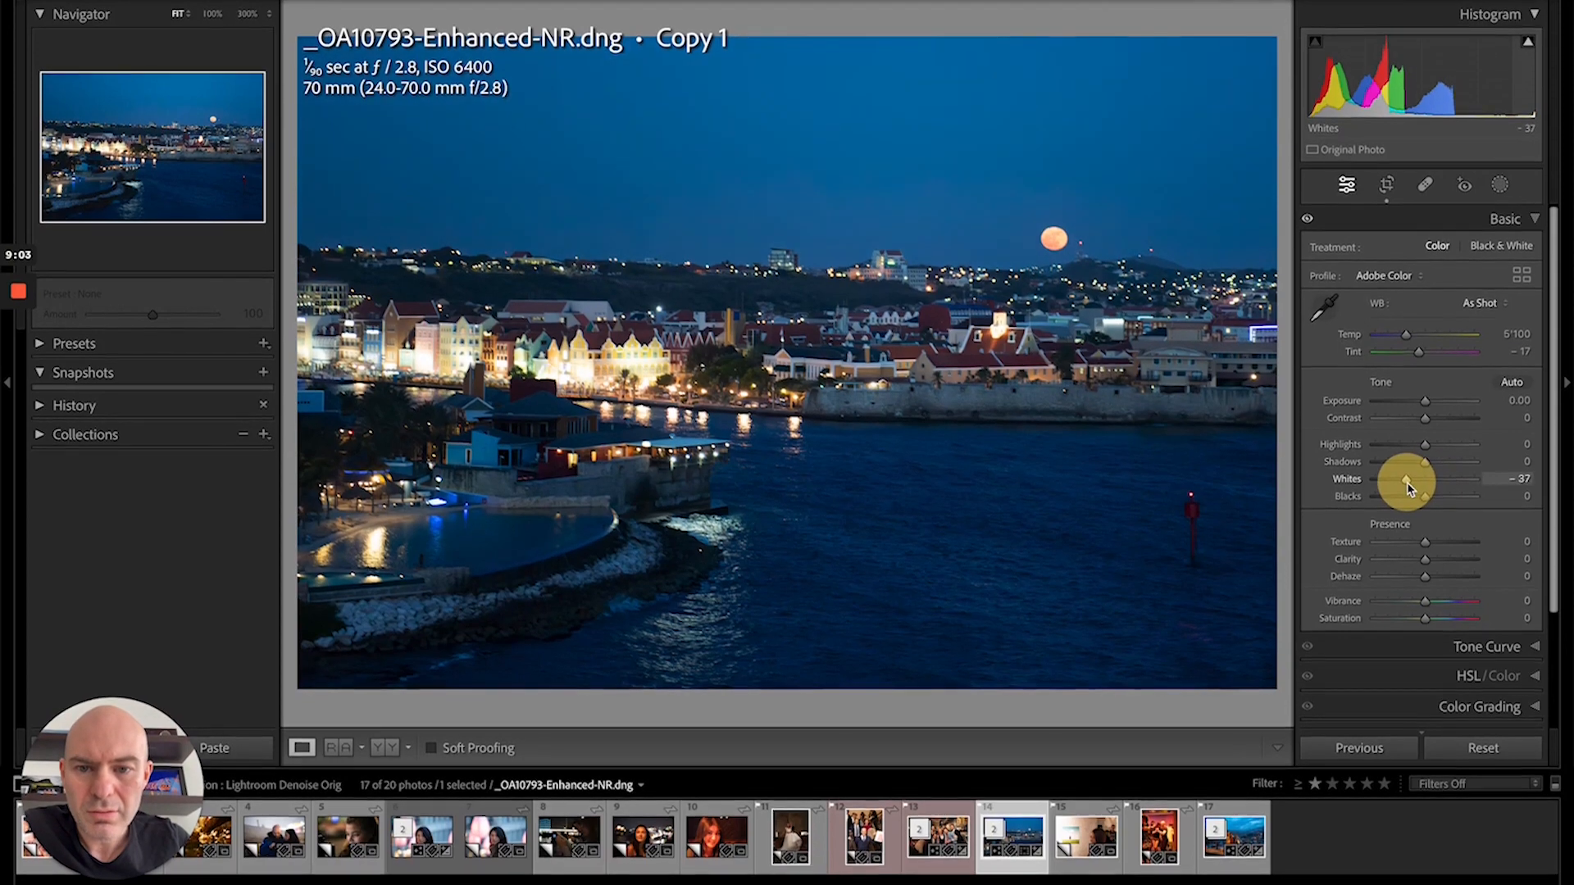
left_click_drag(1405, 482, 1418, 476)
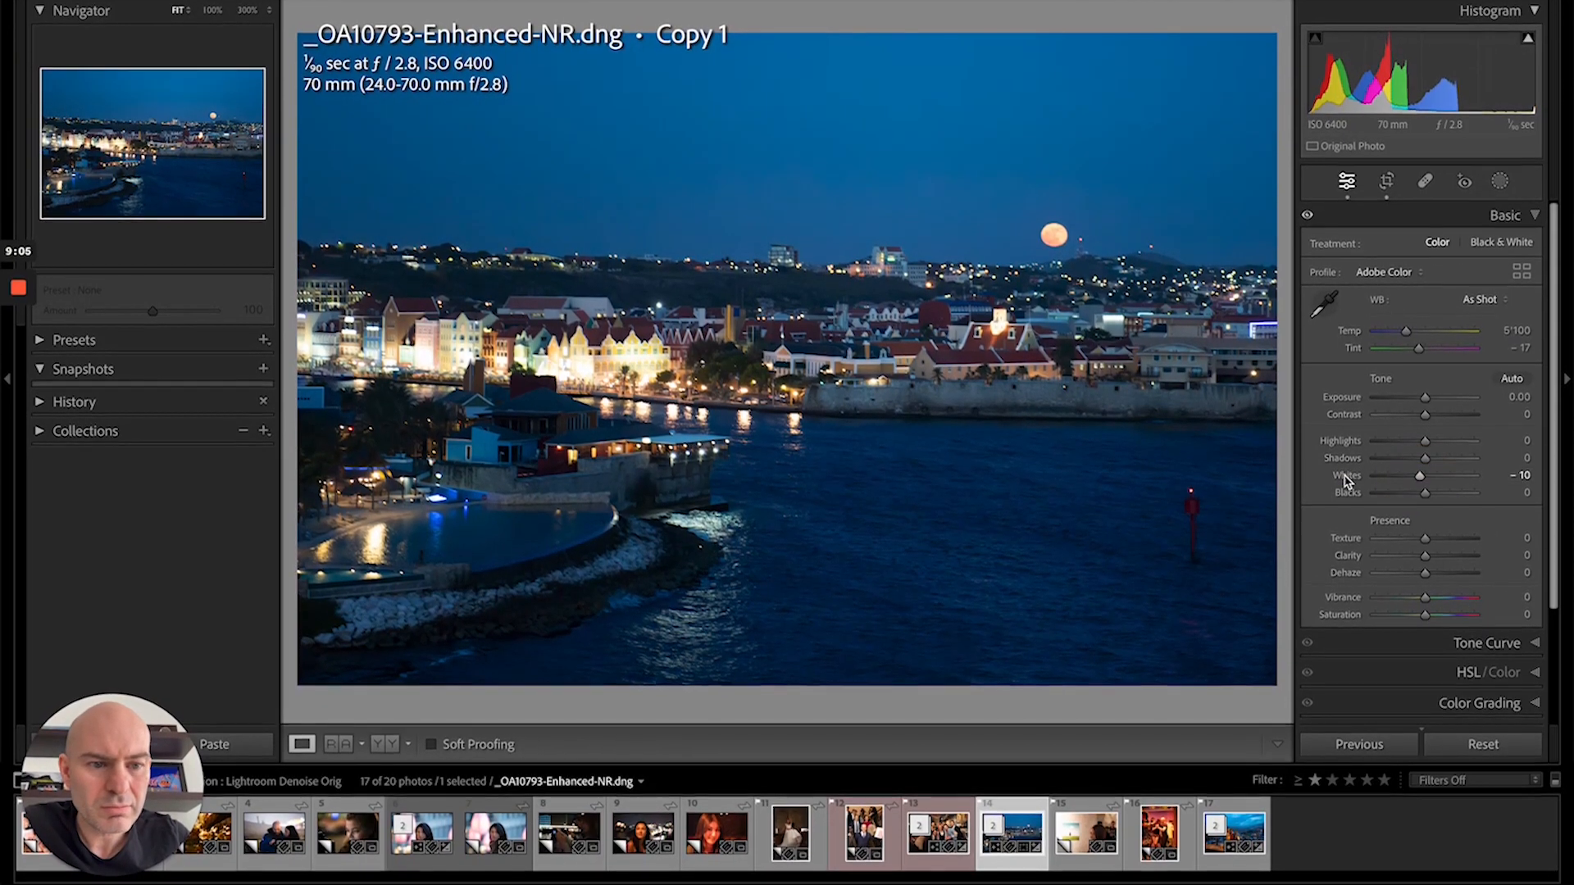
left_click(1500, 190)
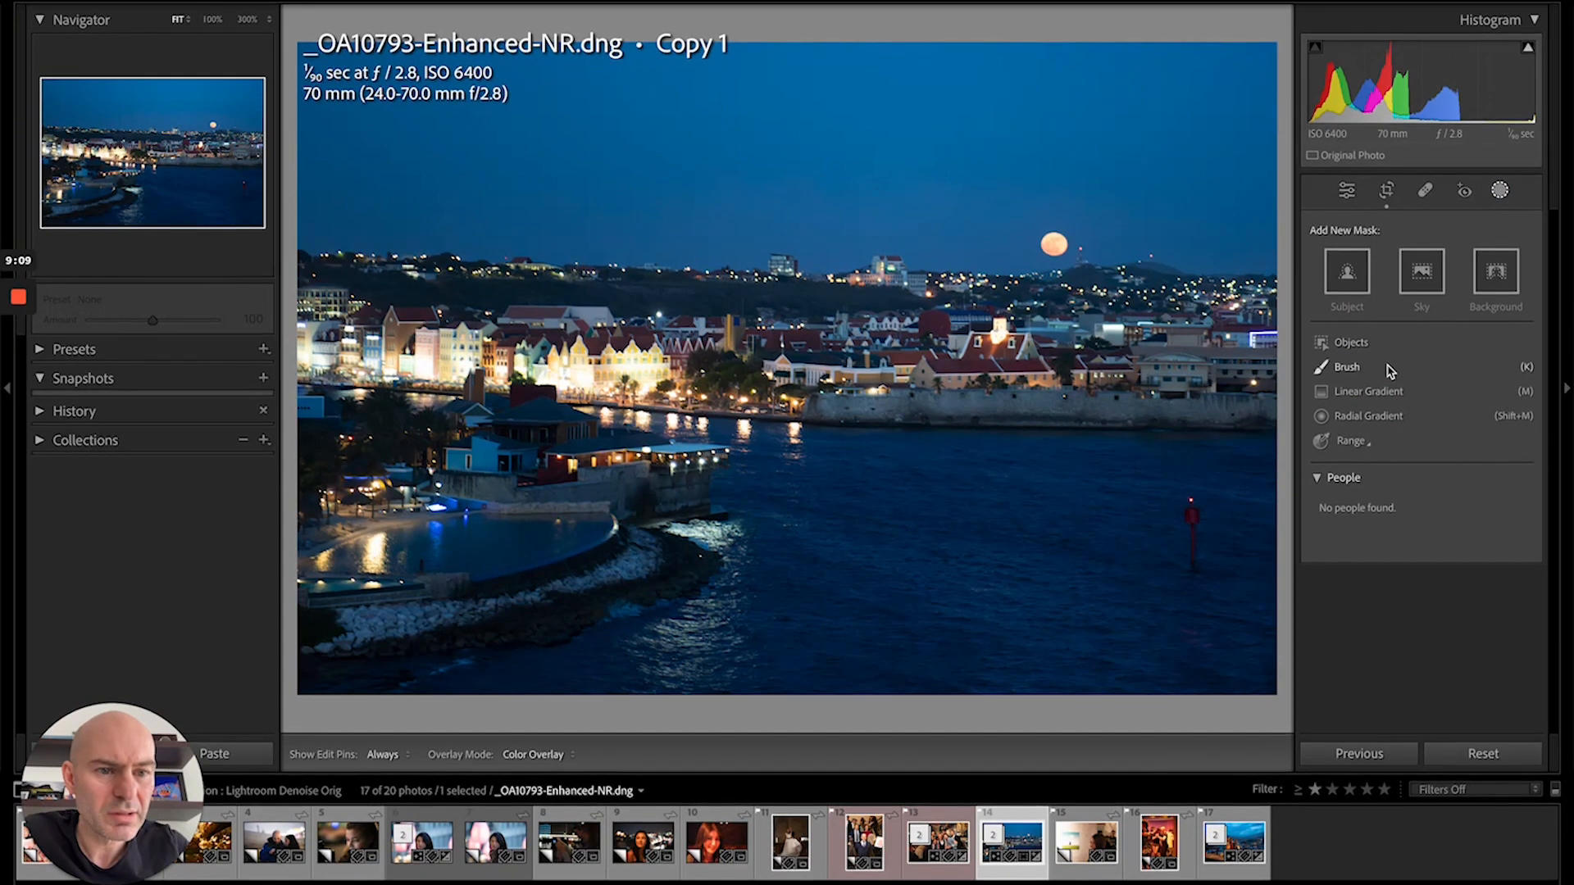
Brush a mask over the waterfront houses with Highlights -27 and Exposure -0.40.
left_click(1344, 365)
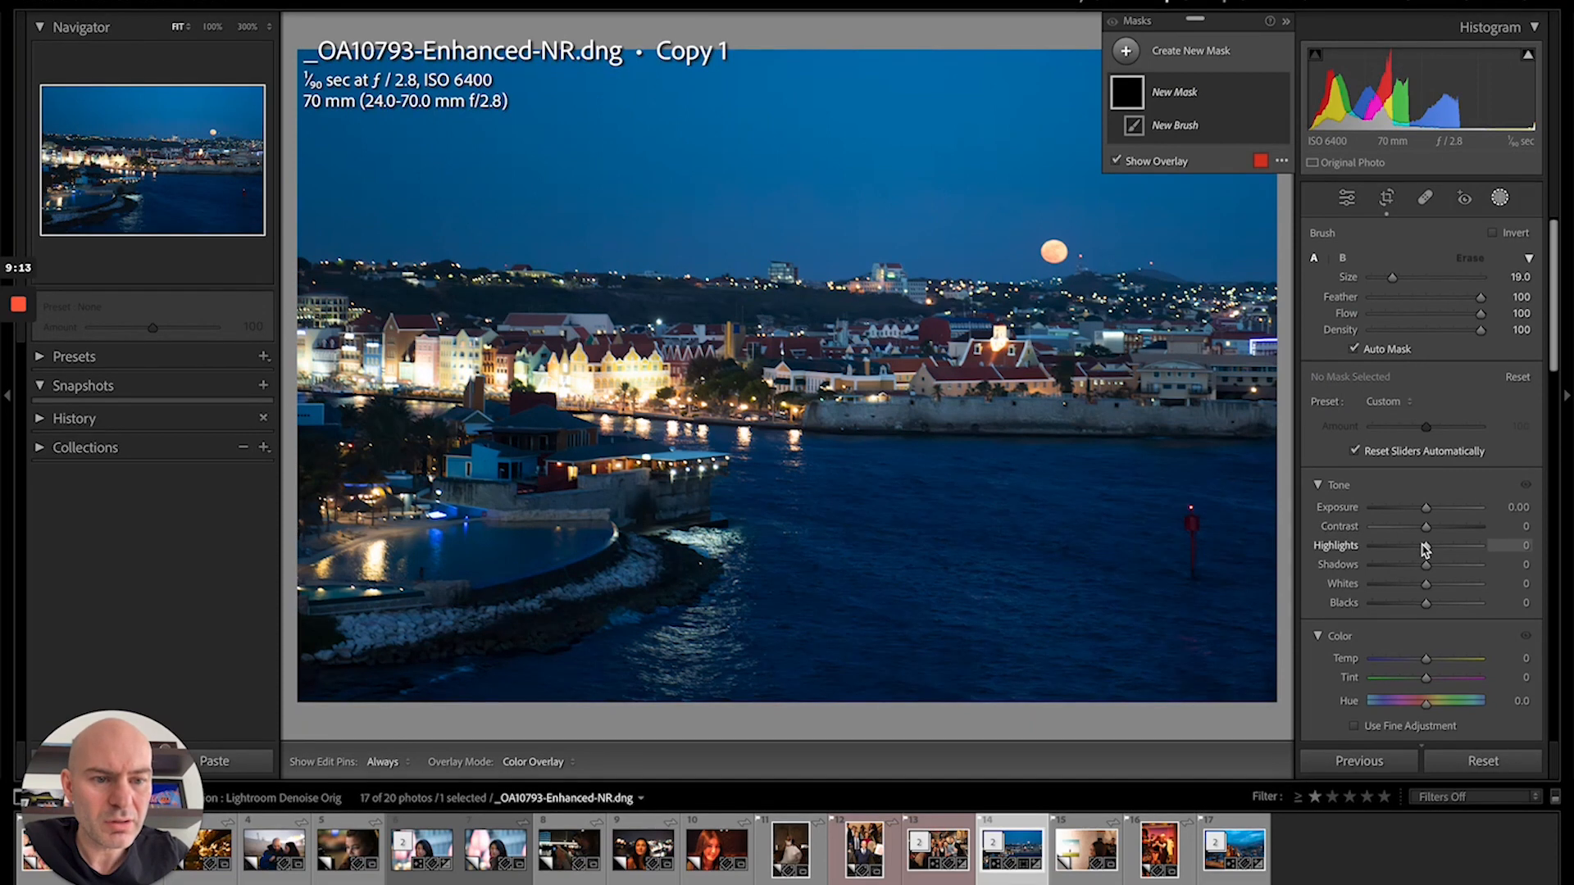
left_click_drag(1451, 544, 1410, 544)
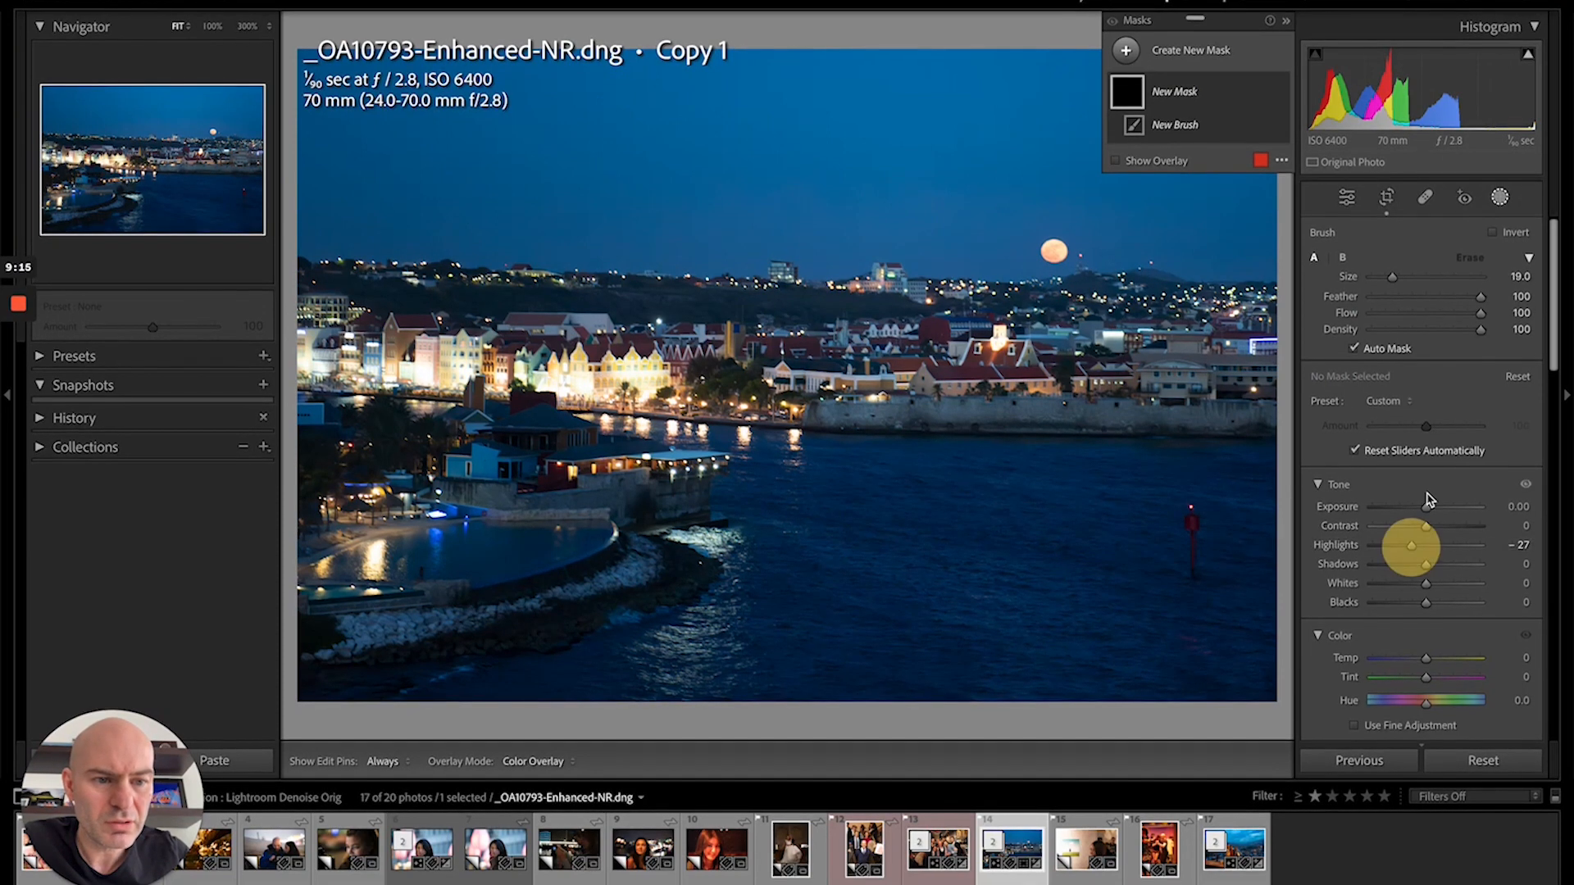
left_click_drag(1424, 506, 1420, 506)
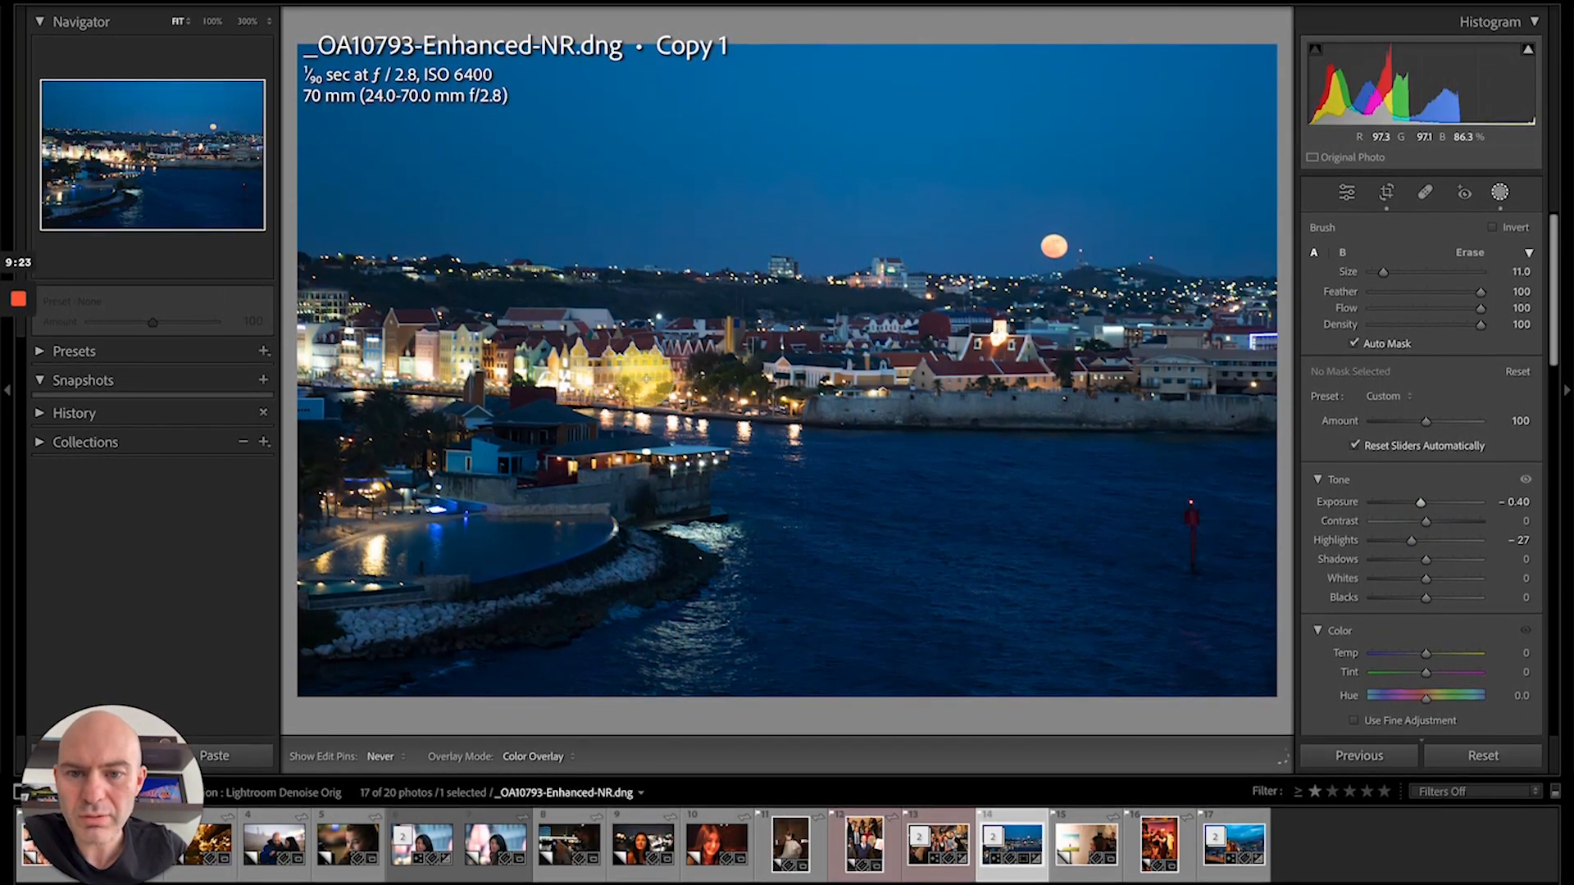
left_click(1387, 198)
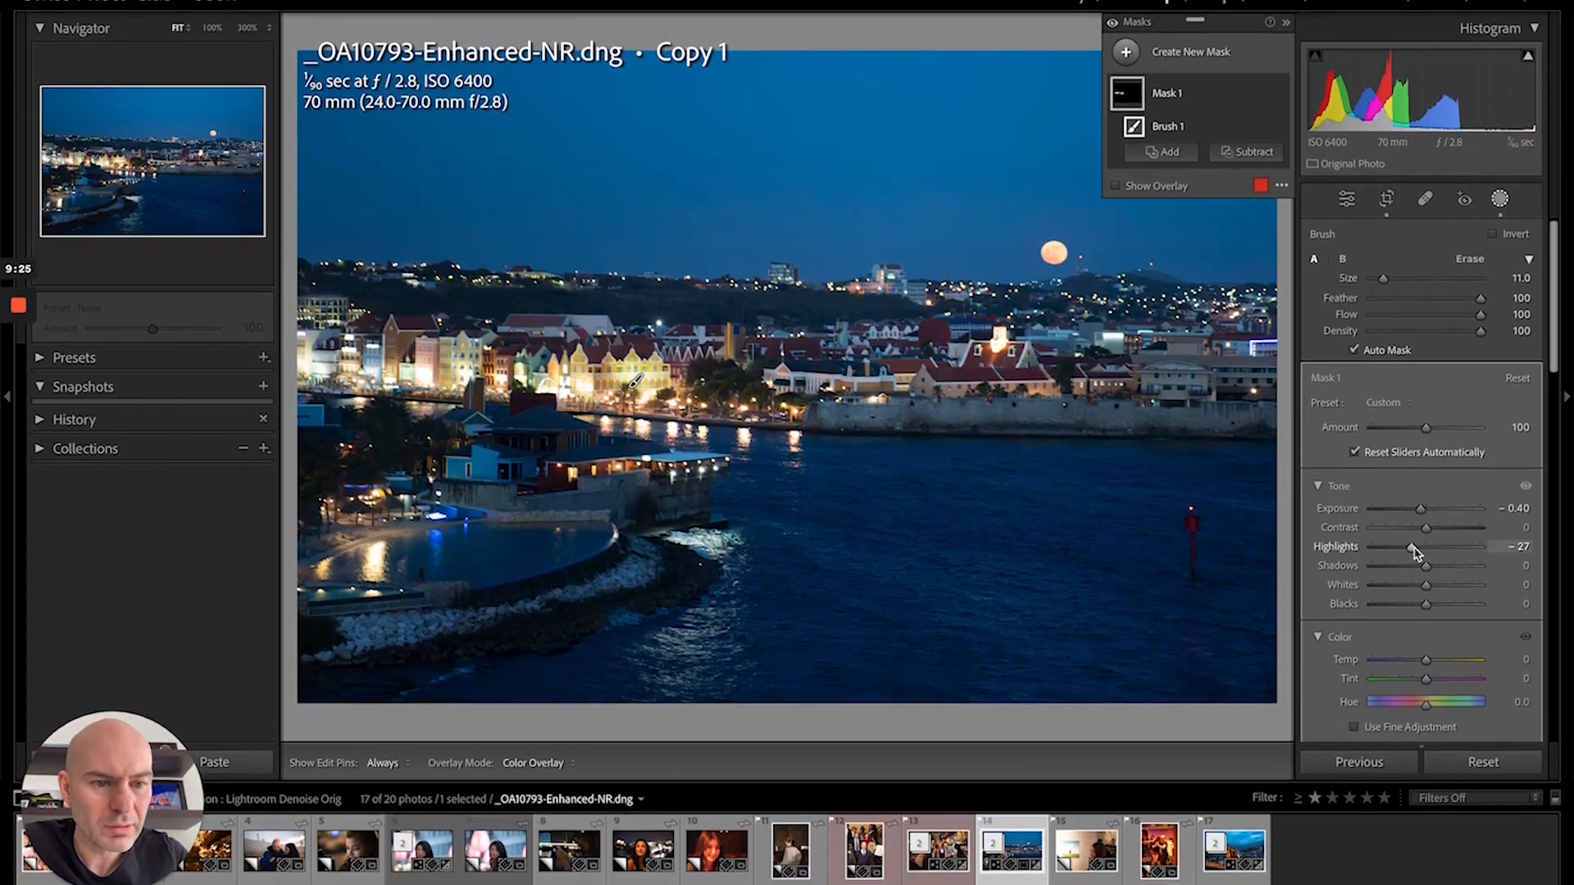
left_click_drag(1415, 546, 1405, 546)
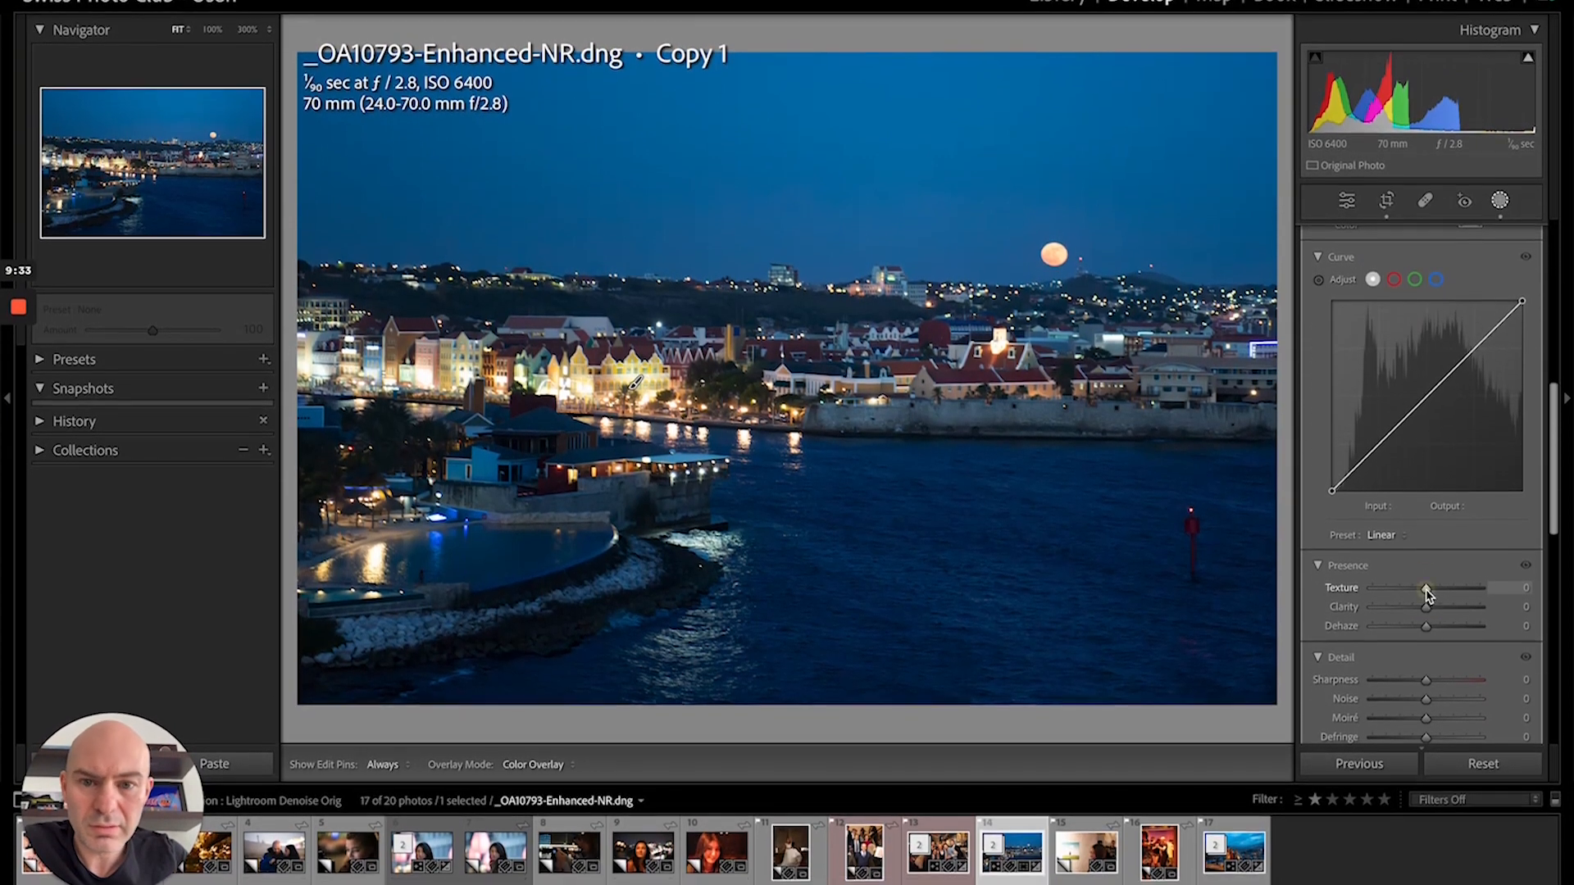
Add texture and clarity to the masked area, then return to the Library grid.
left_click_drag(1425, 589, 1438, 577)
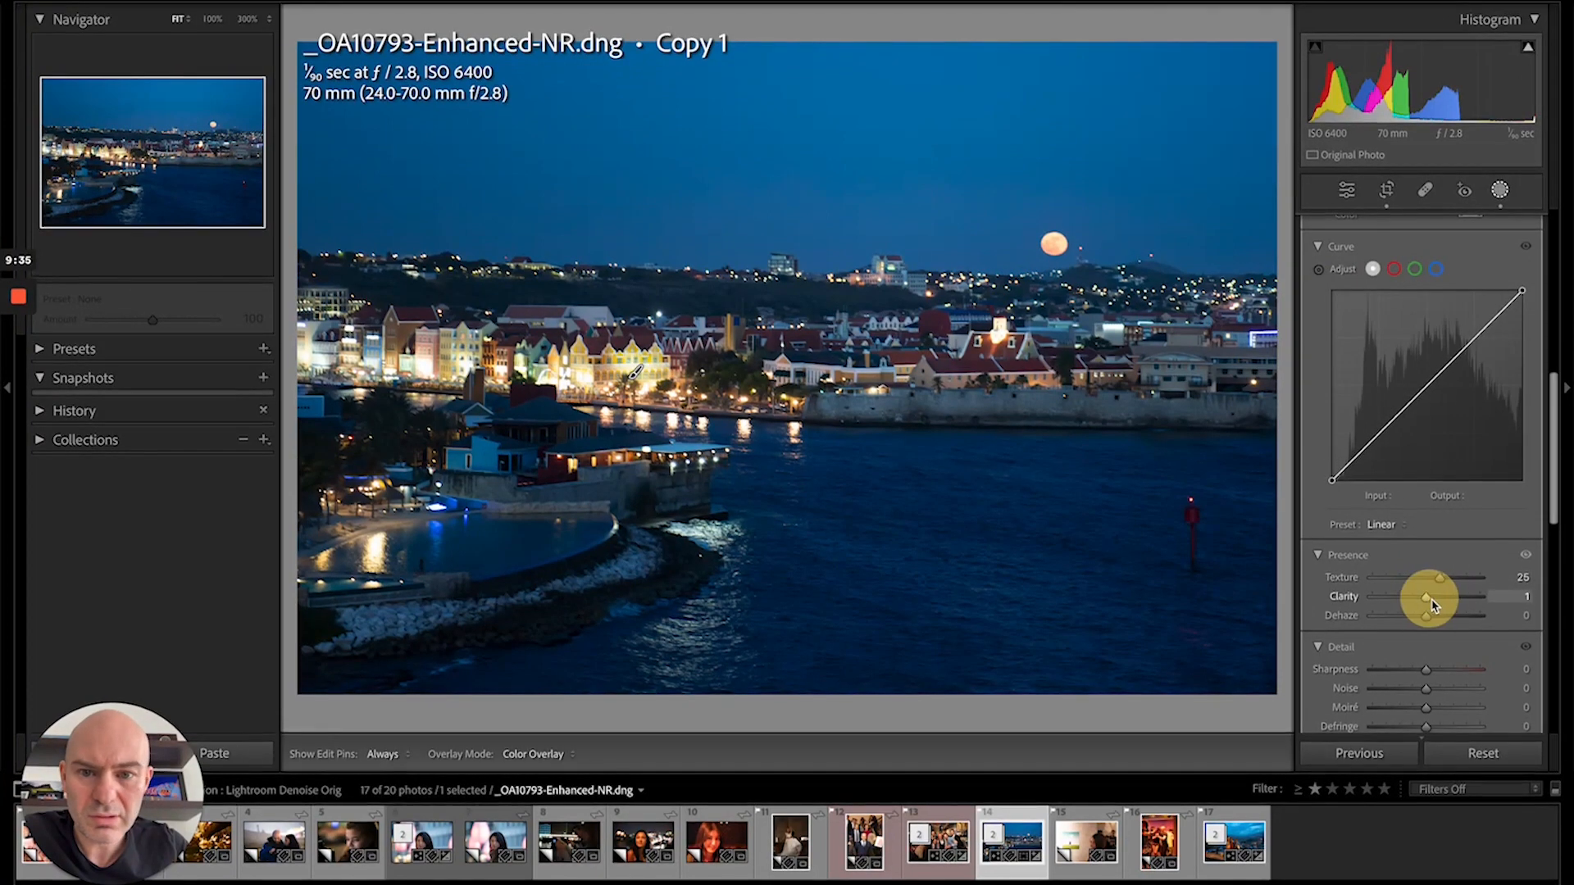
left_click_drag(1425, 597, 1433, 605)
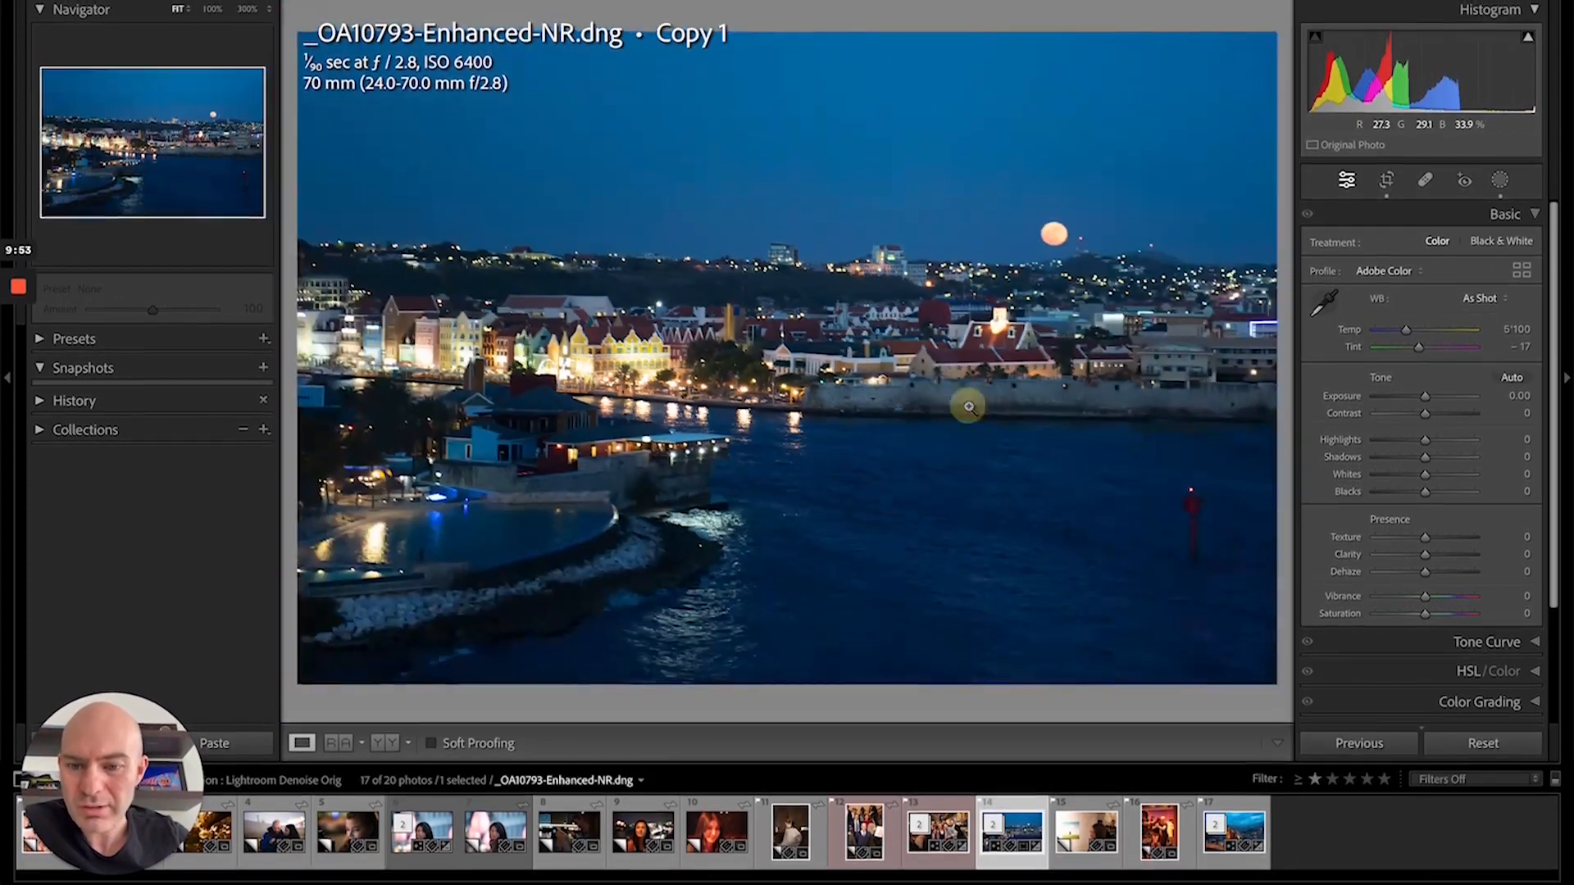
left_click(1056, 52)
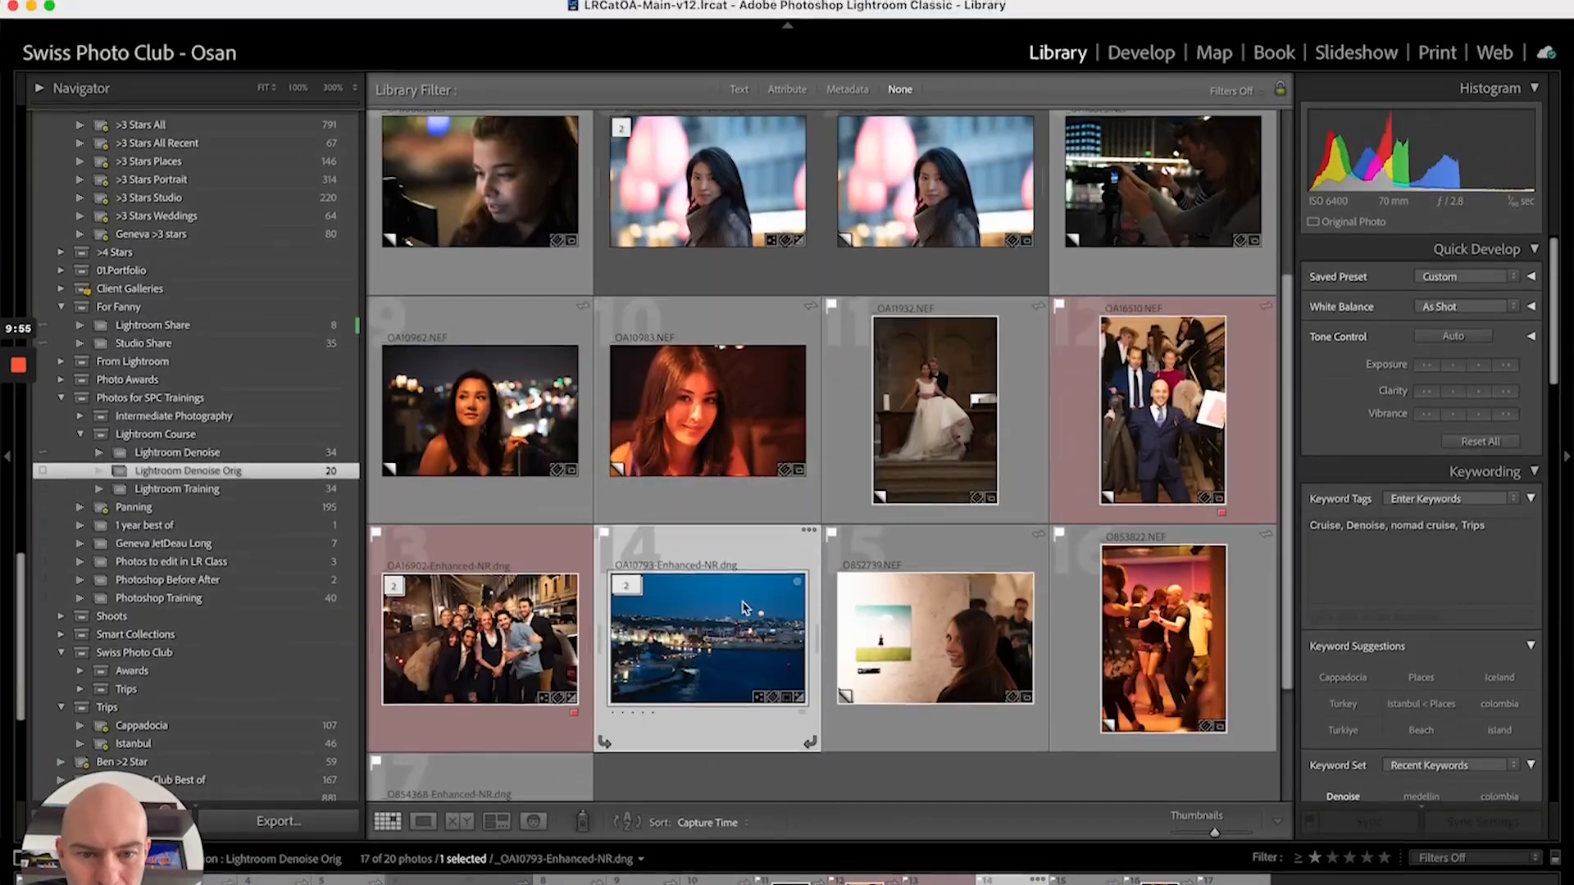
scroll("down", 3)
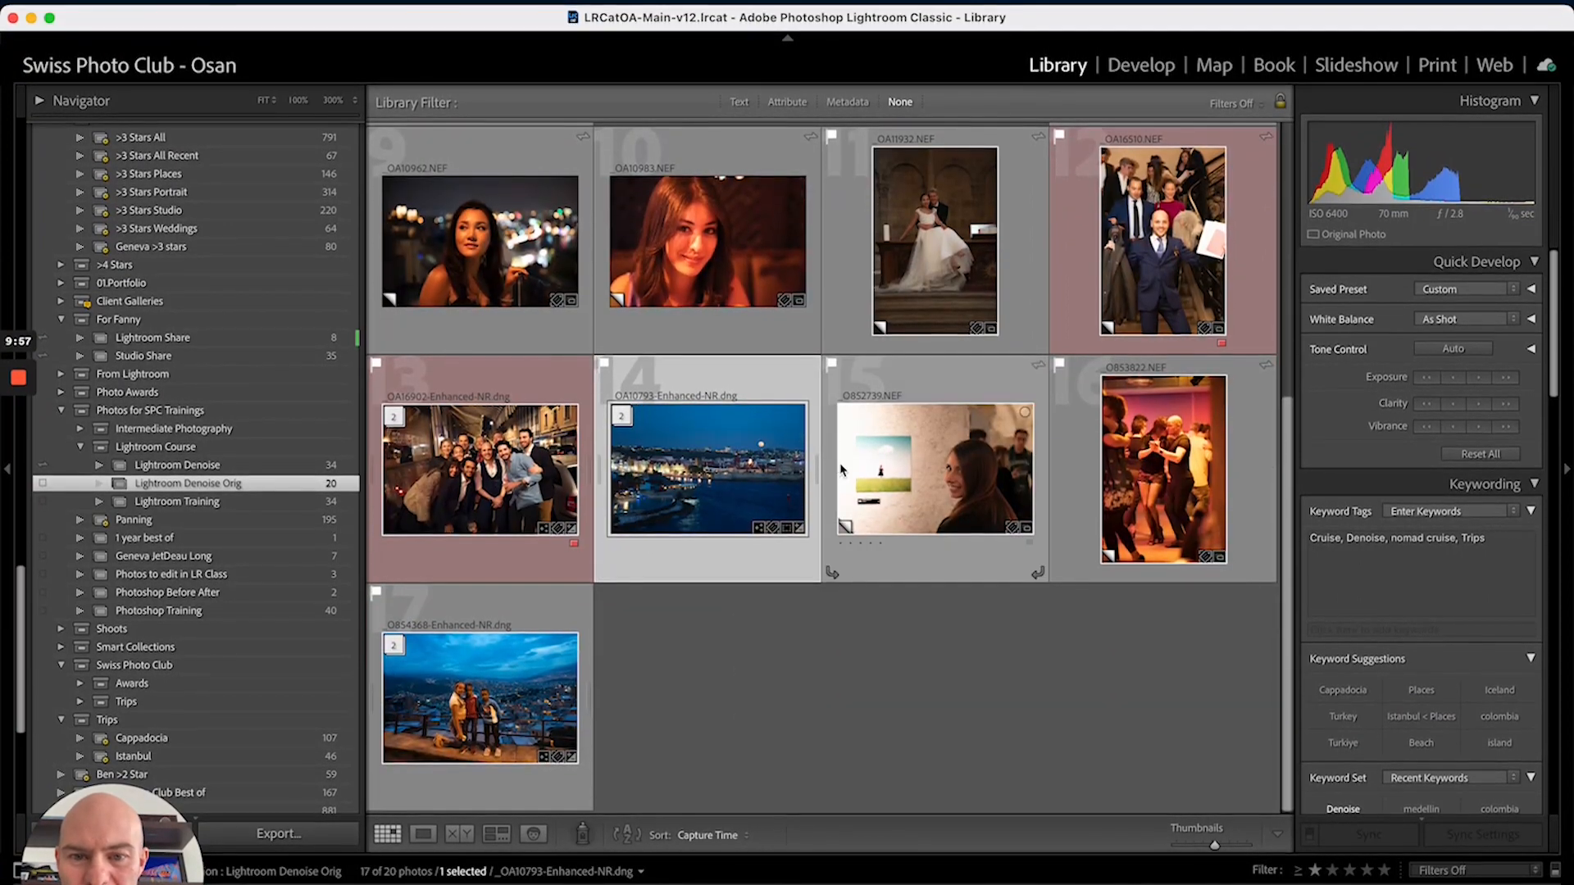